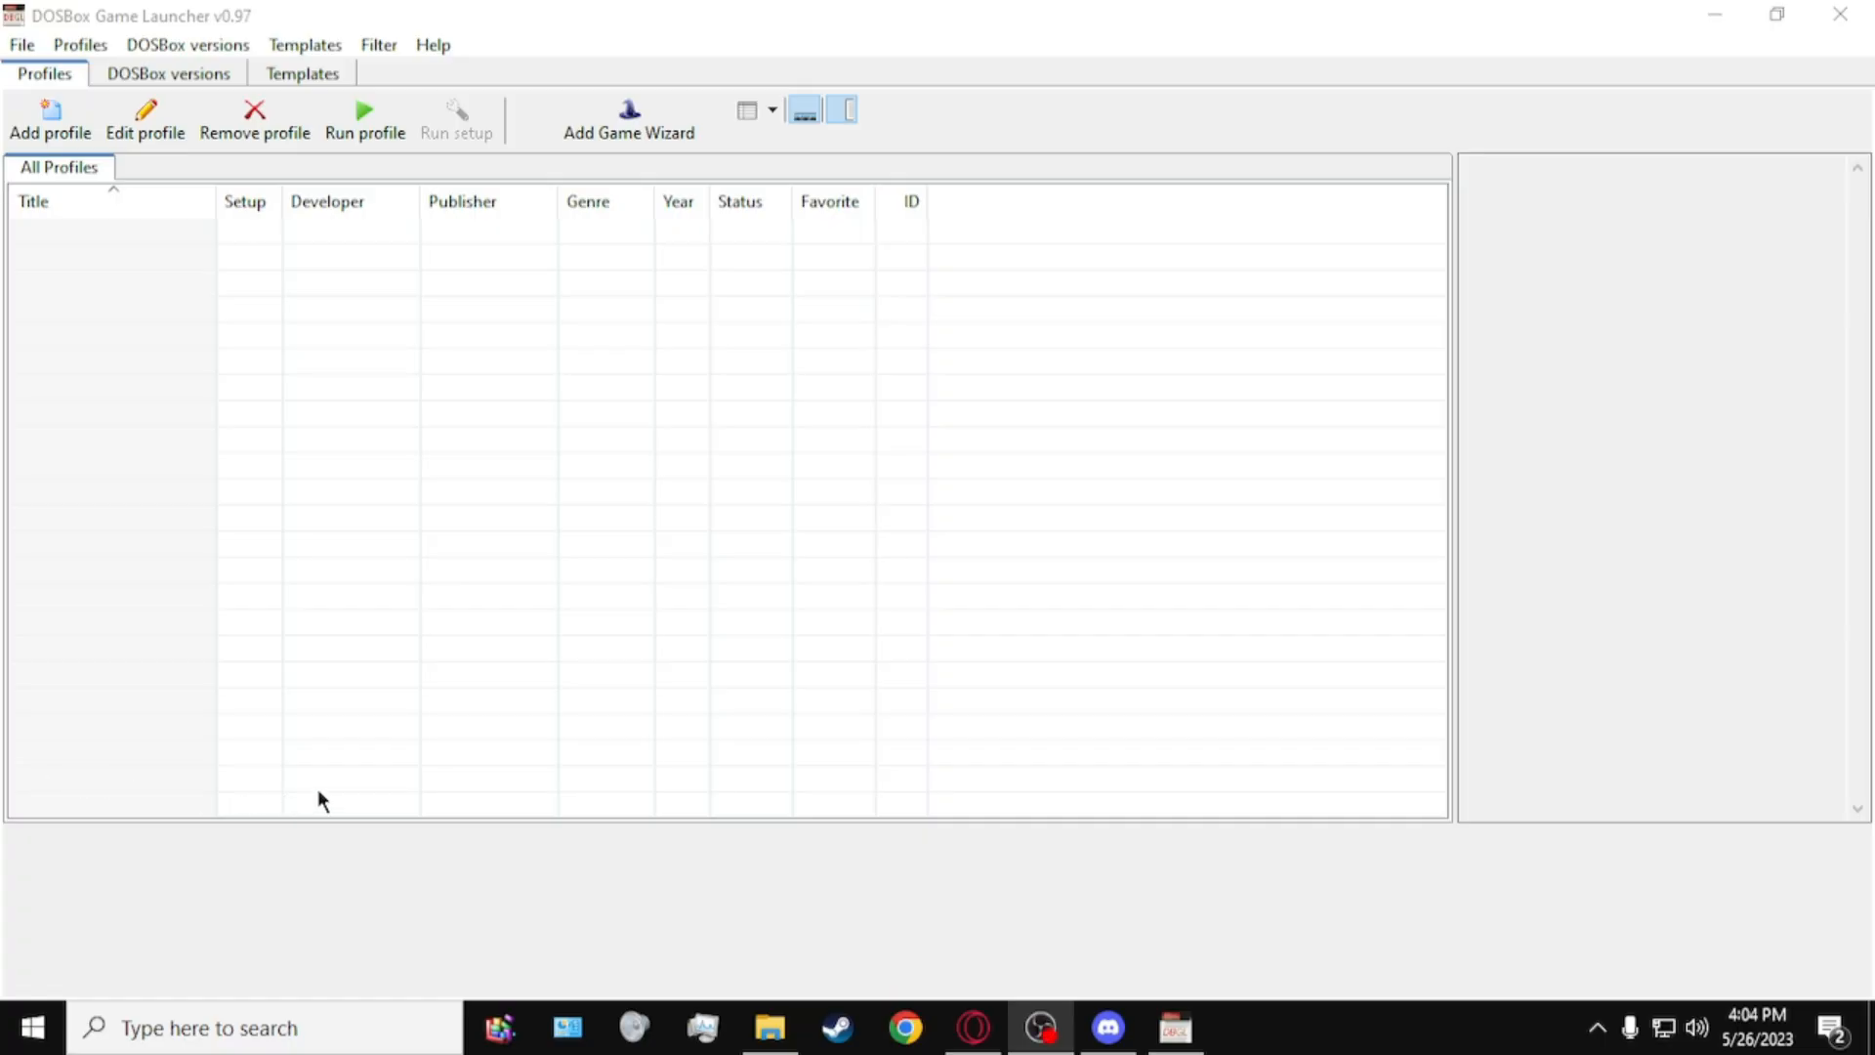
pyautogui.moveTo(243, 82)
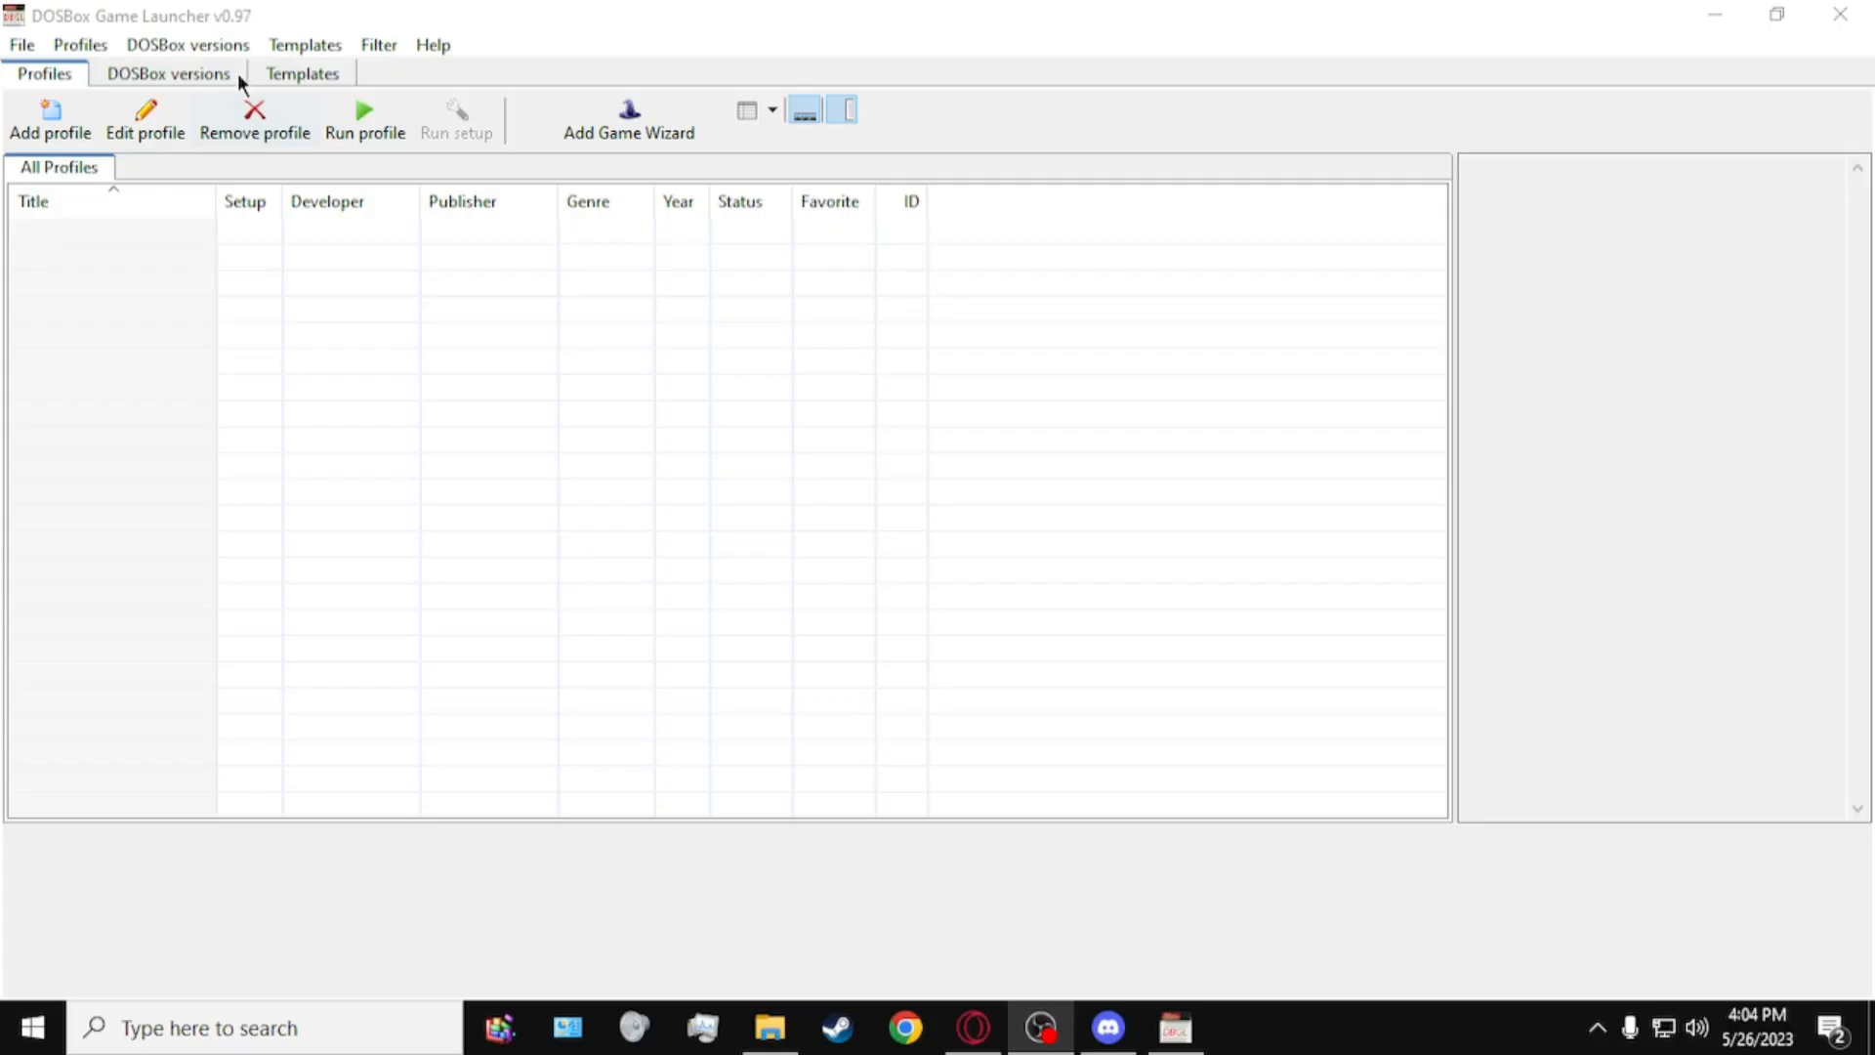
# Step: Add a DOSBox version 'dosbox staging' with path, executable and config from AppData\Local\DOSBox
pyautogui.click(167, 73)
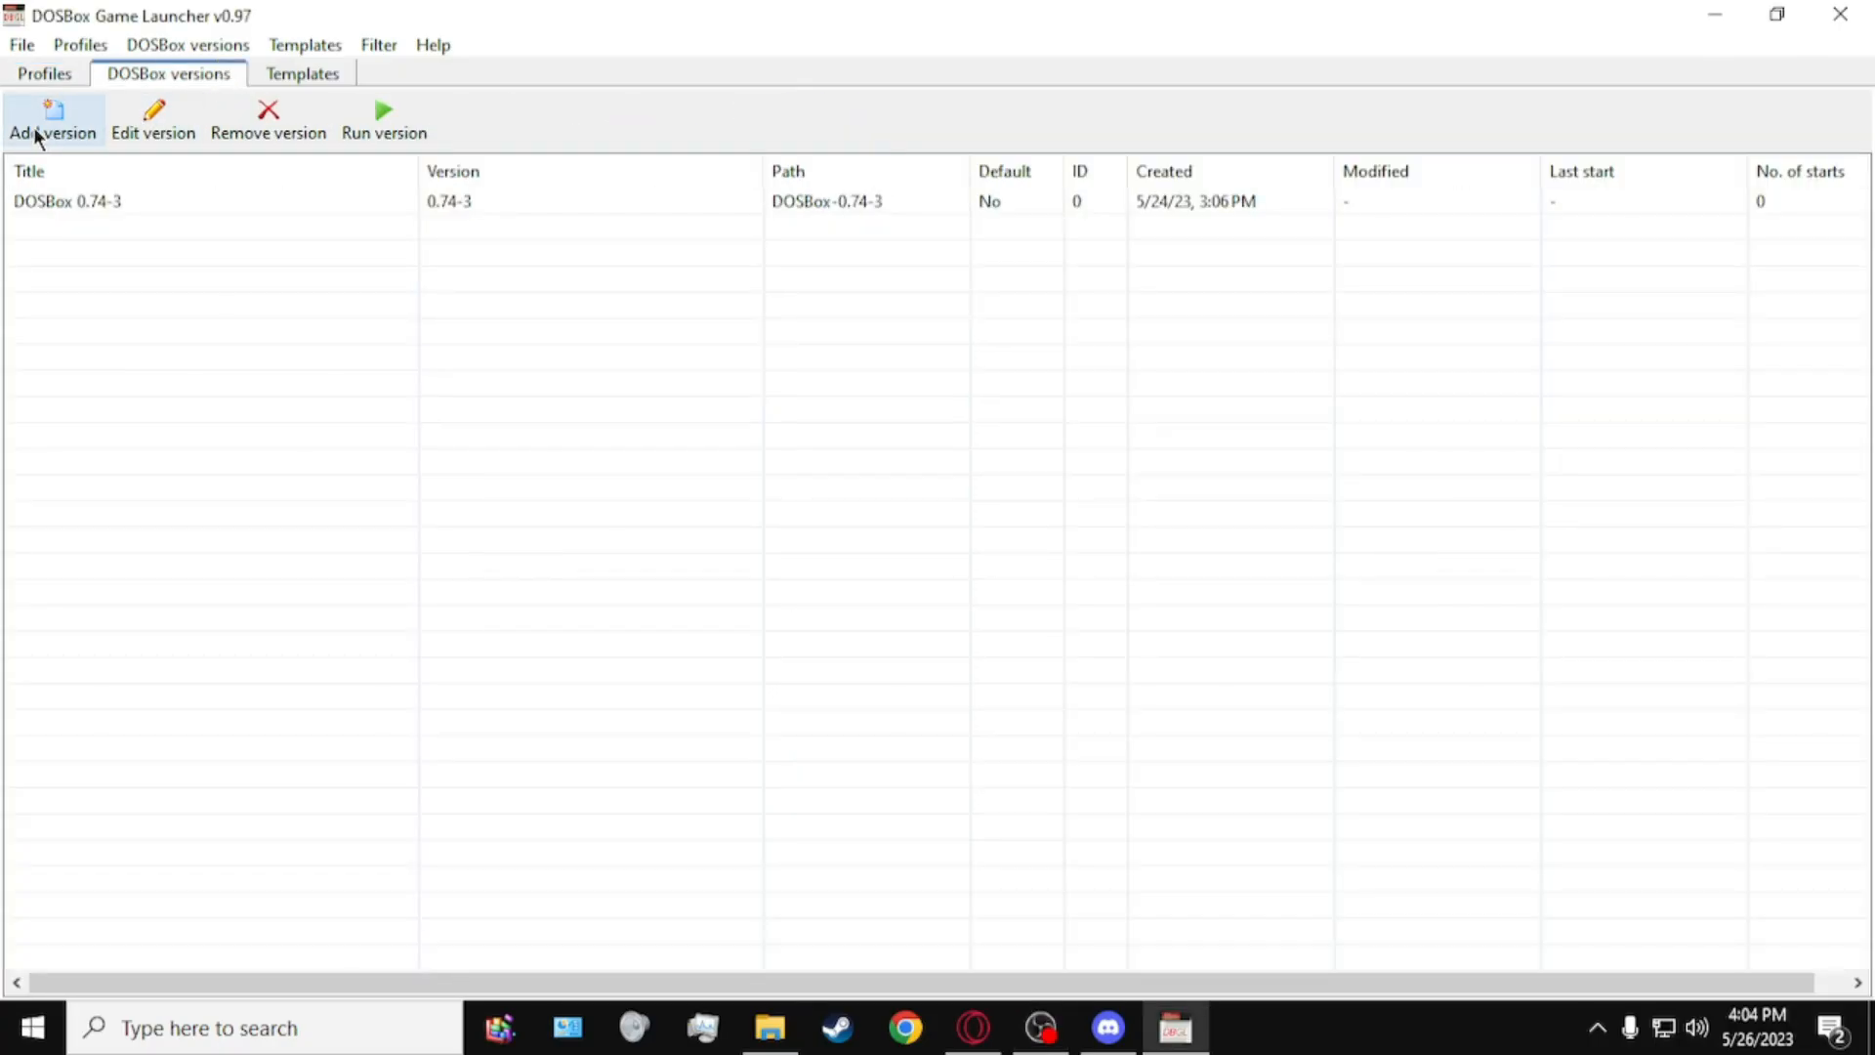
pyautogui.click(53, 118)
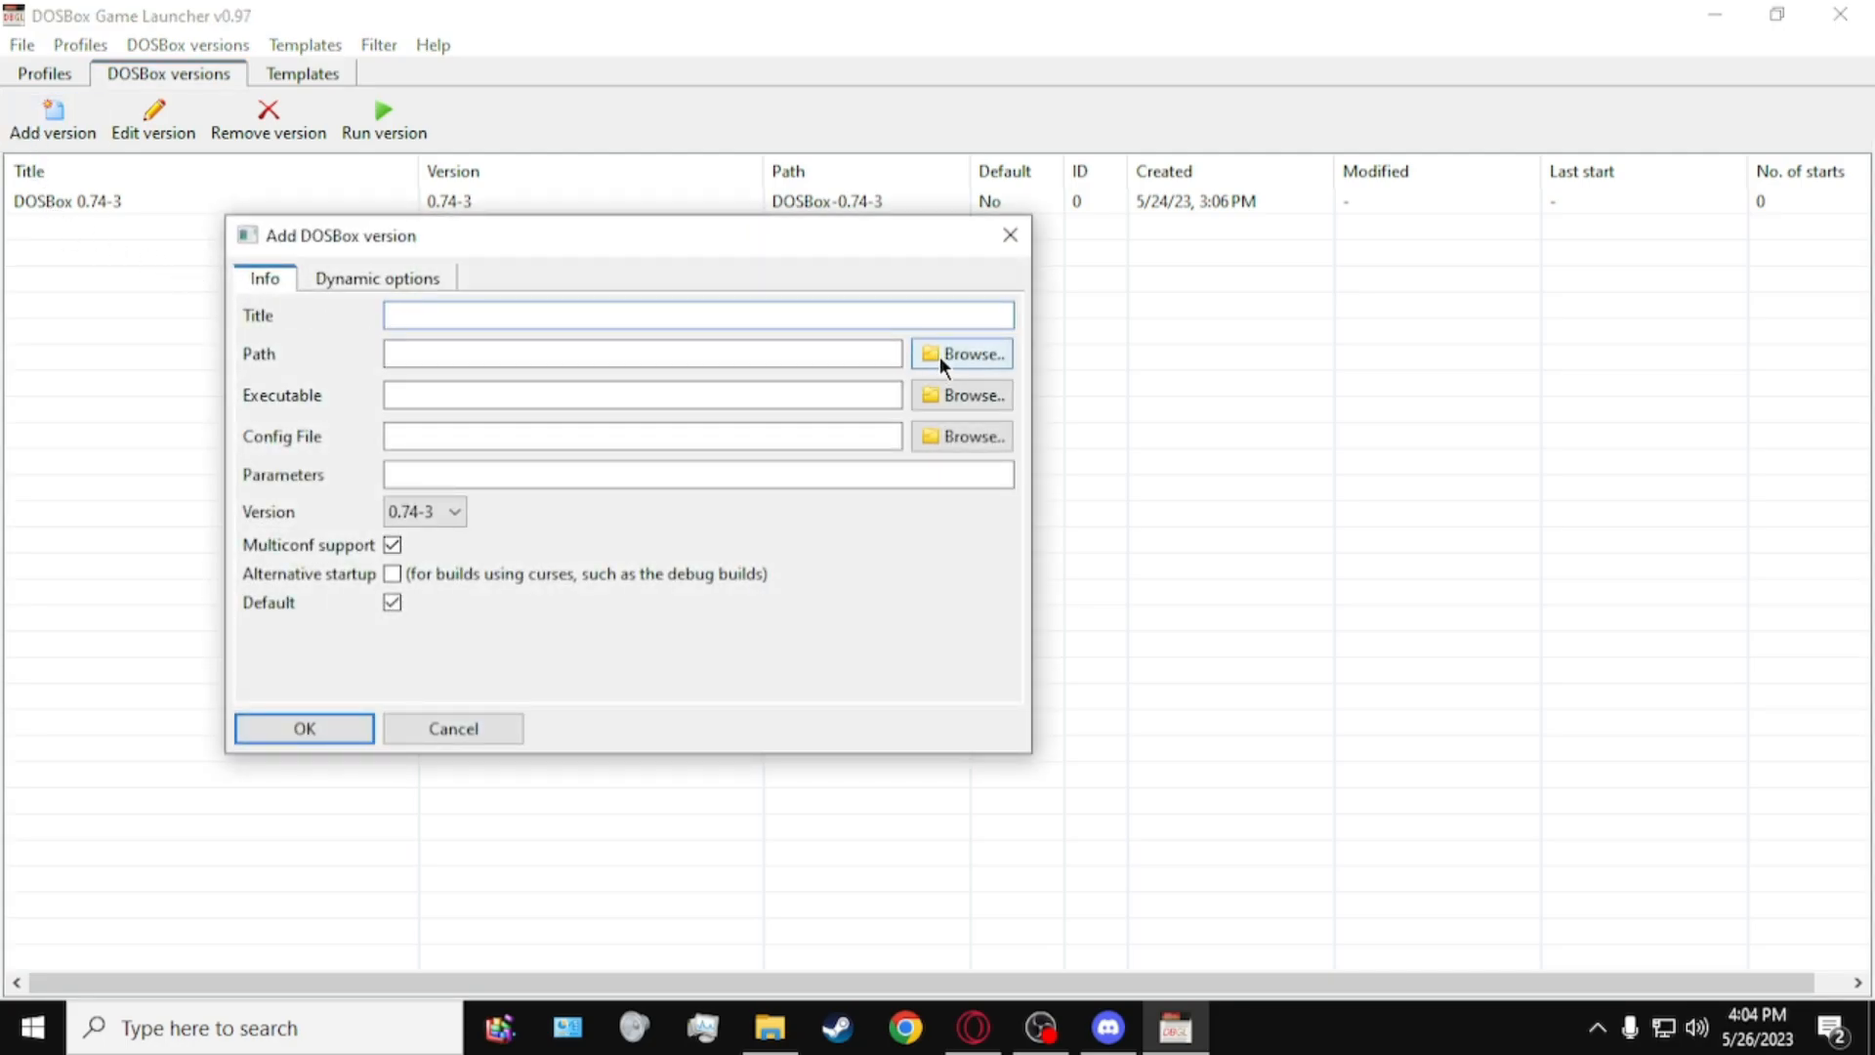
pyautogui.click(969, 354)
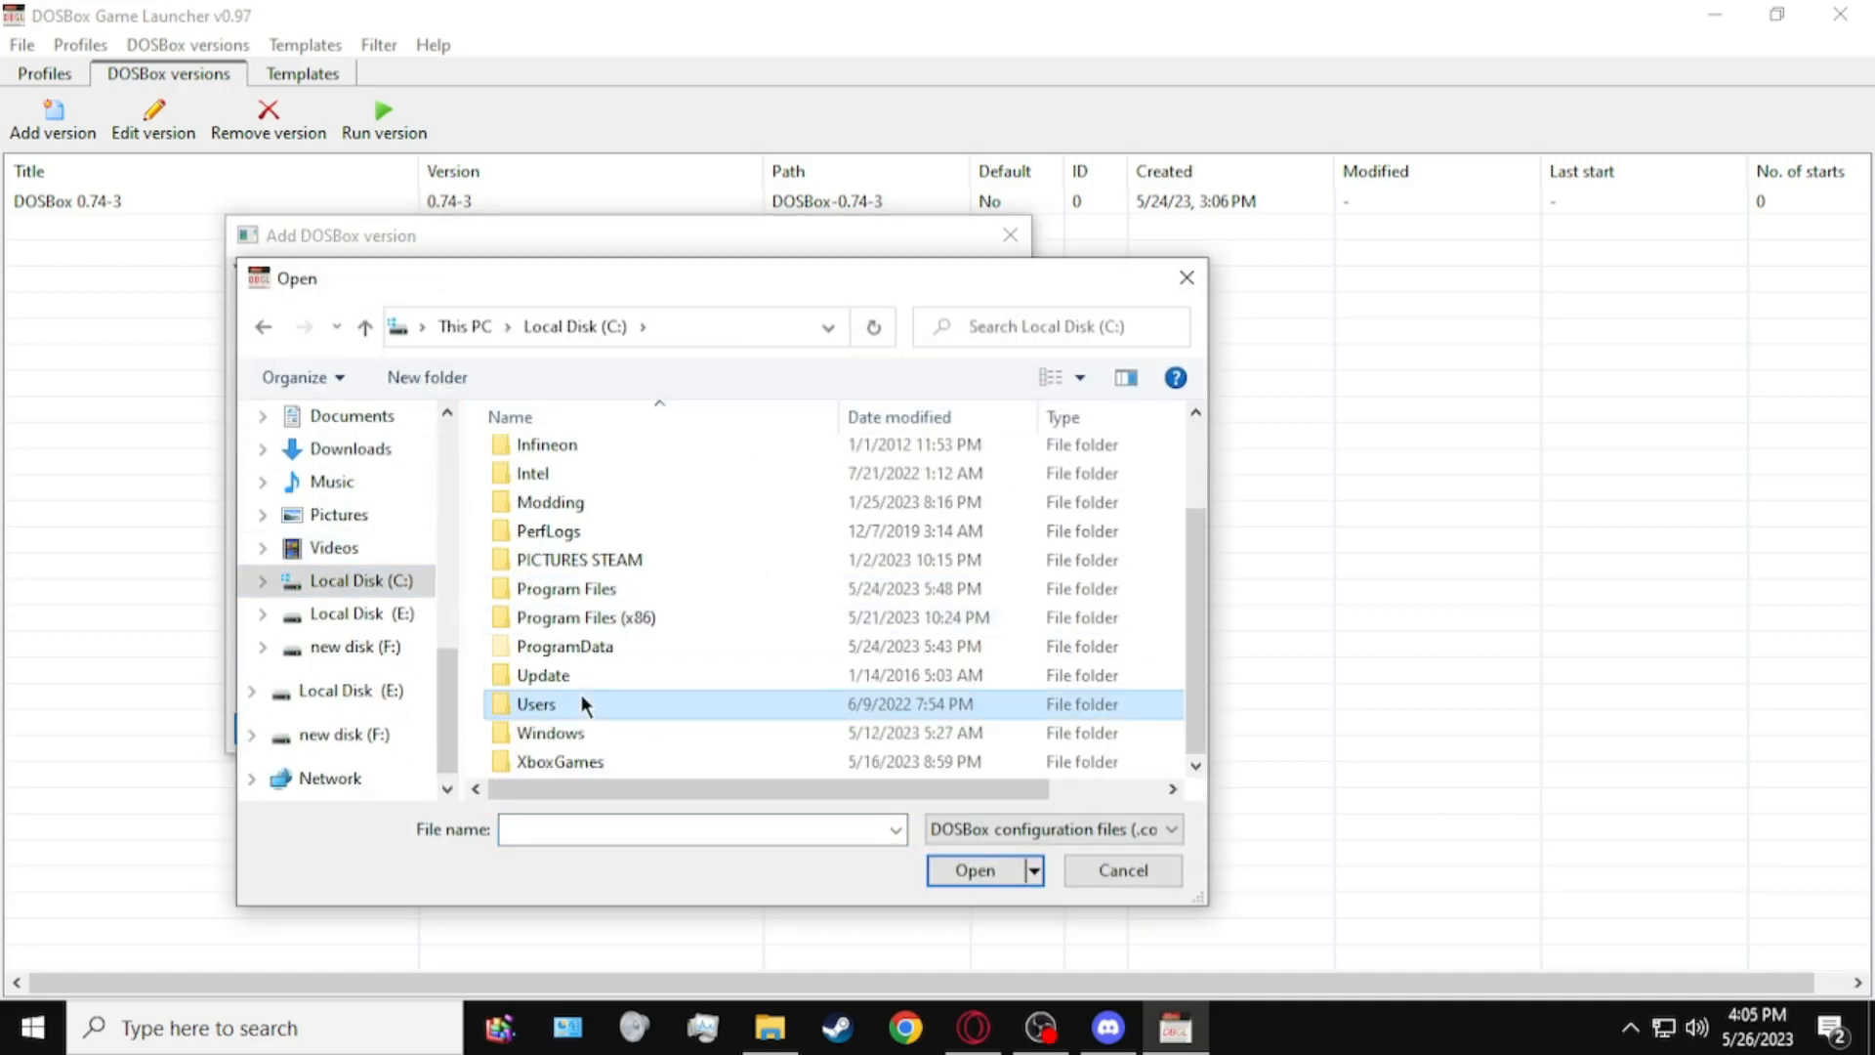
pyautogui.doubleClick(536, 703)
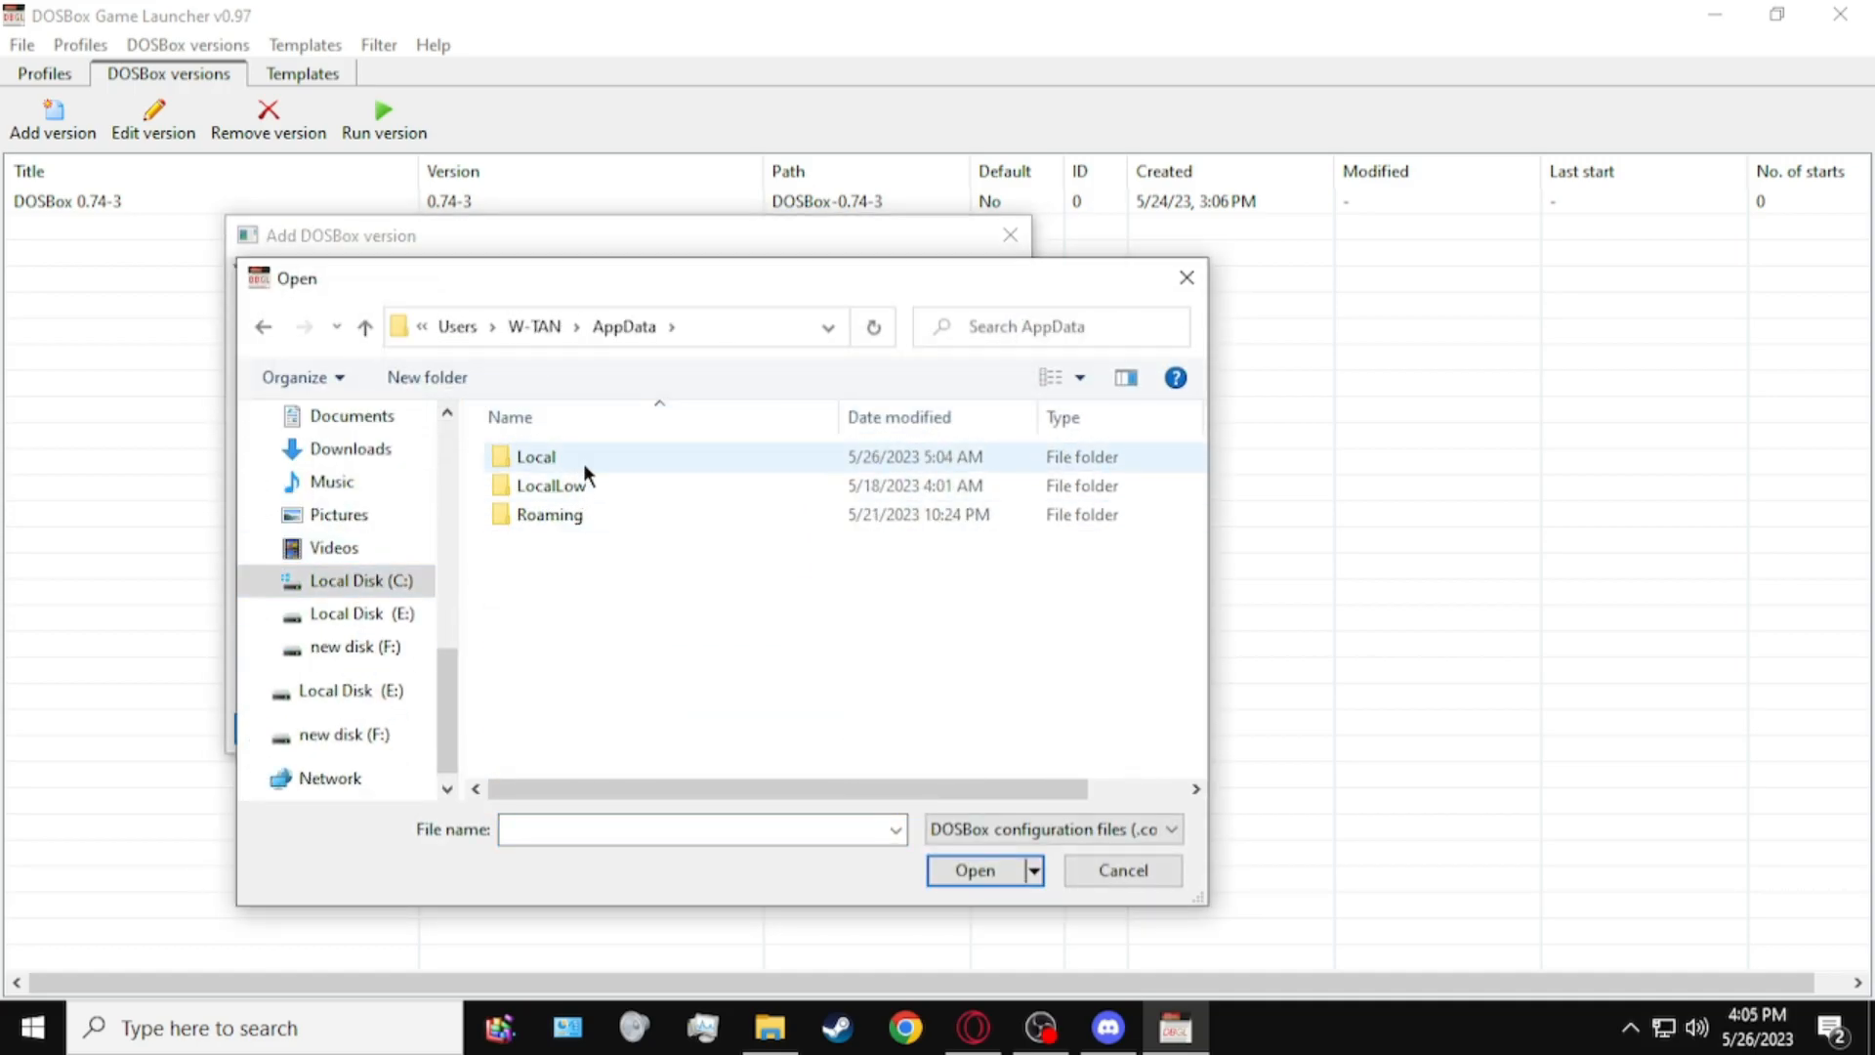
pyautogui.click(973, 870)
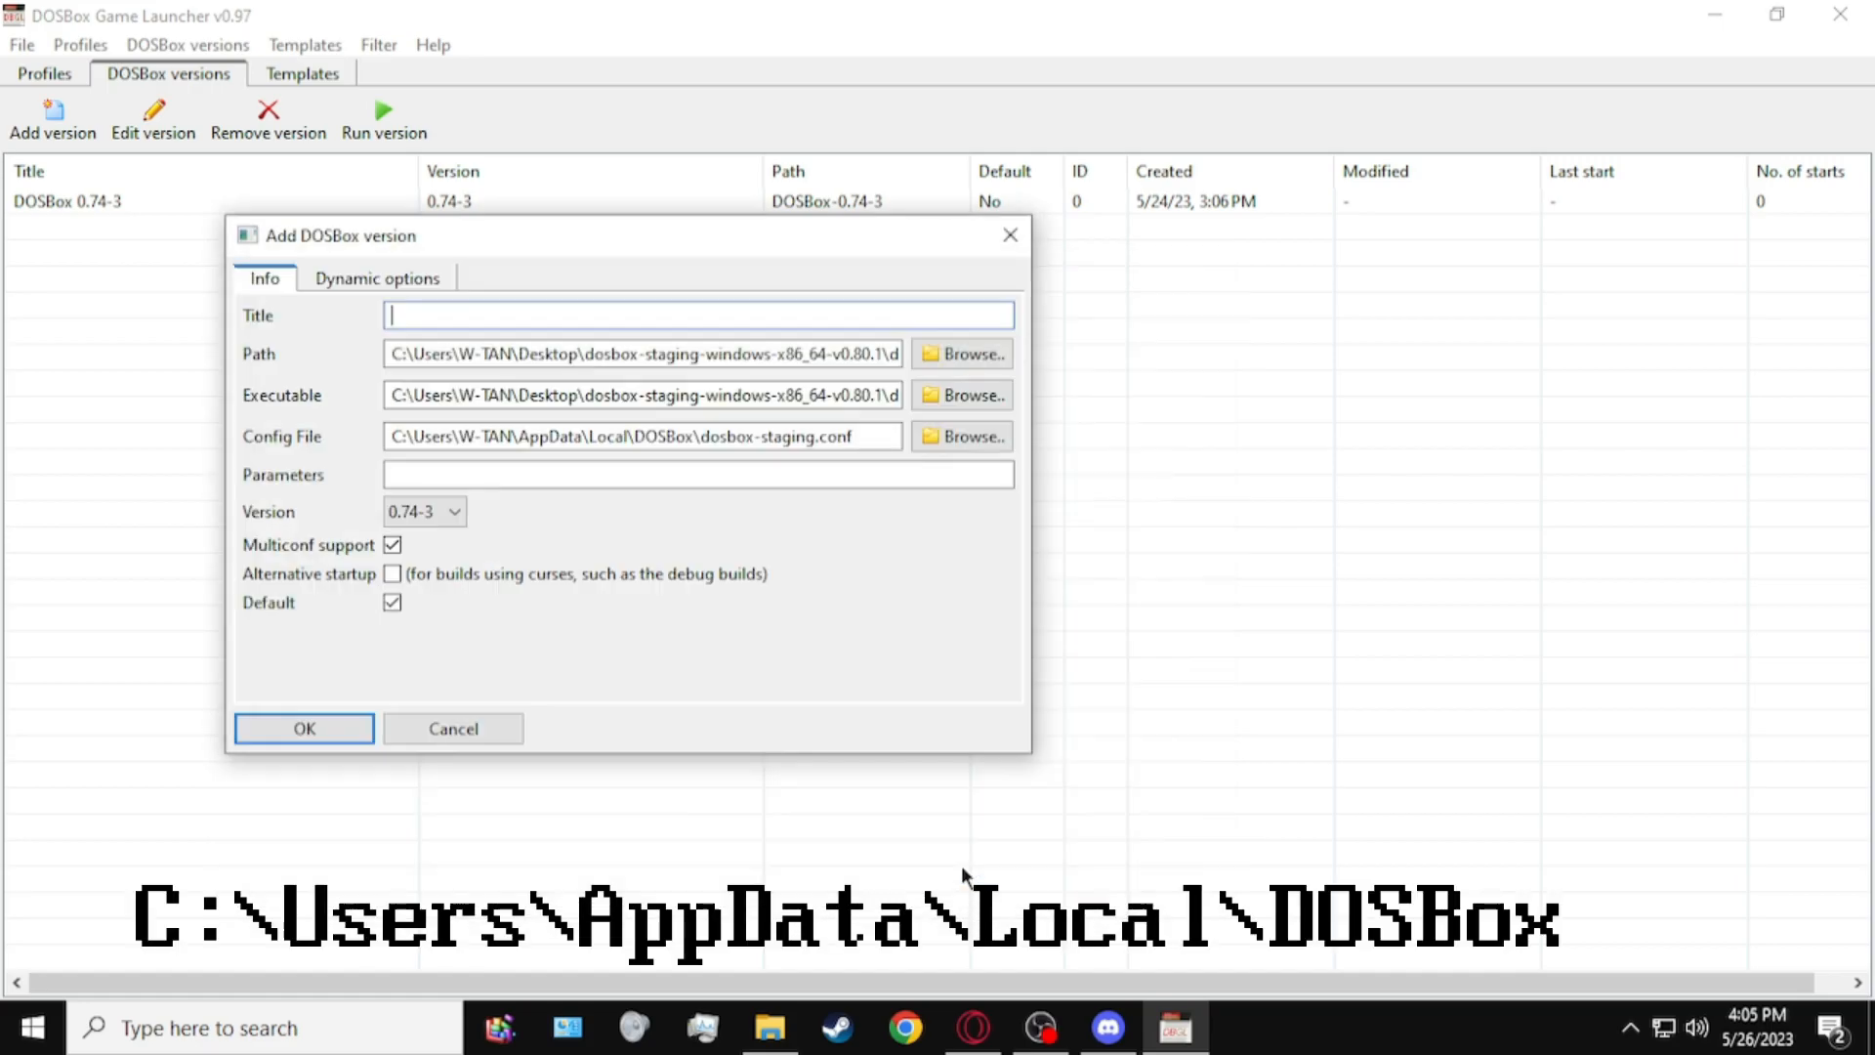
pyautogui.click(302, 729)
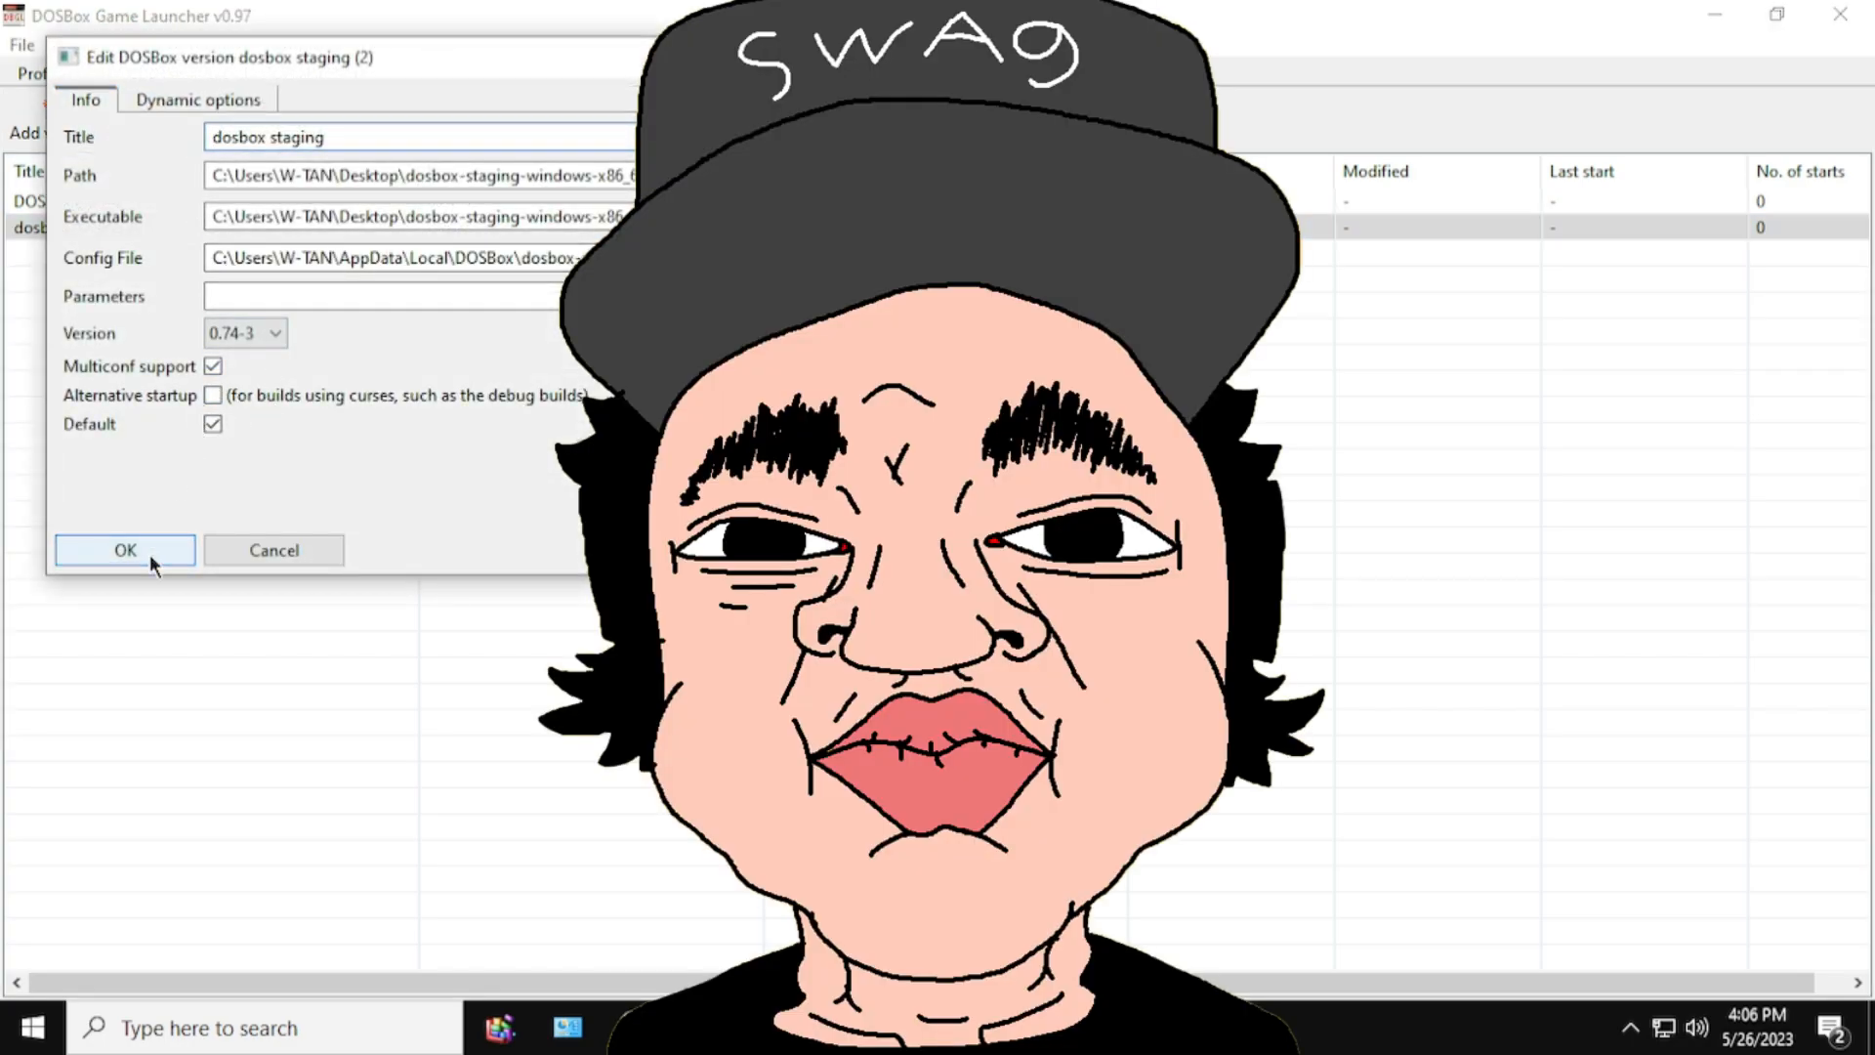
pyautogui.click(124, 549)
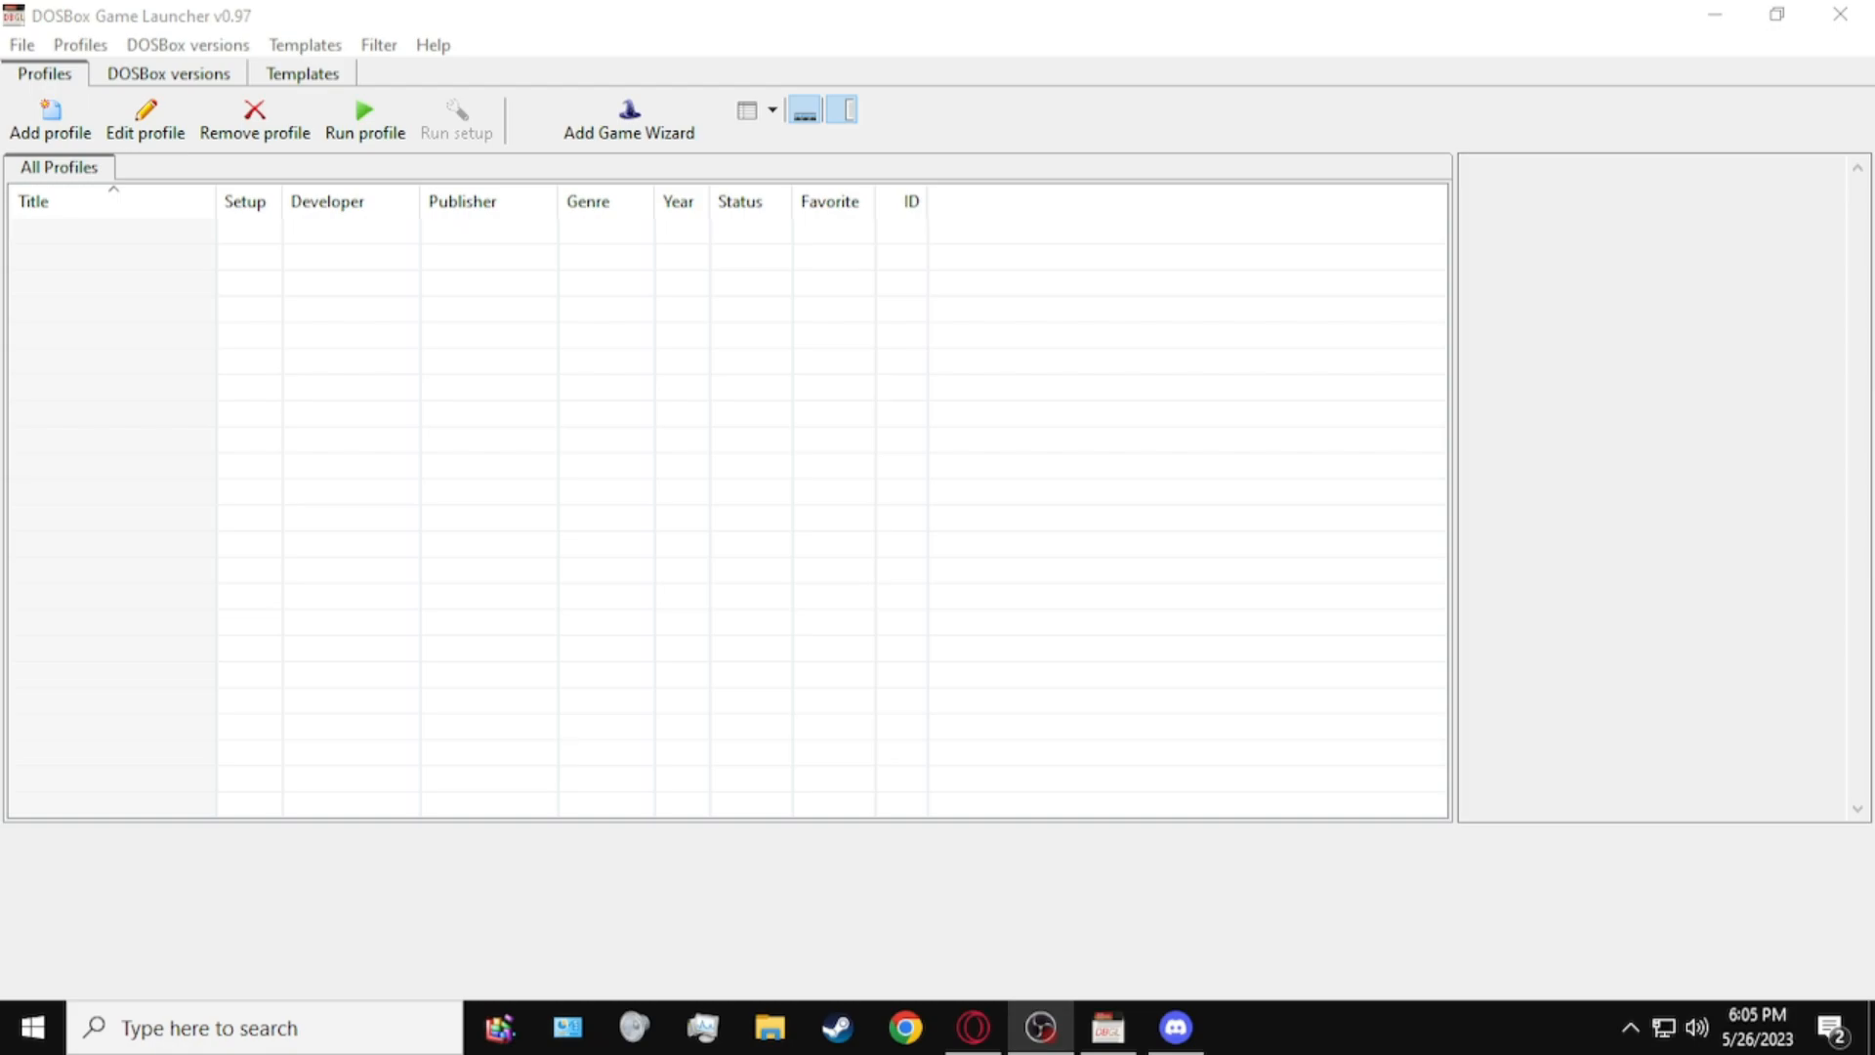
# Step: Start a new game titled Blood&magic marked as 'Has to be installed'
pyautogui.click(628, 118)
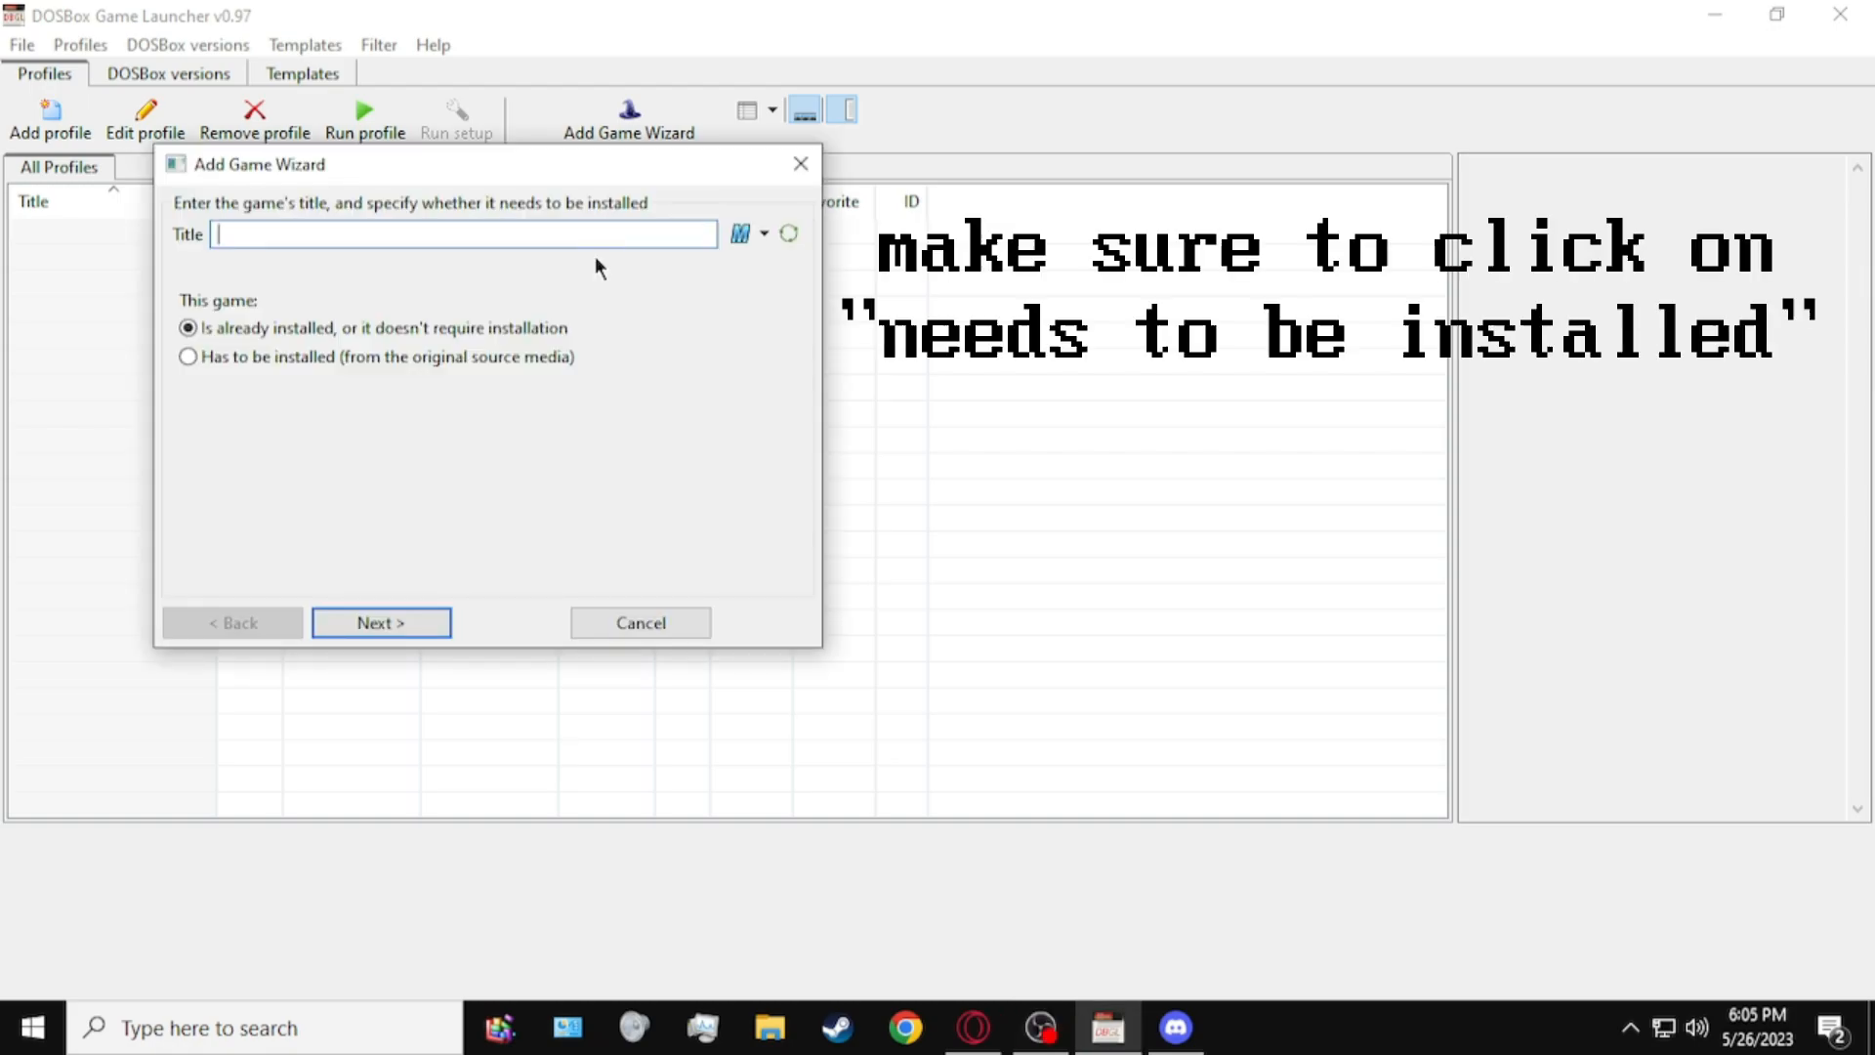
pyautogui.write('Blood&magi')
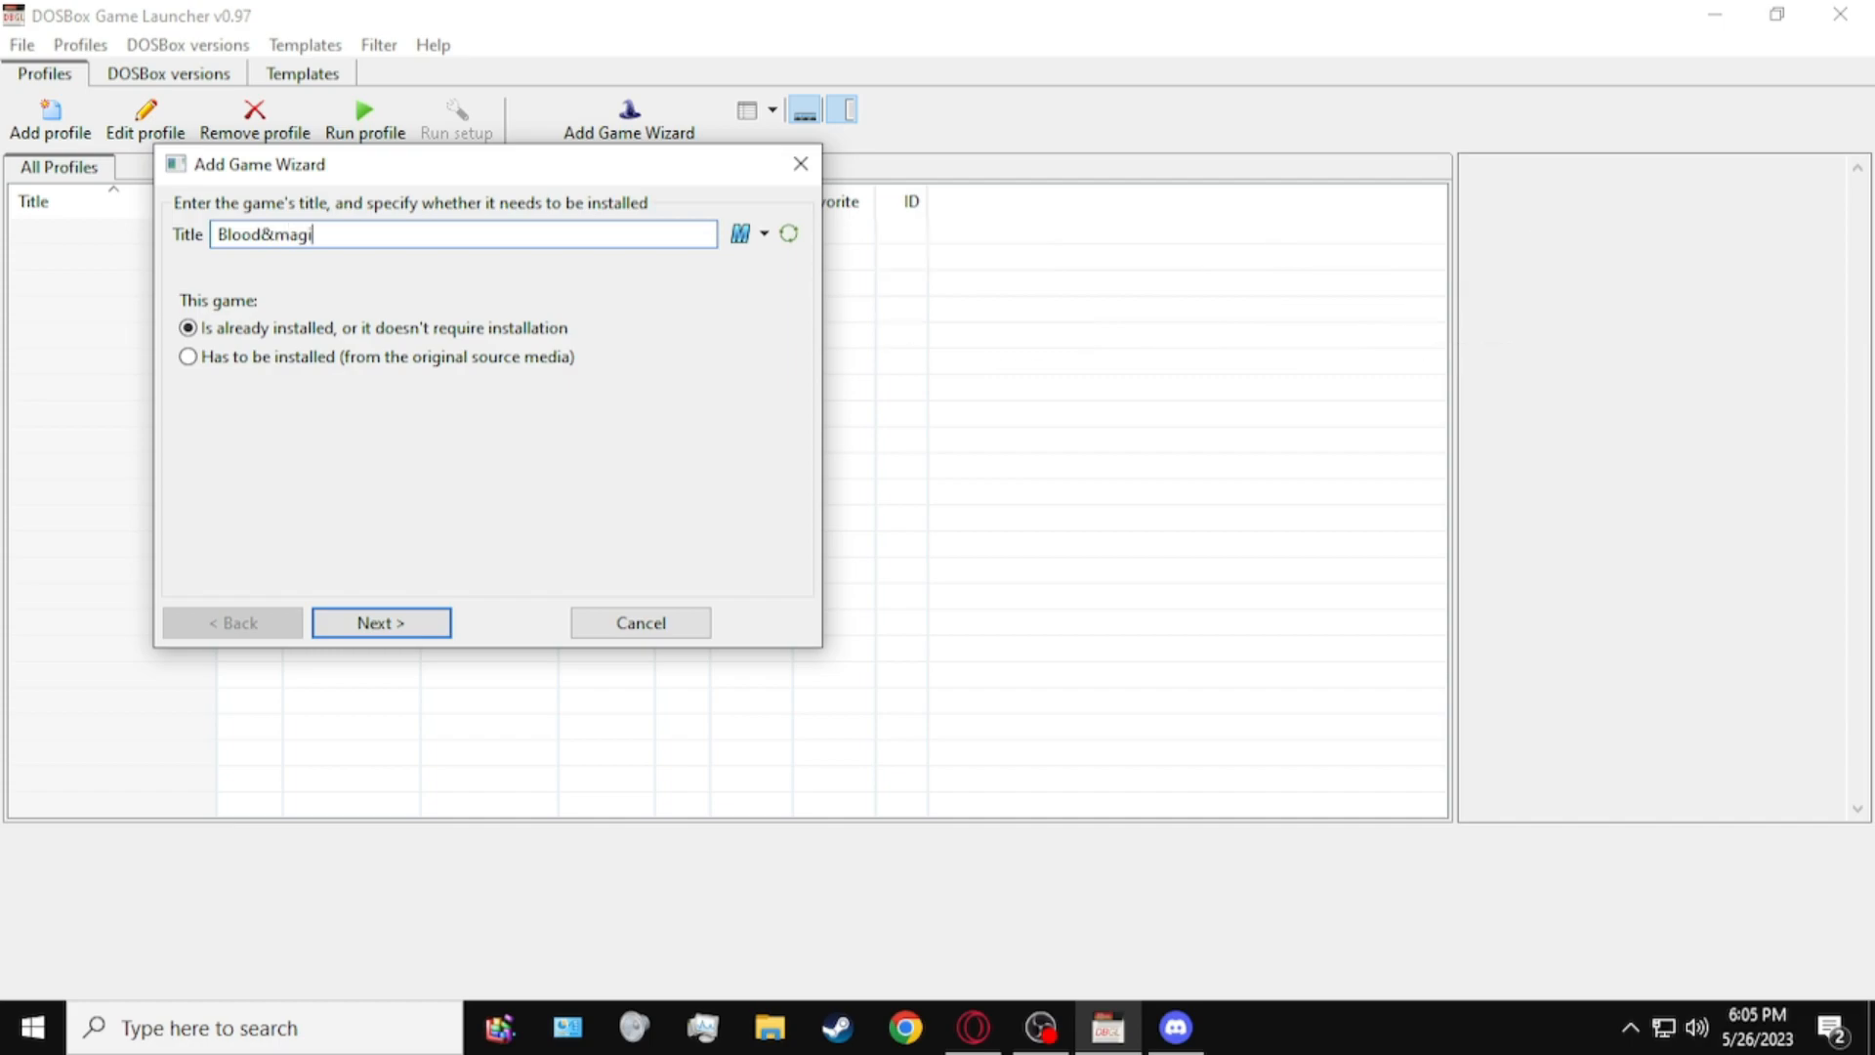
pyautogui.write('c')
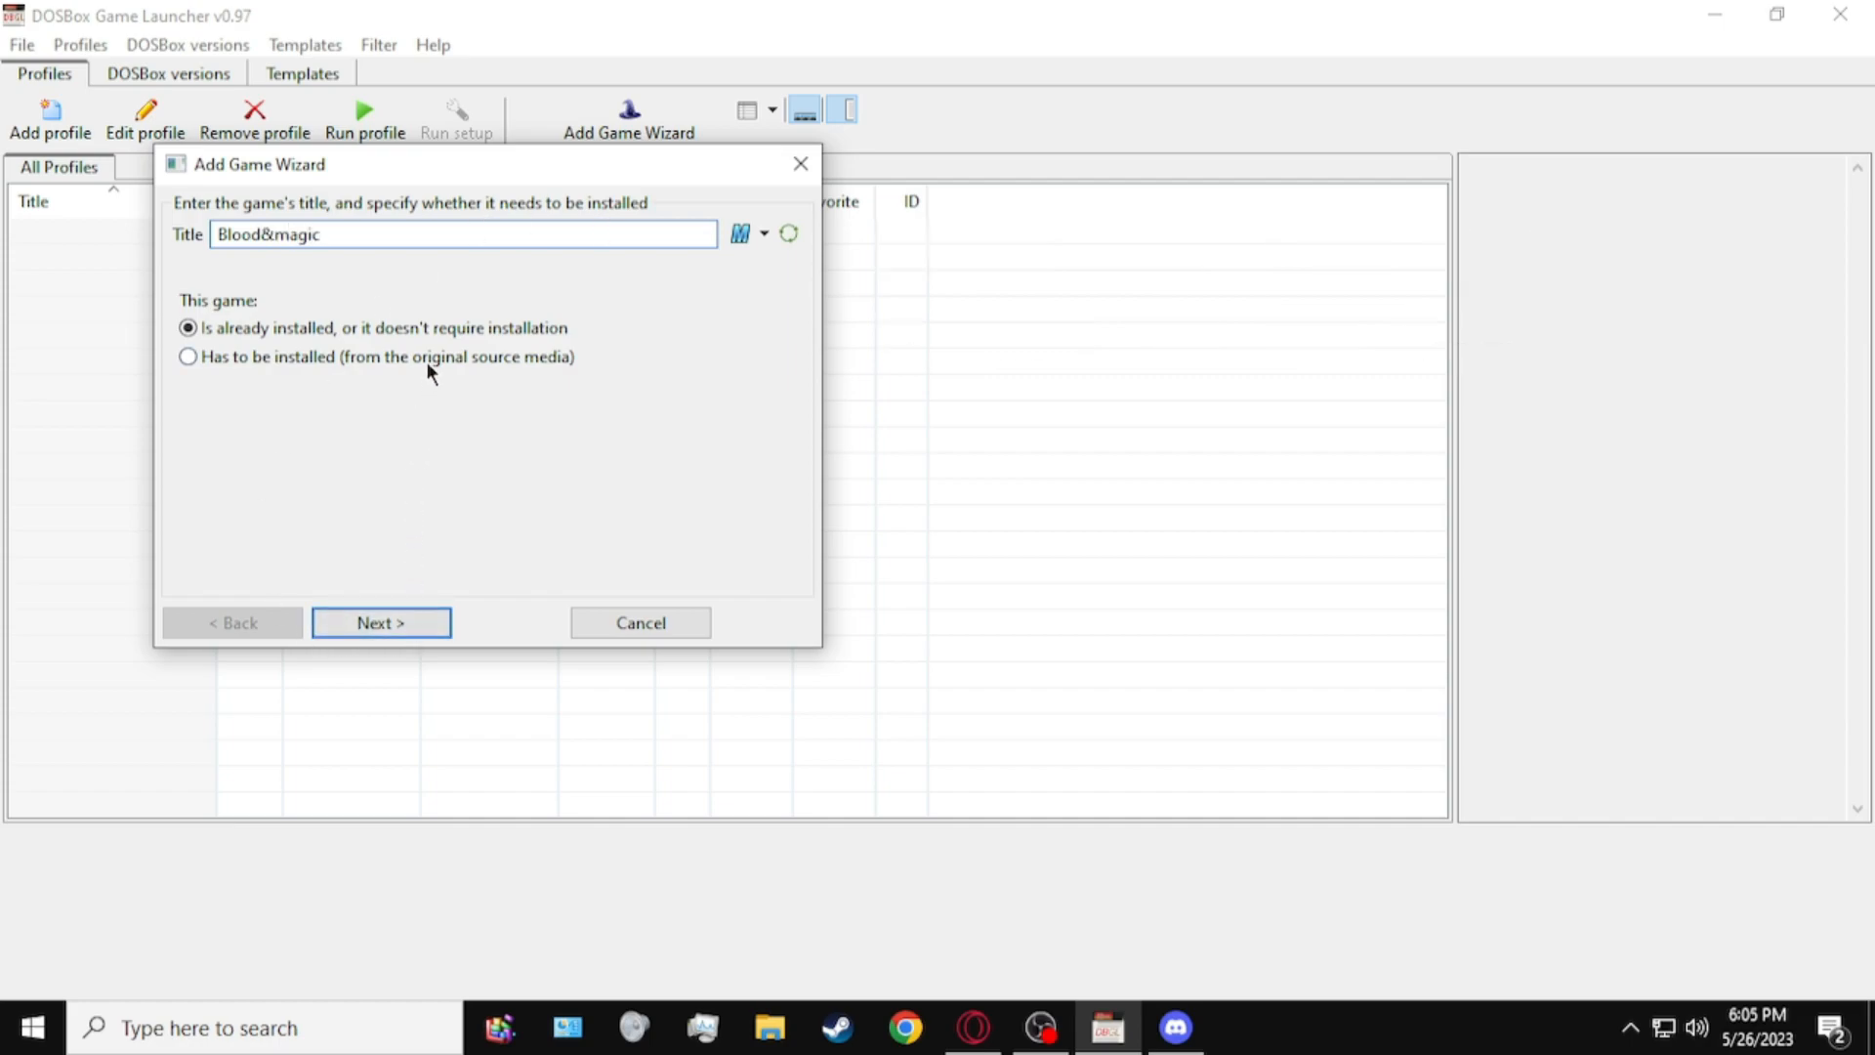
pyautogui.click(187, 357)
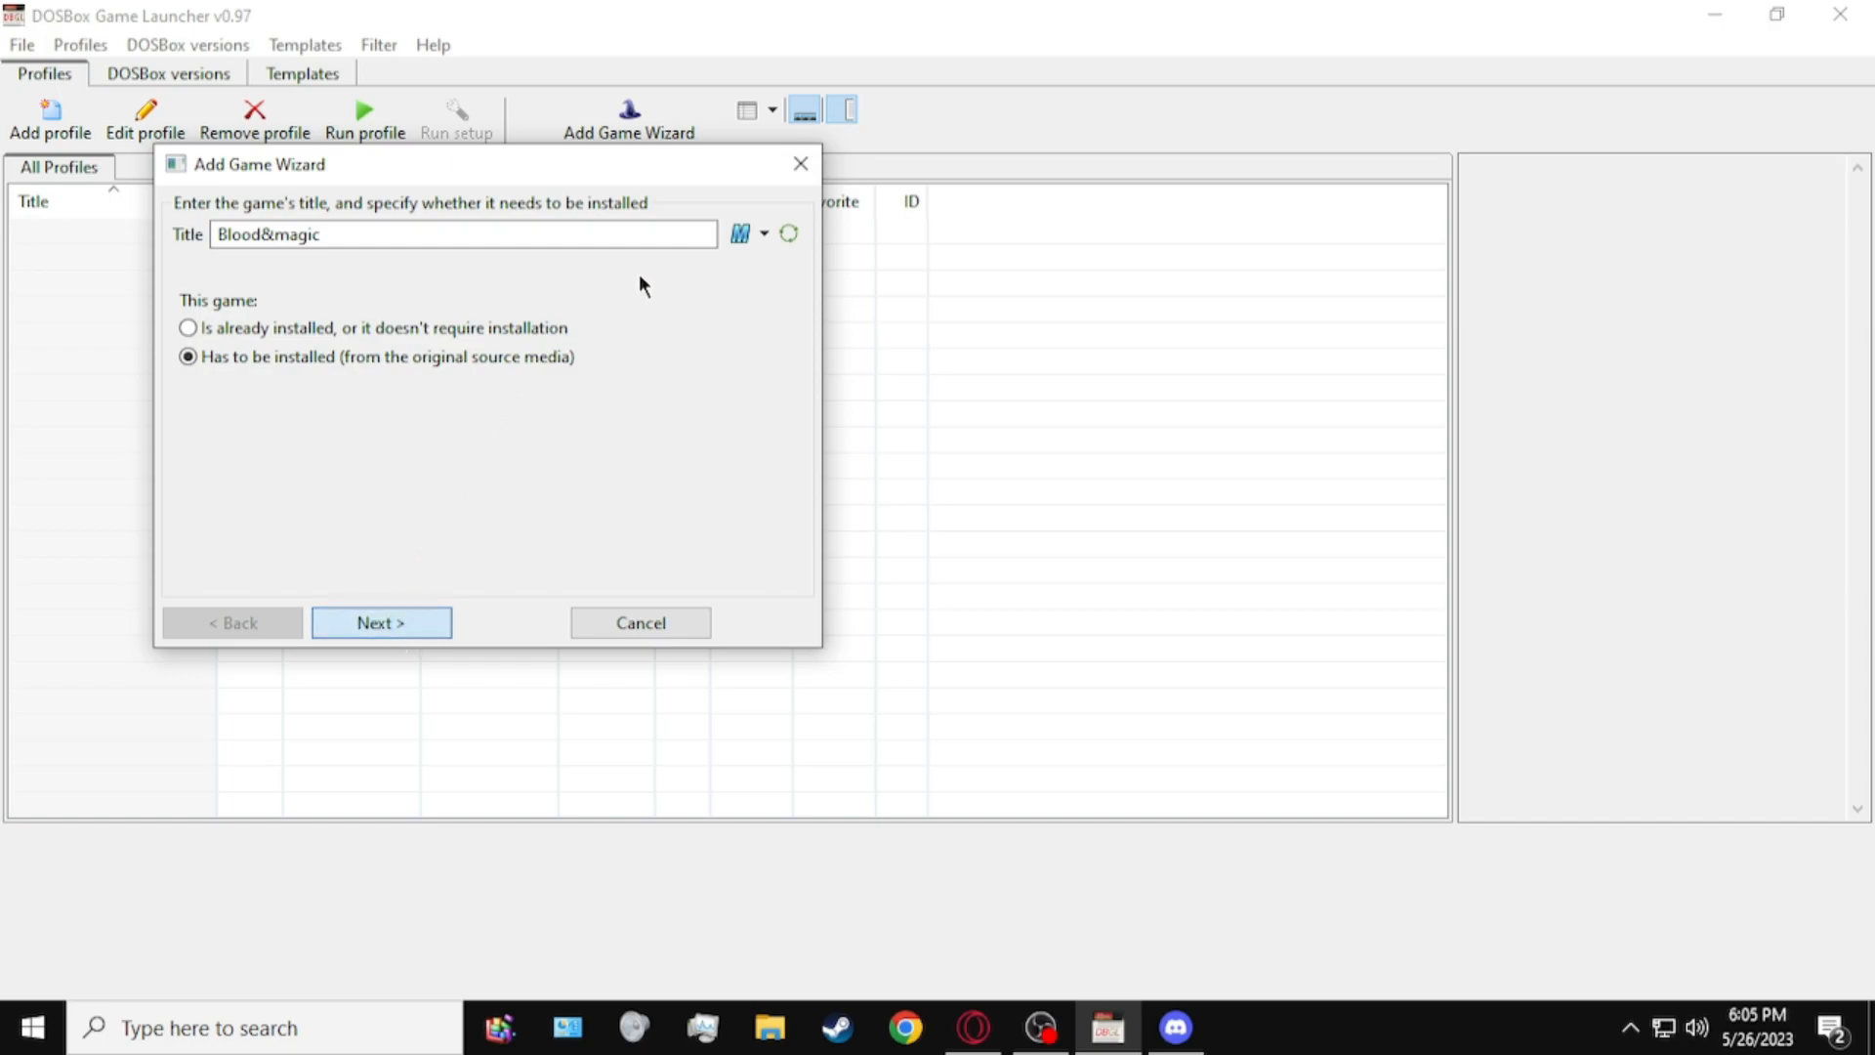
pyautogui.click(380, 622)
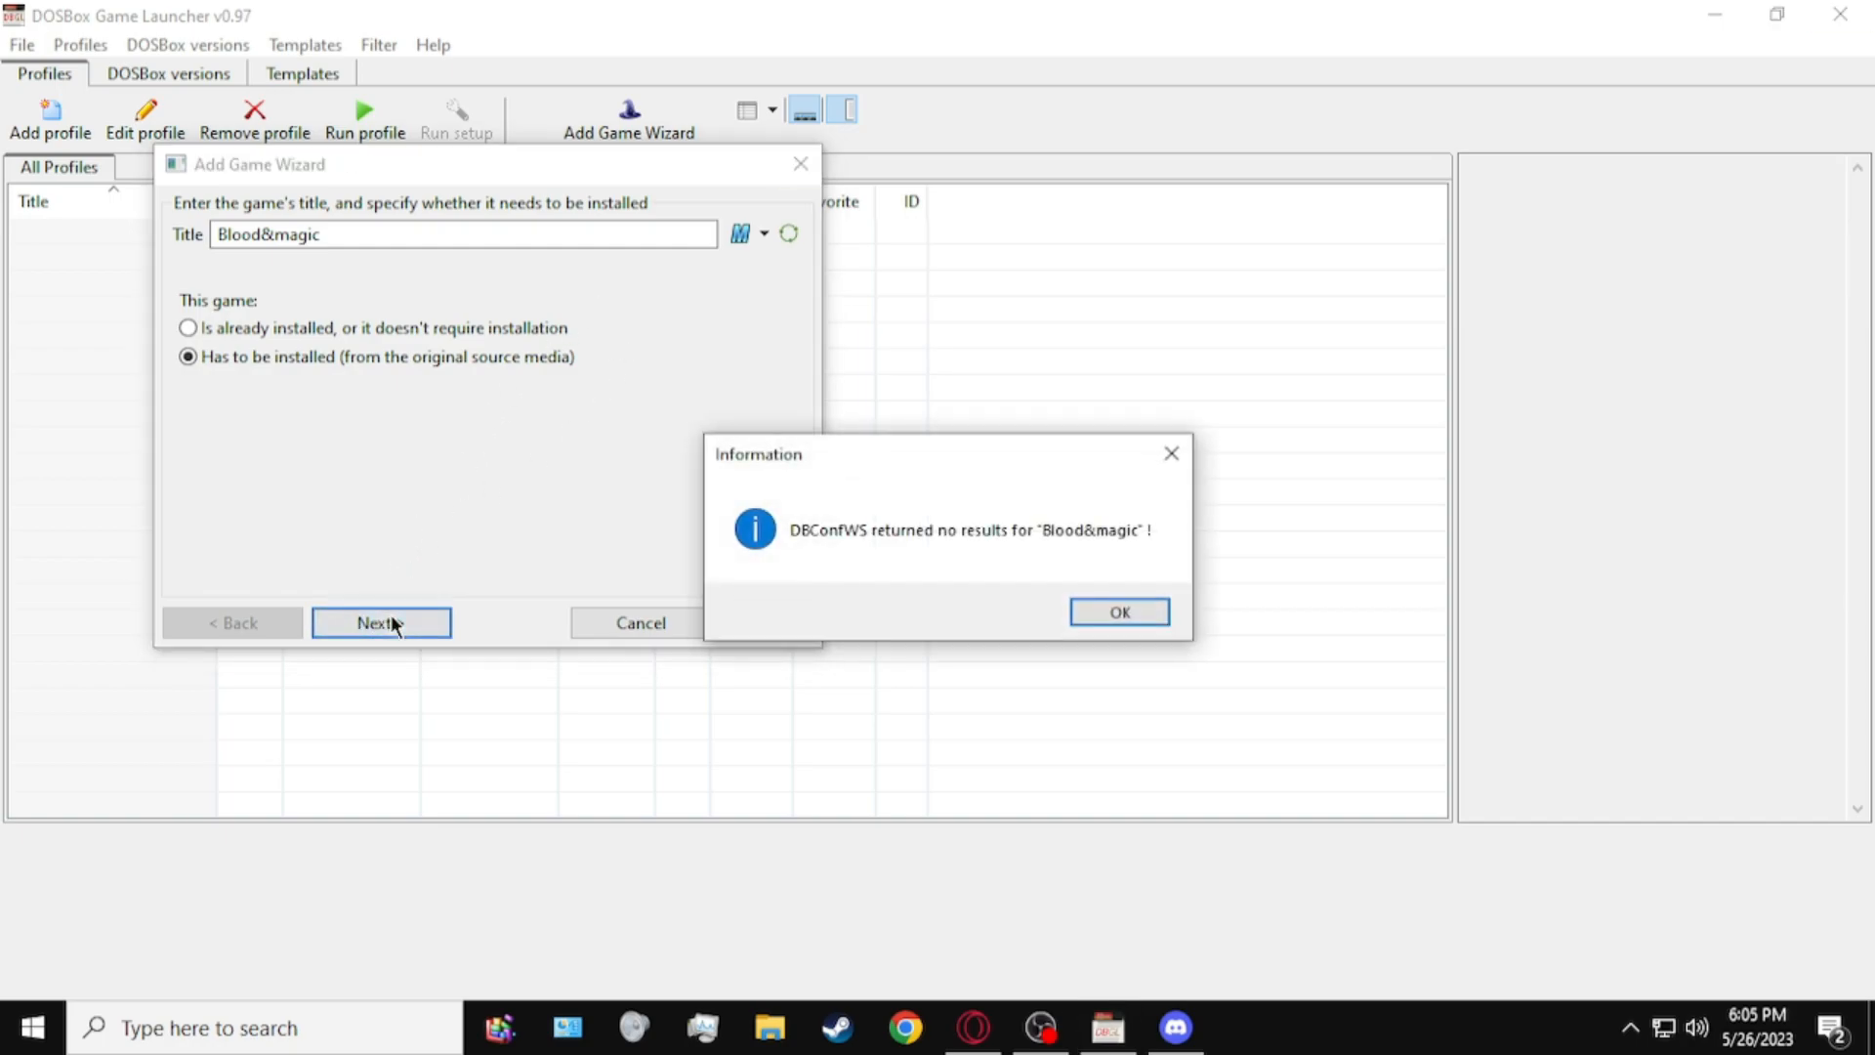
pyautogui.click(1115, 611)
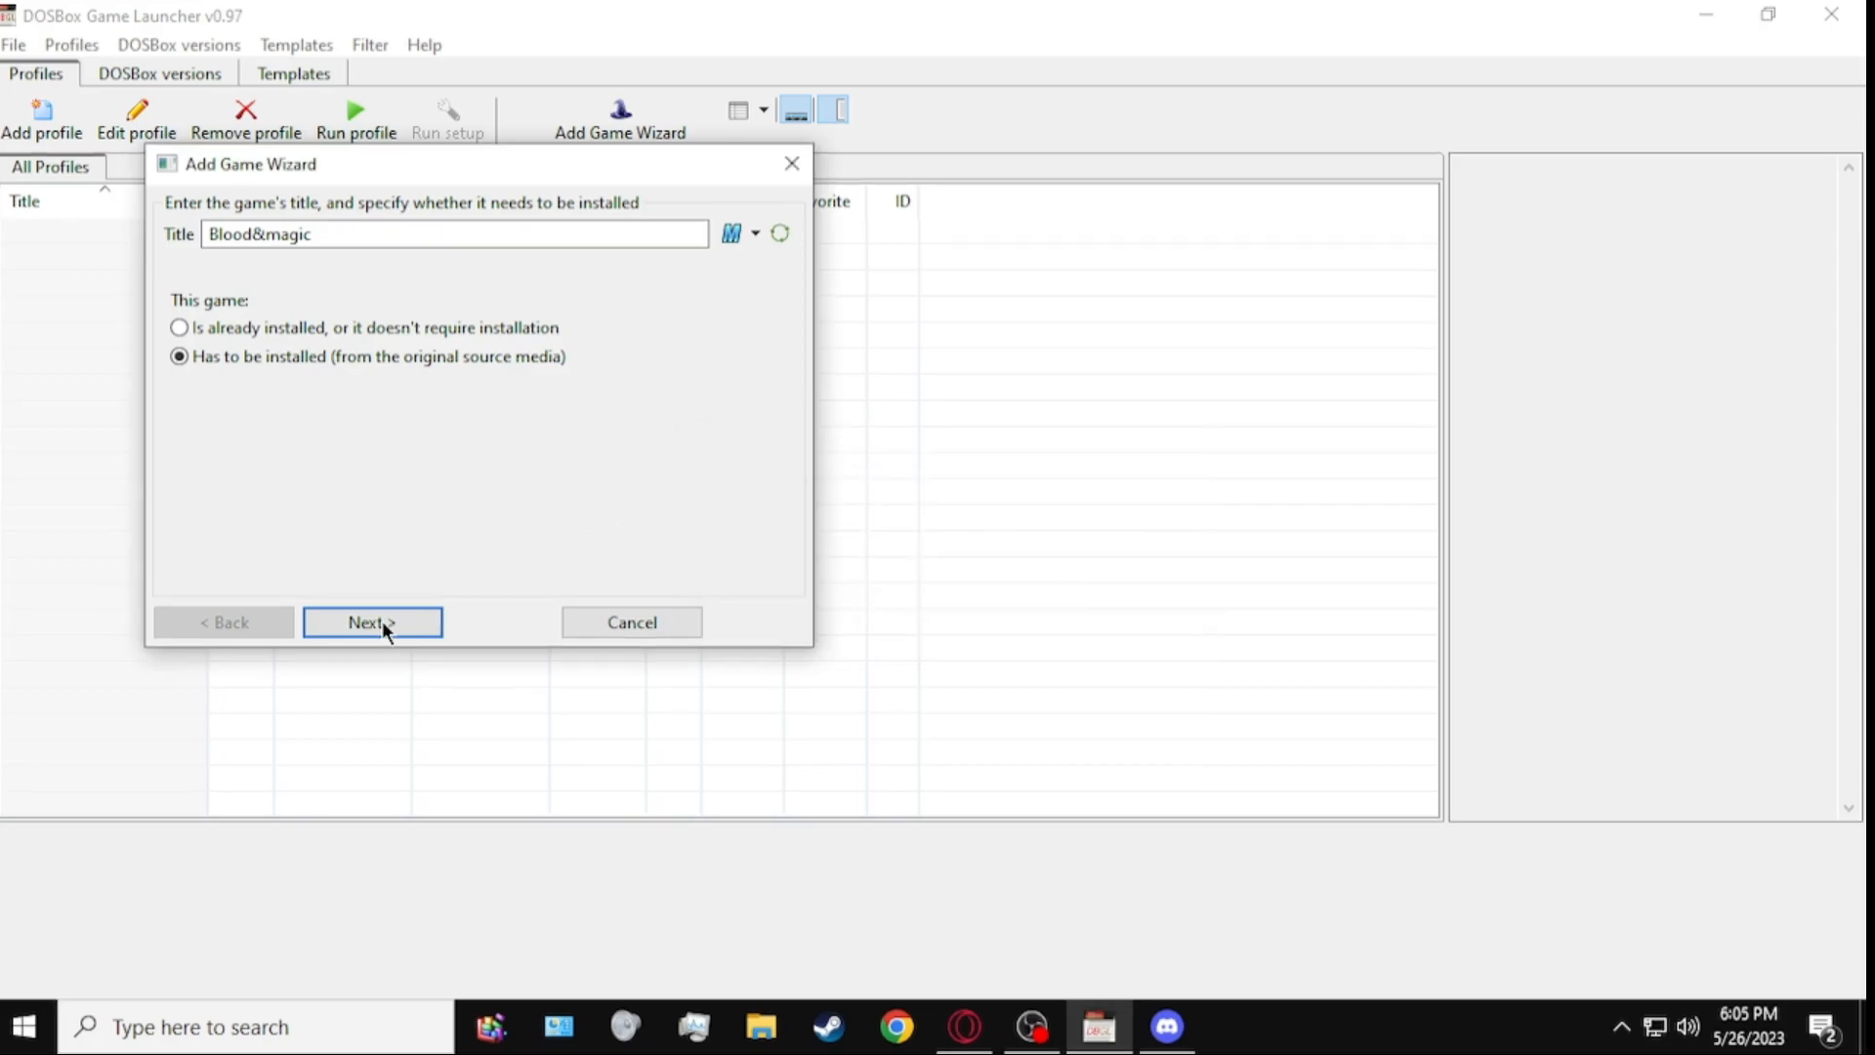
pyautogui.click(371, 622)
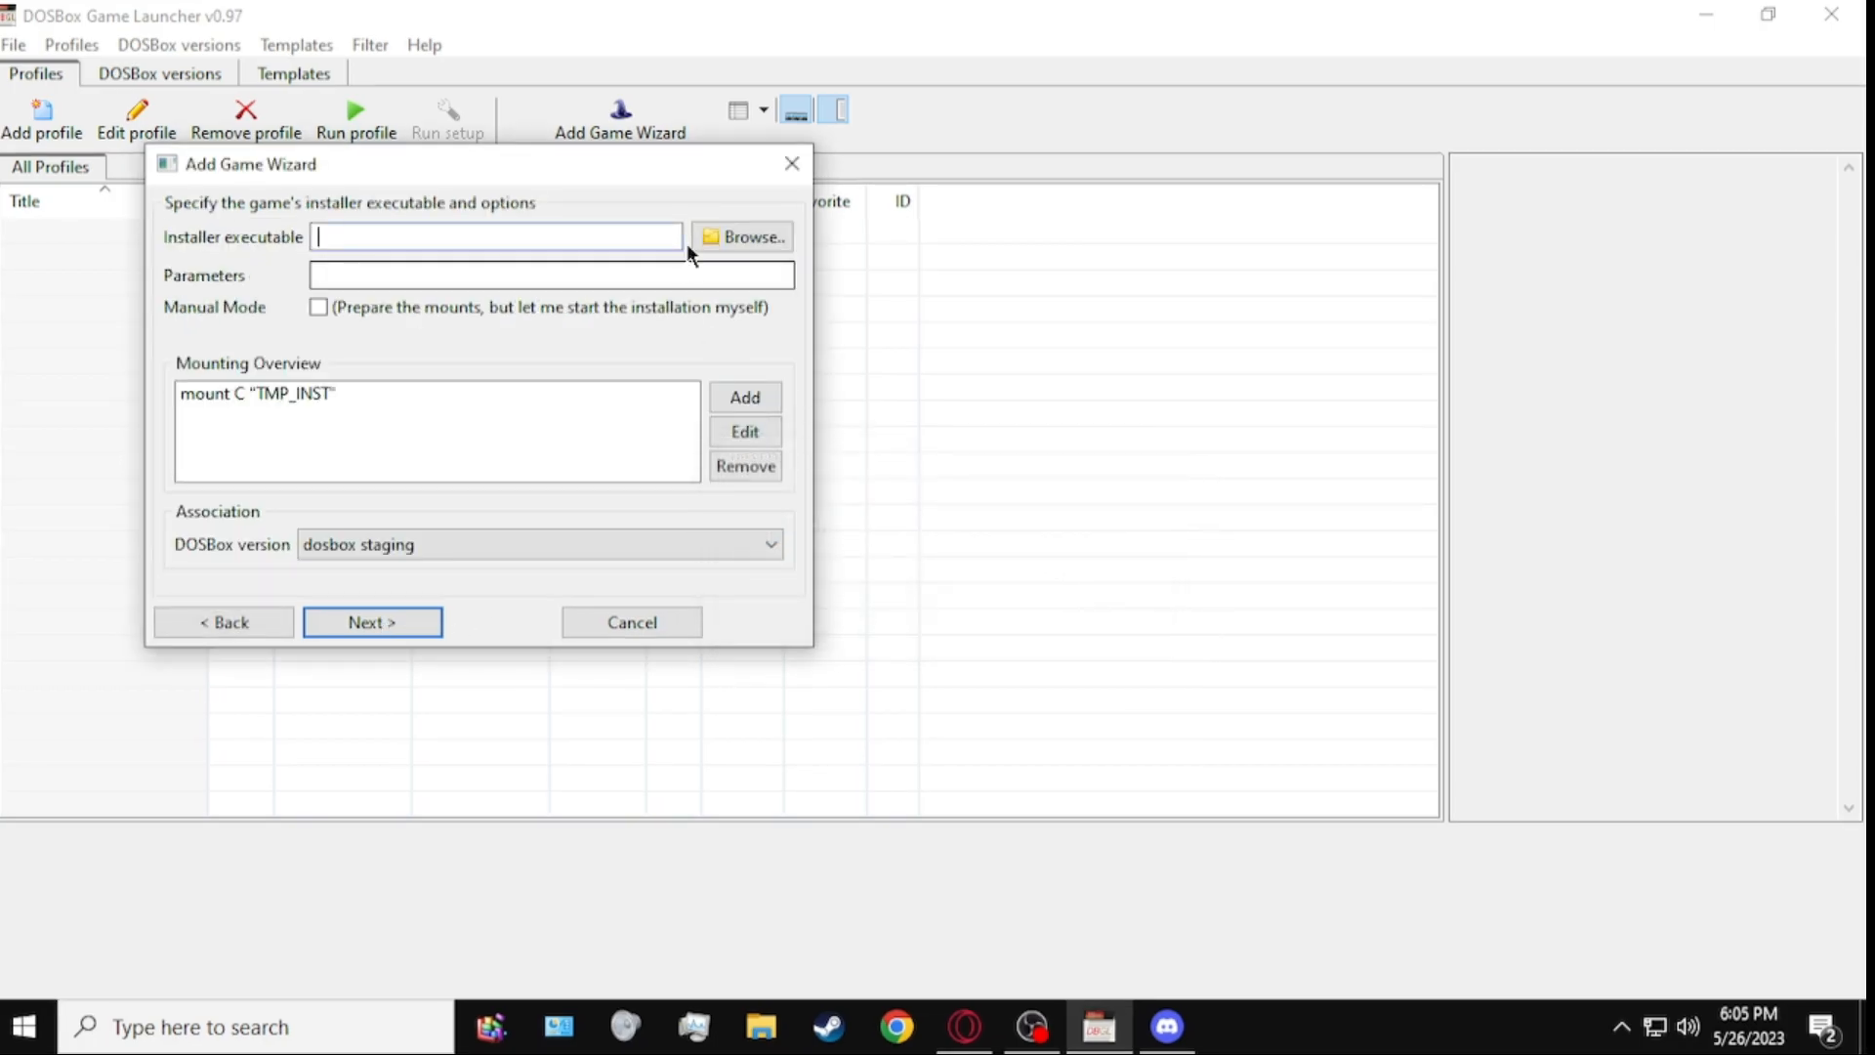
# Step: Choose INSTALL.EXE from the Blood & Magic disc image as installer and launch it
pyautogui.click(740, 235)
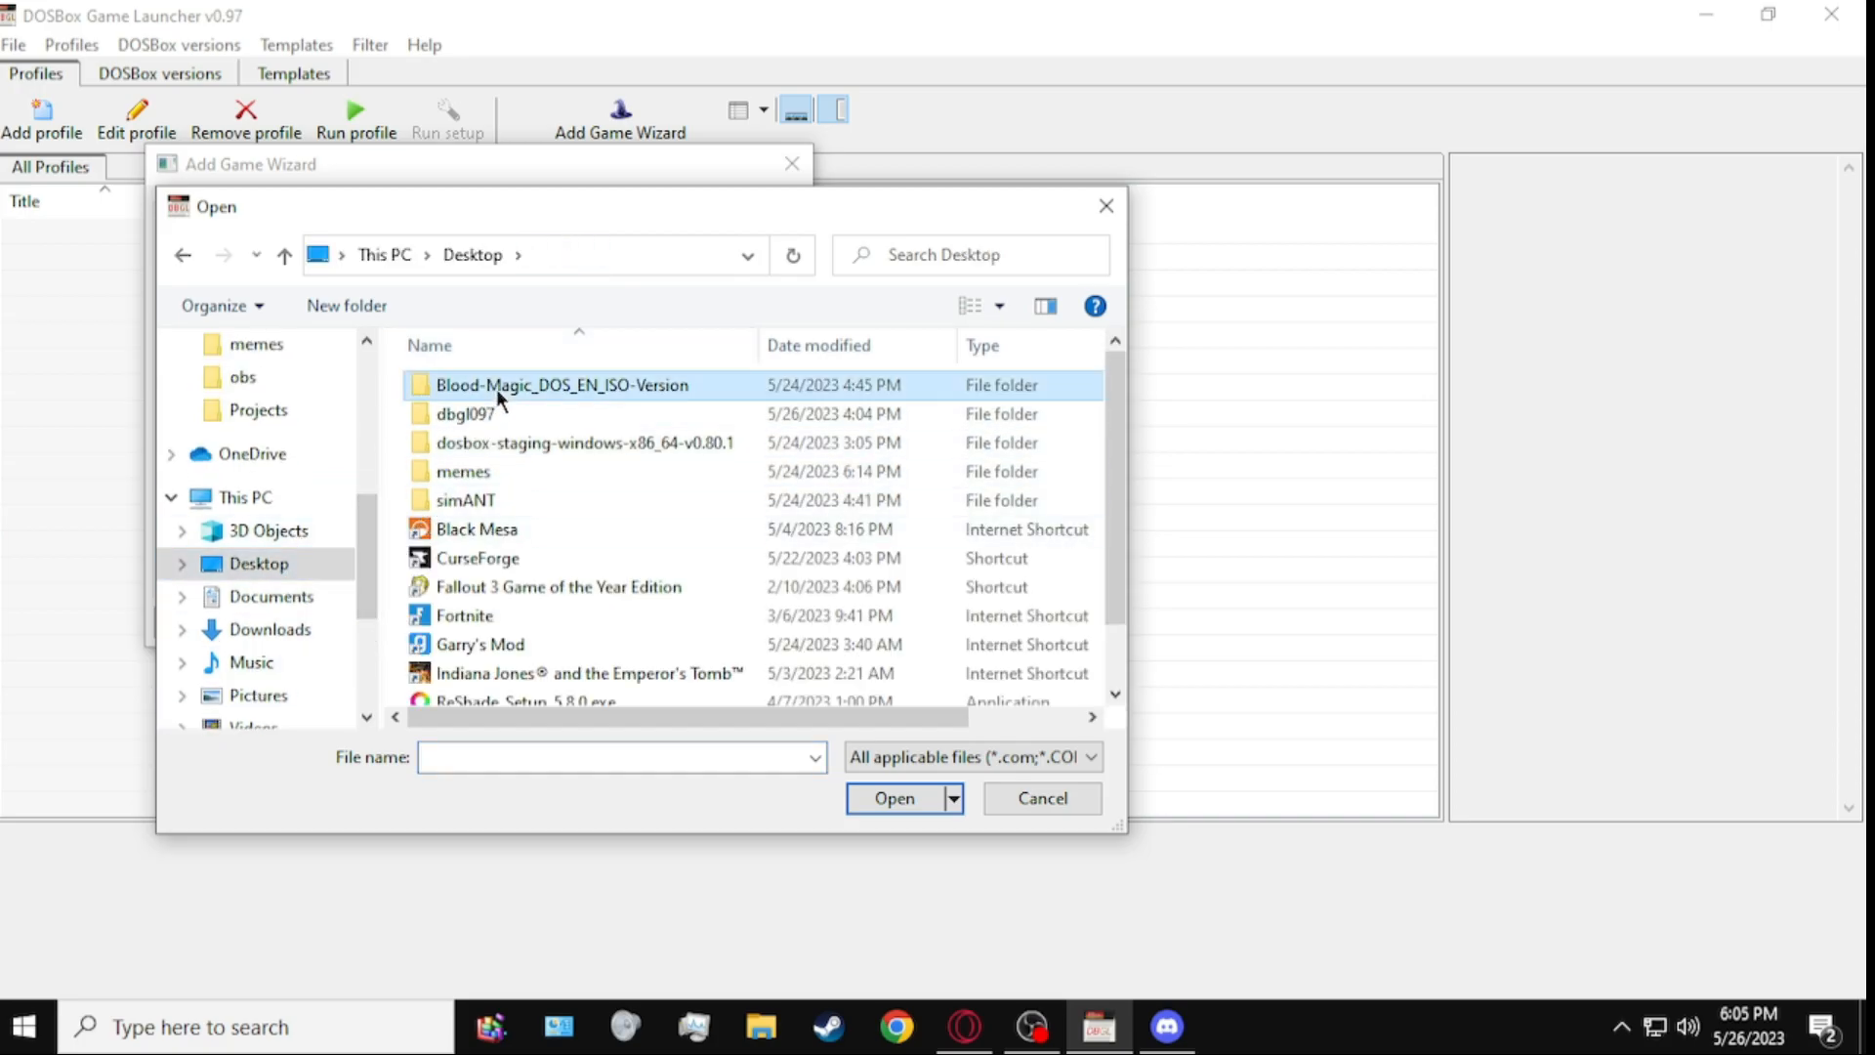
pyautogui.doubleClick(563, 384)
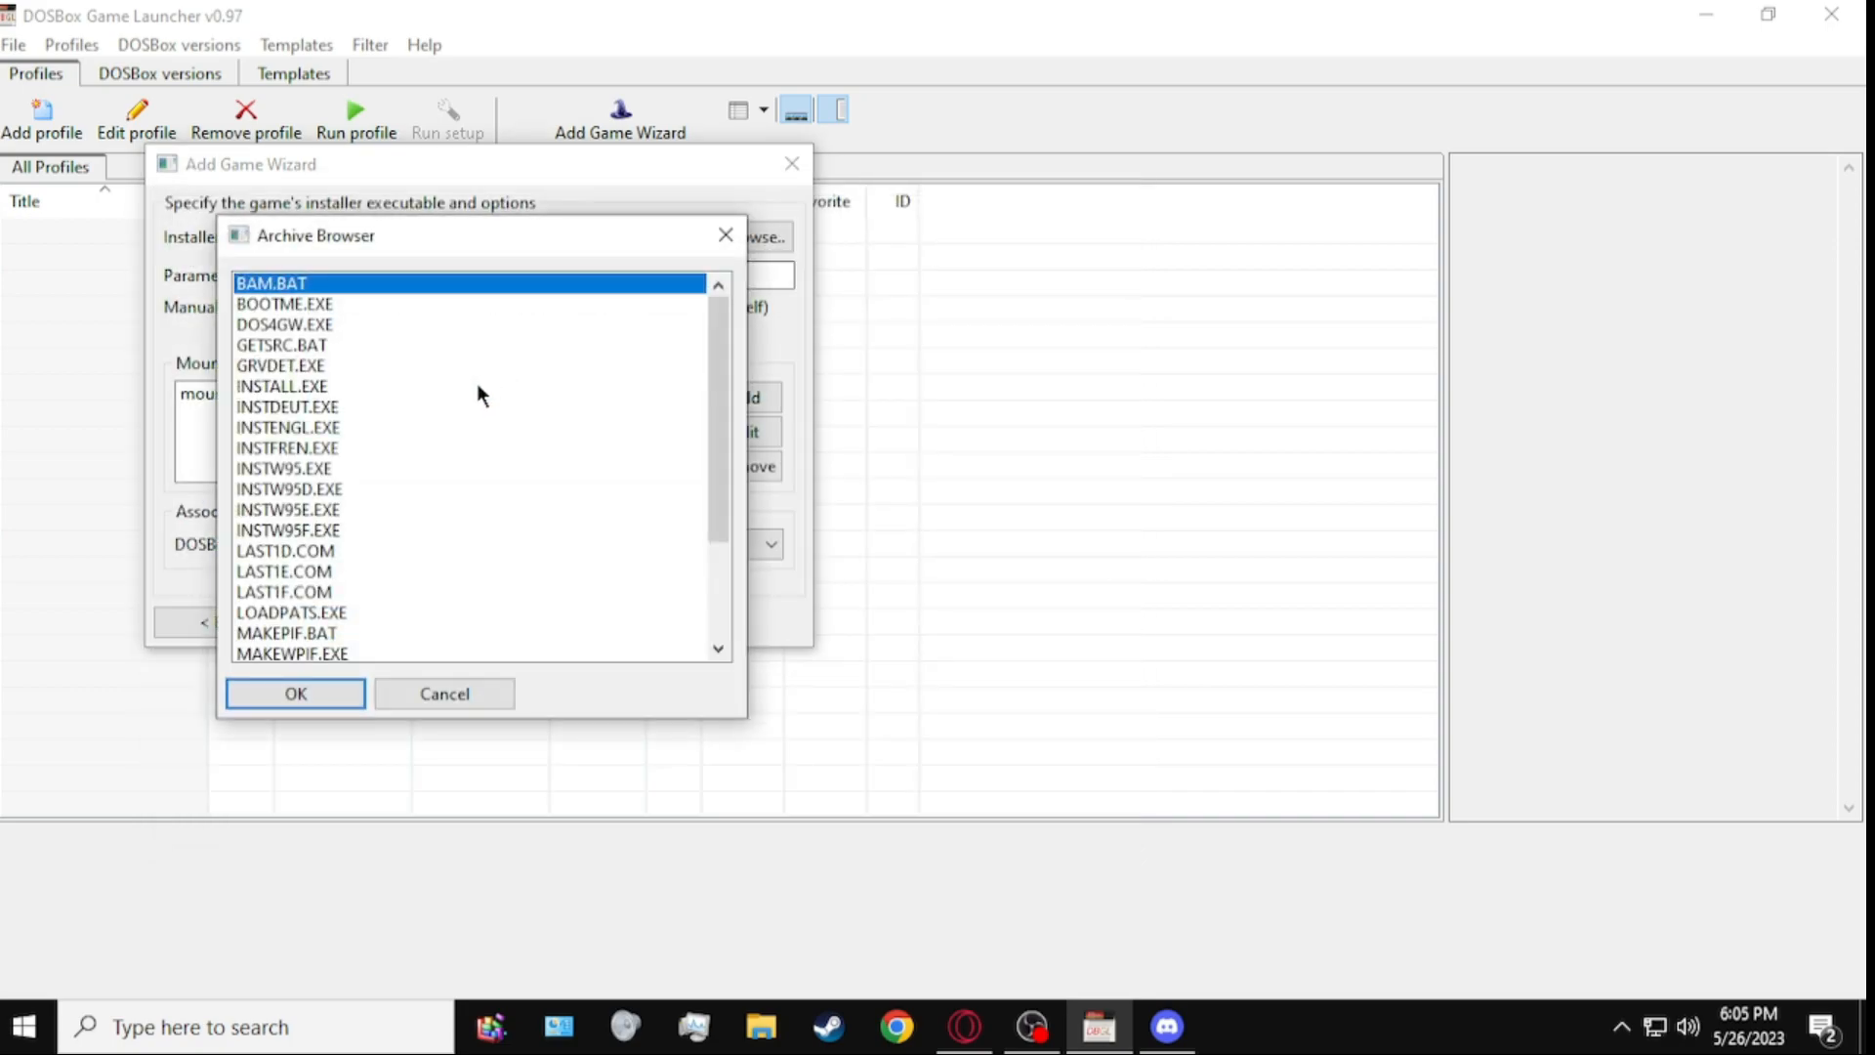
pyautogui.click(282, 385)
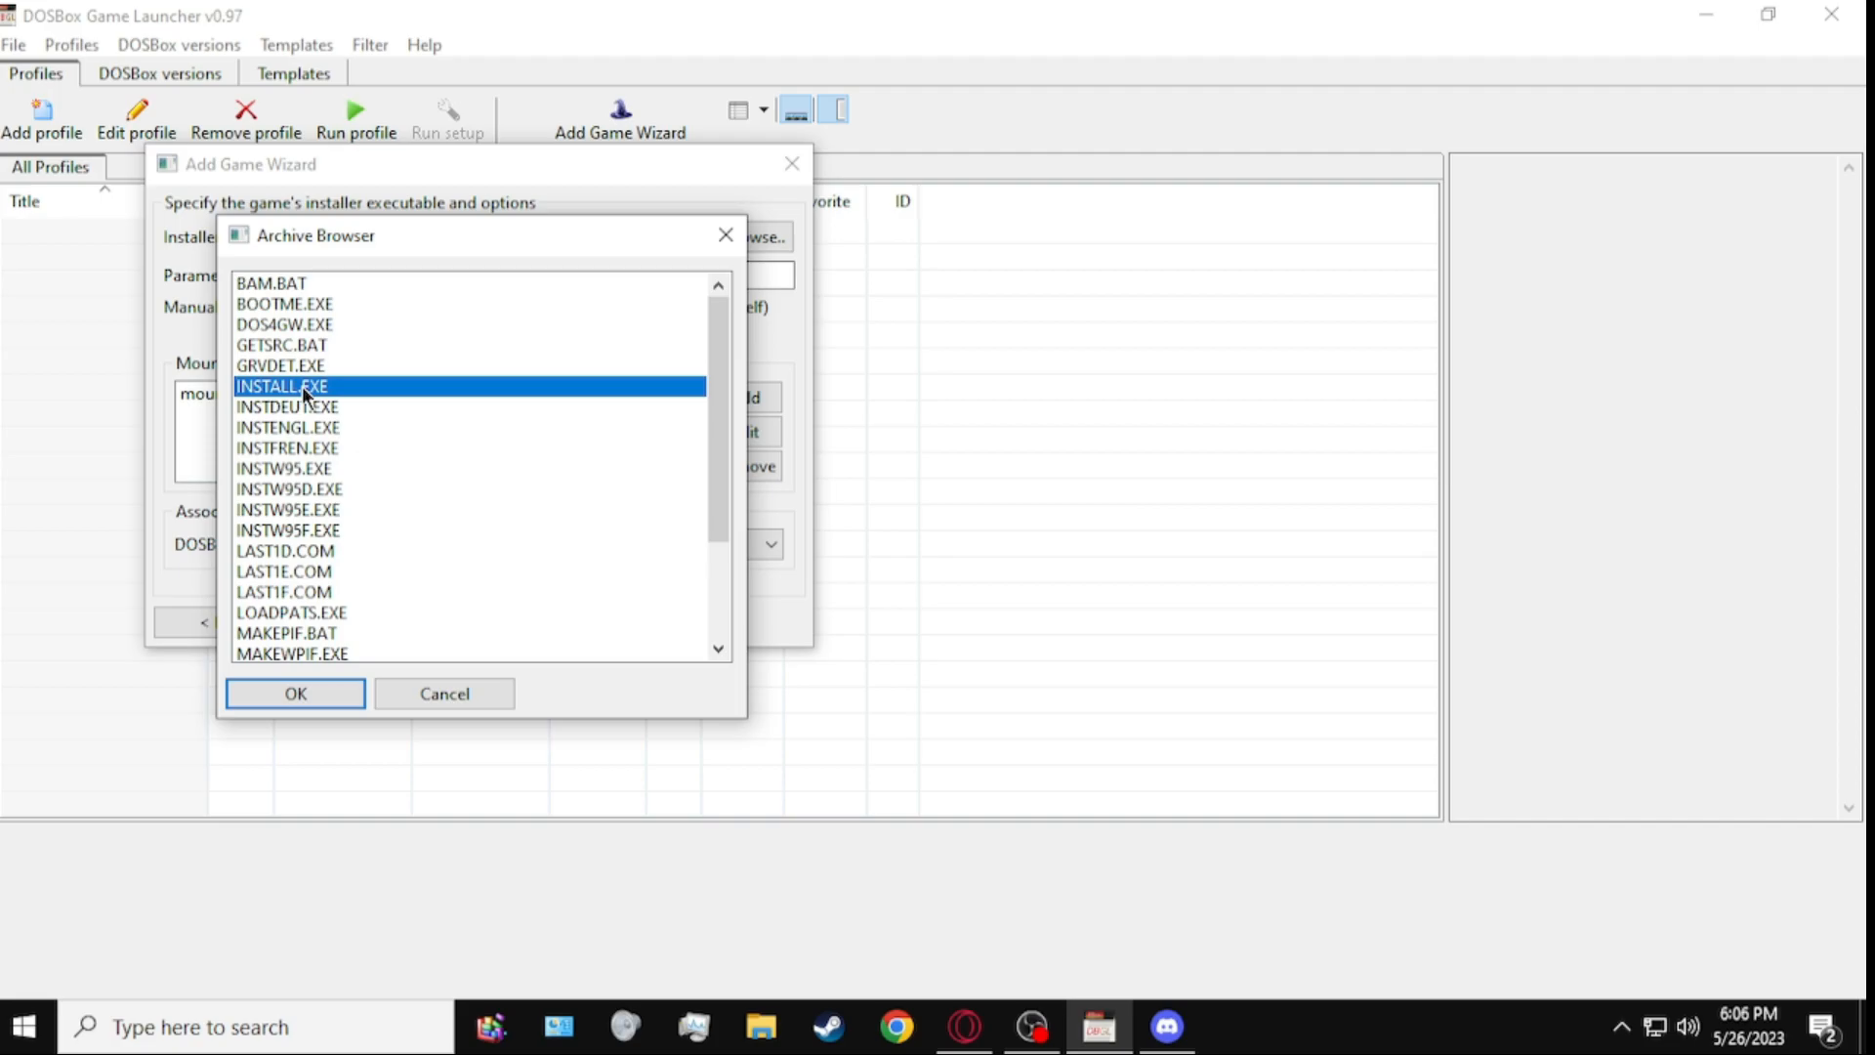
pyautogui.click(293, 693)
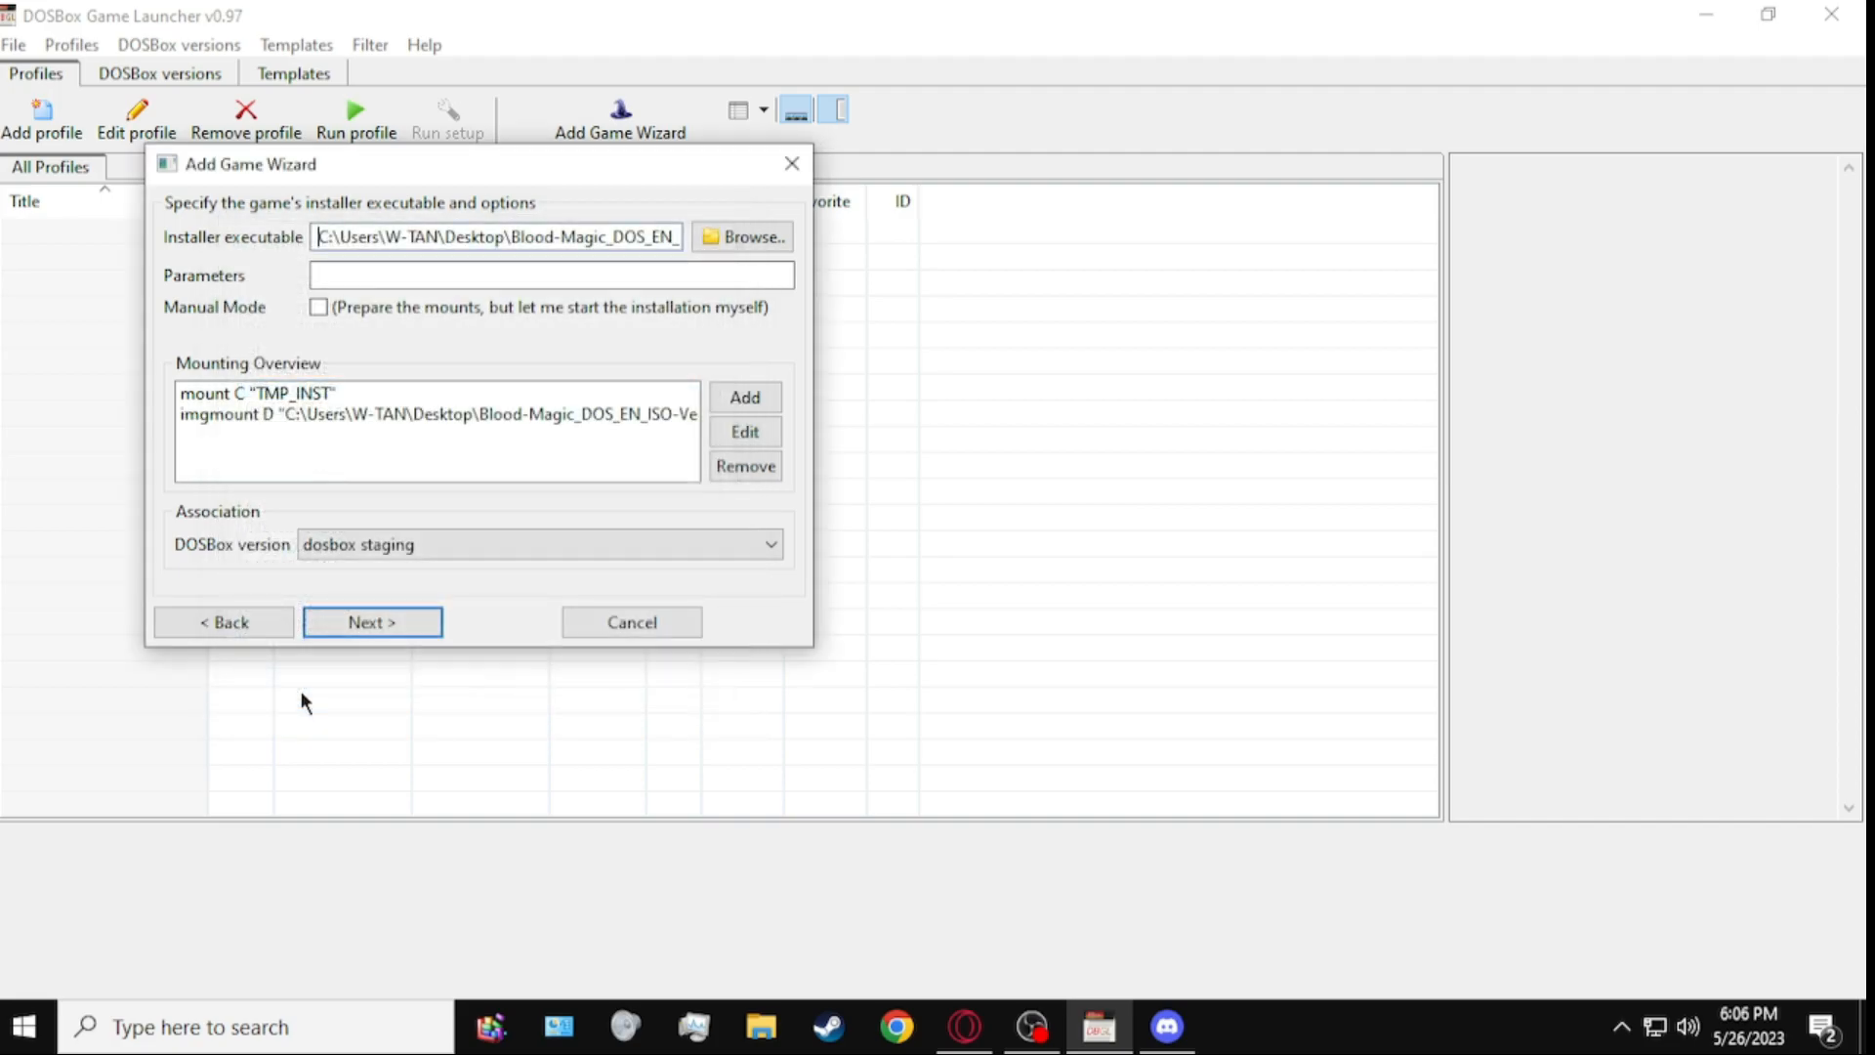
pyautogui.click(371, 622)
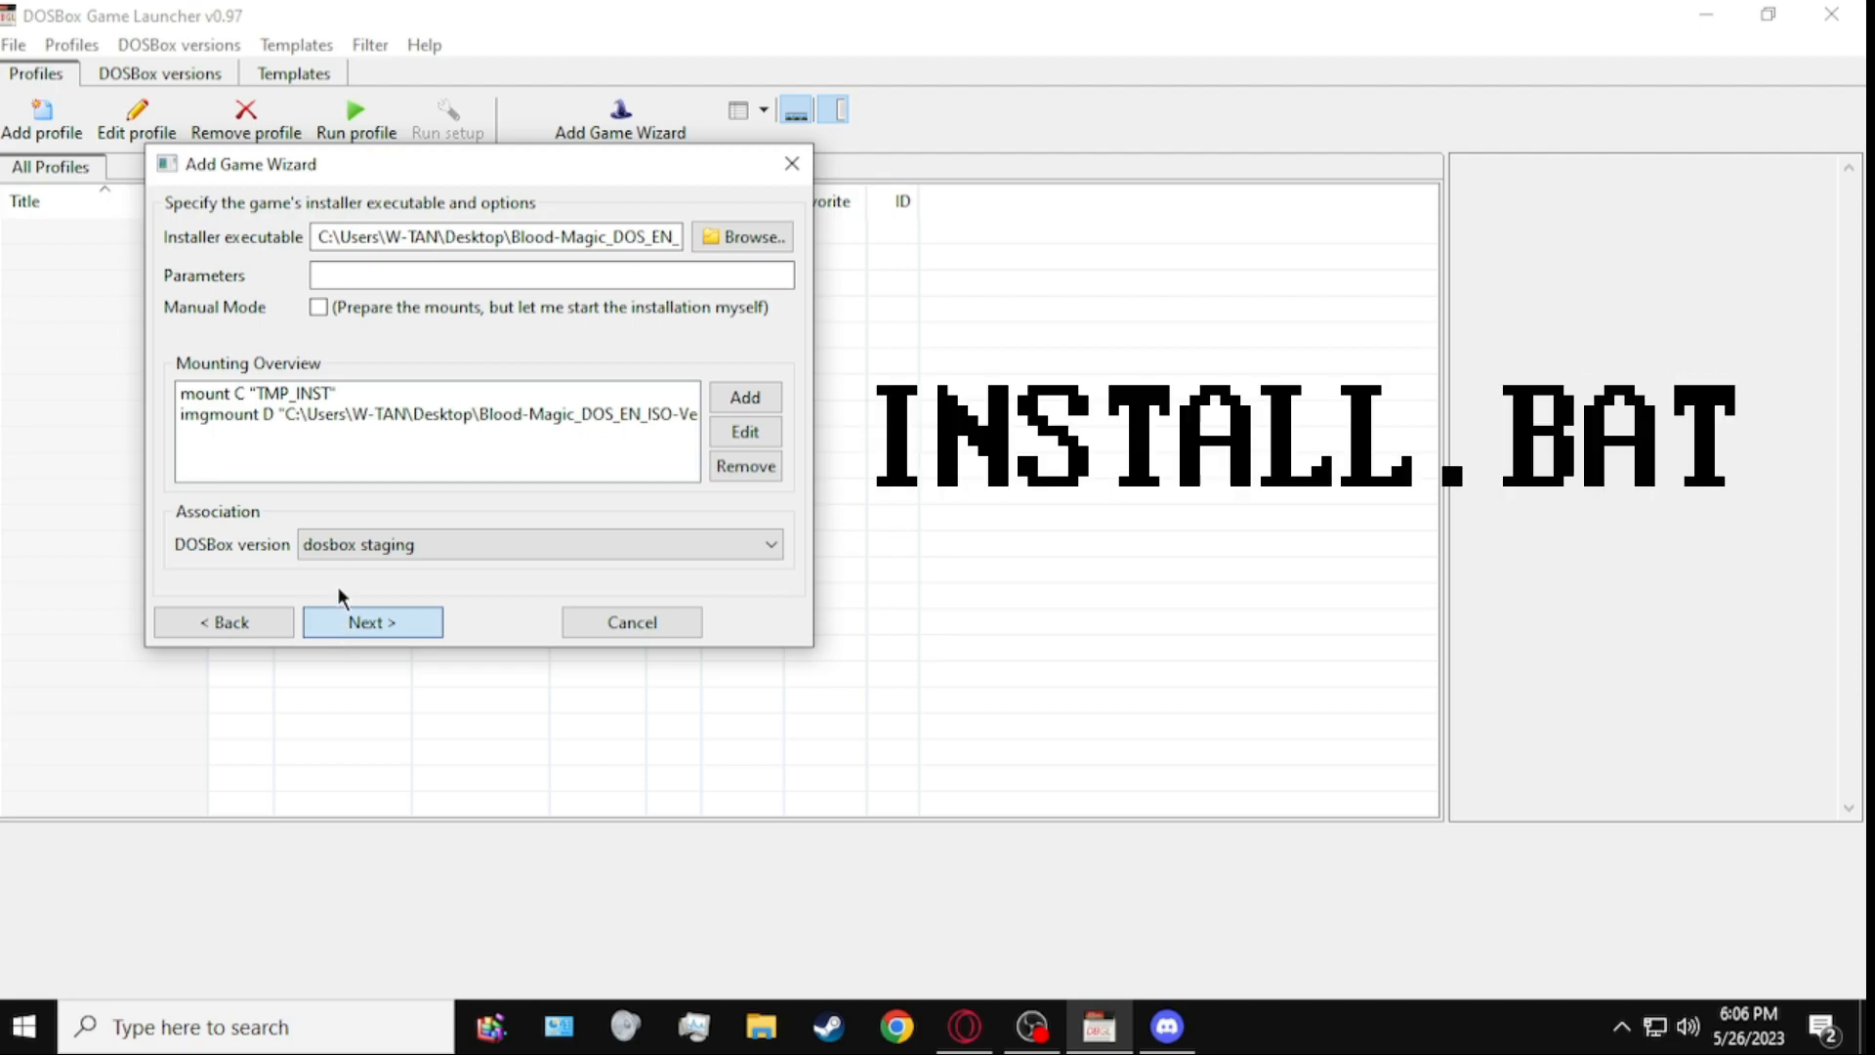
pyautogui.click(372, 622)
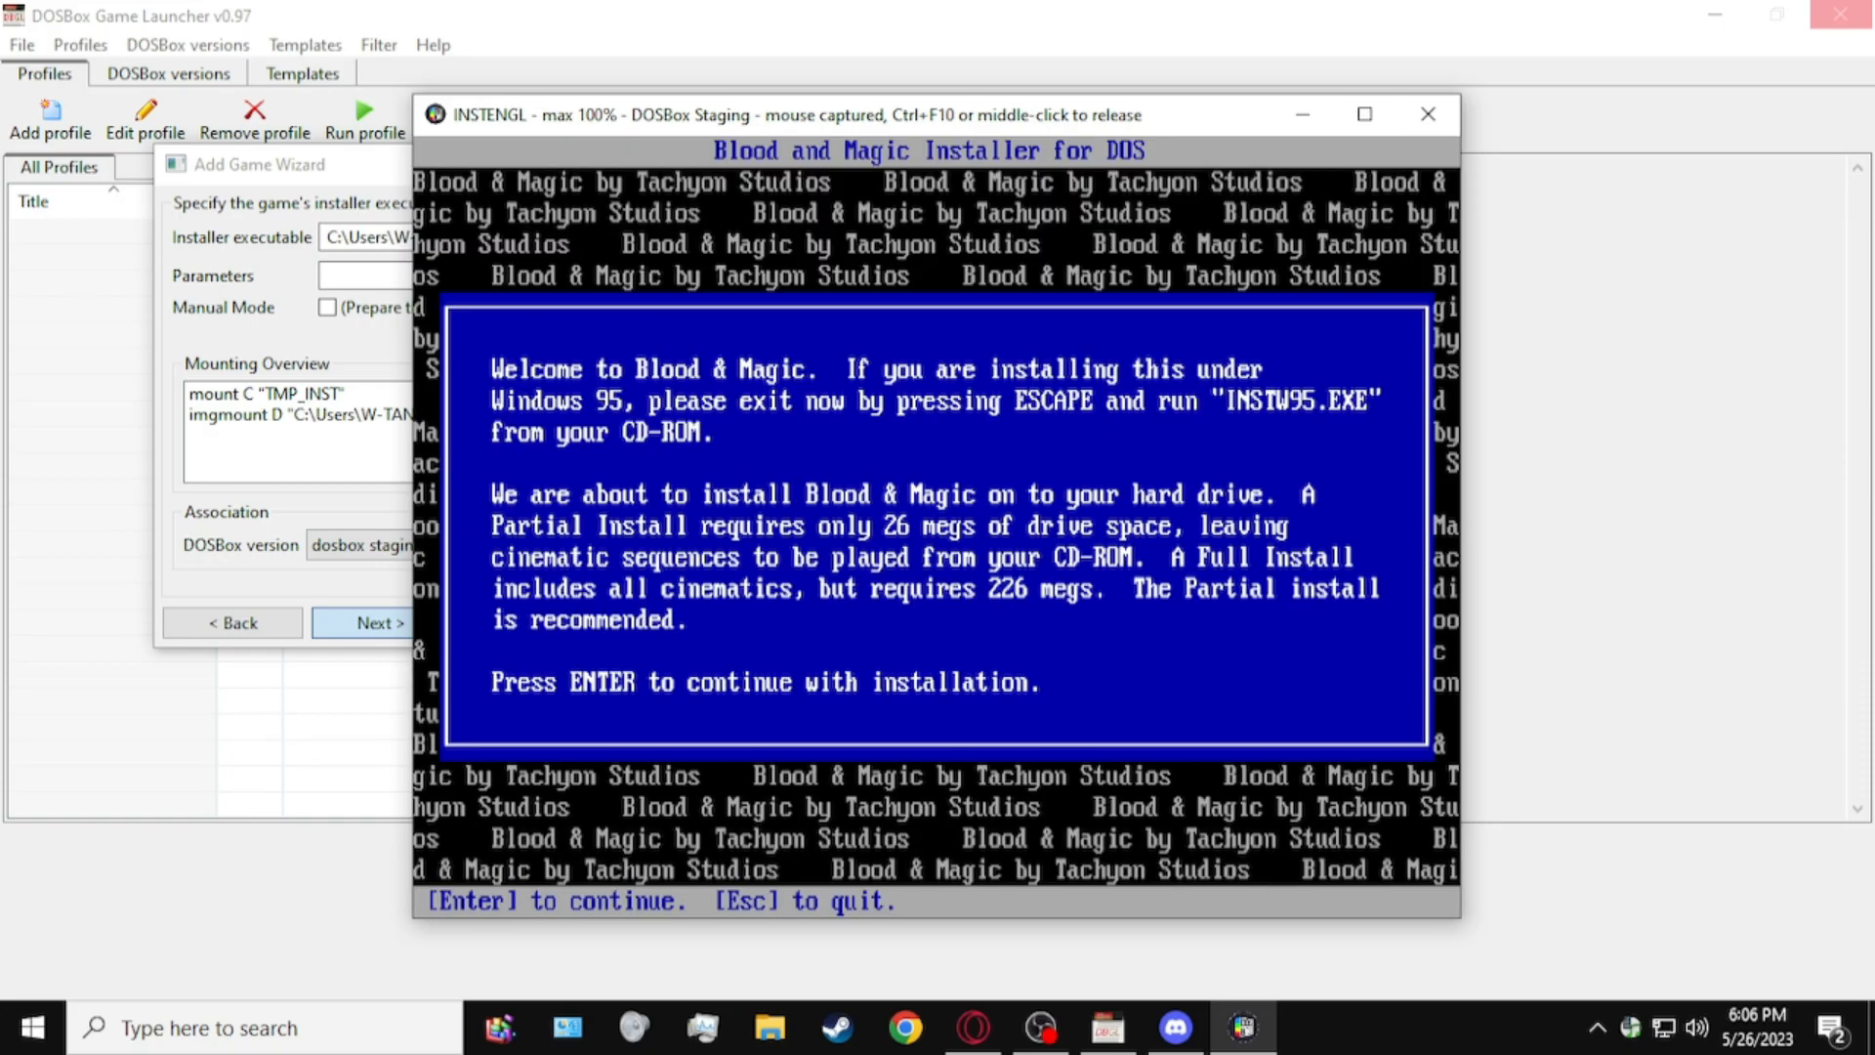
# Step: Get past the installer screens and auto-detect a Sound Blaster AWE32 for digital sound
pyautogui.press('enter')
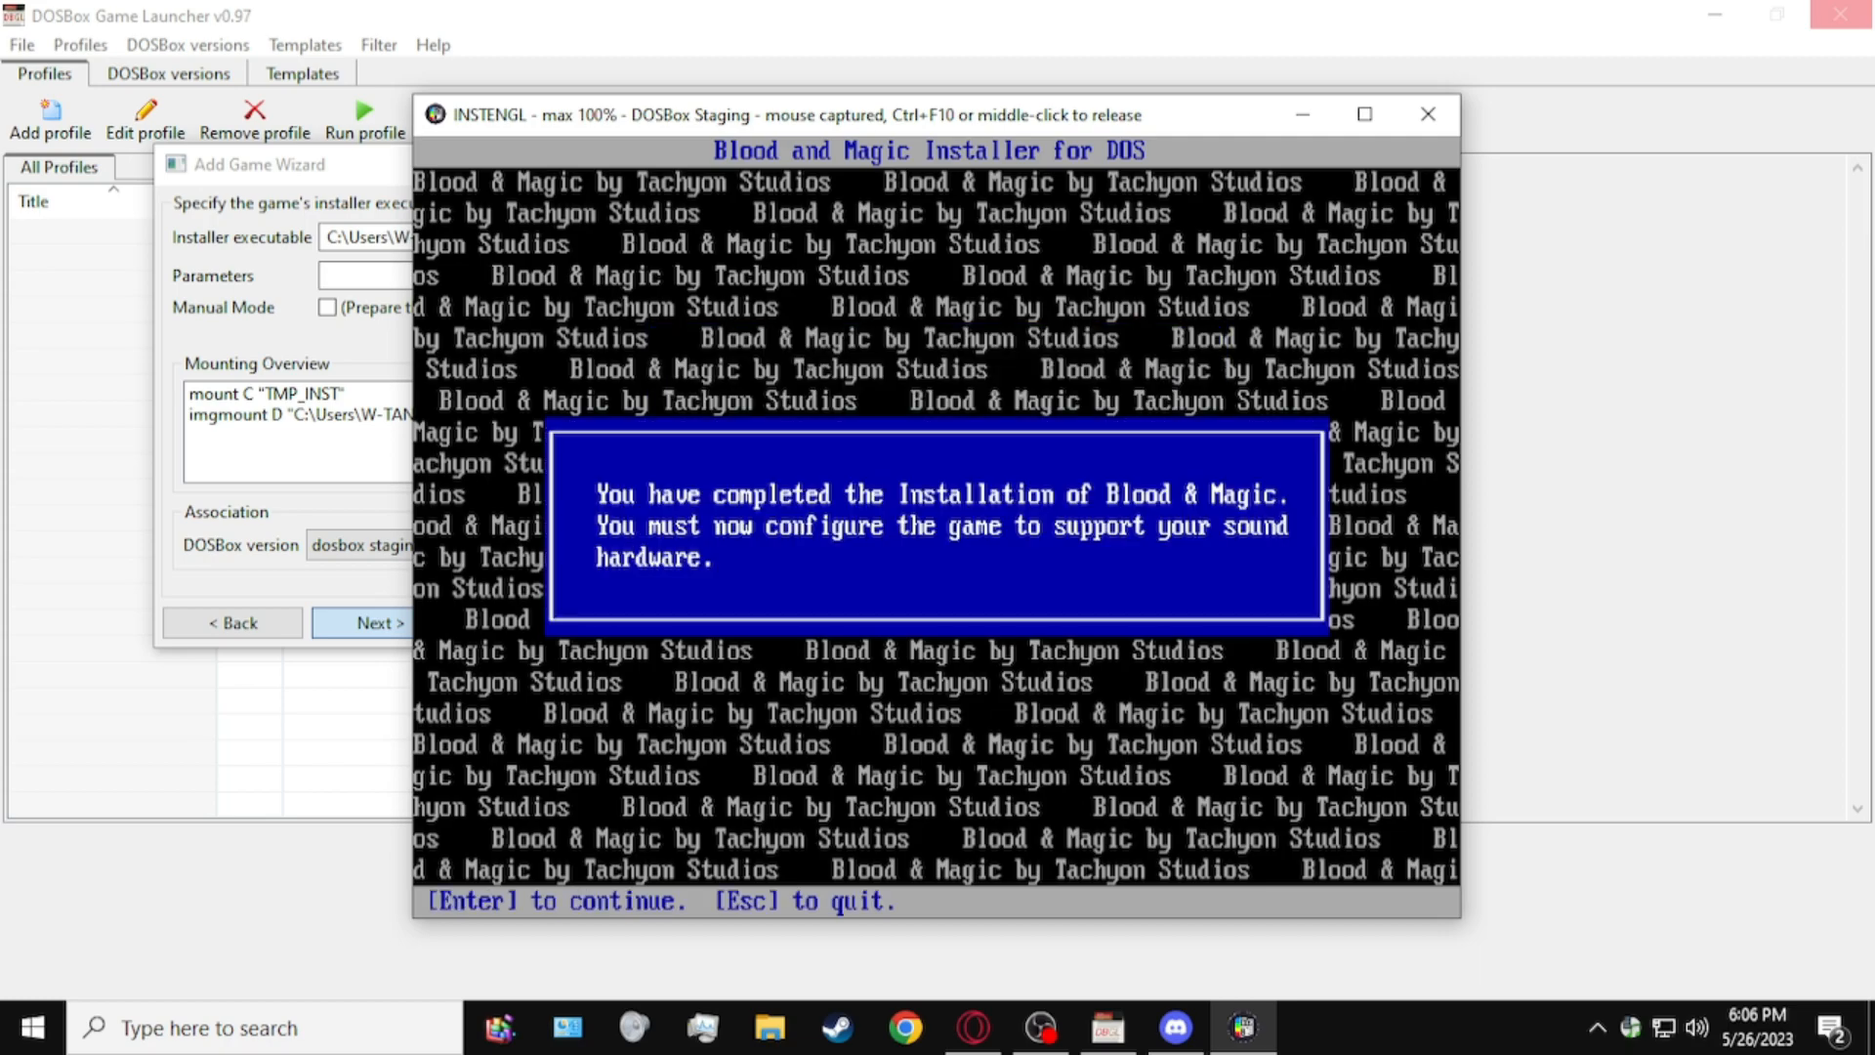
pyautogui.press('enter')
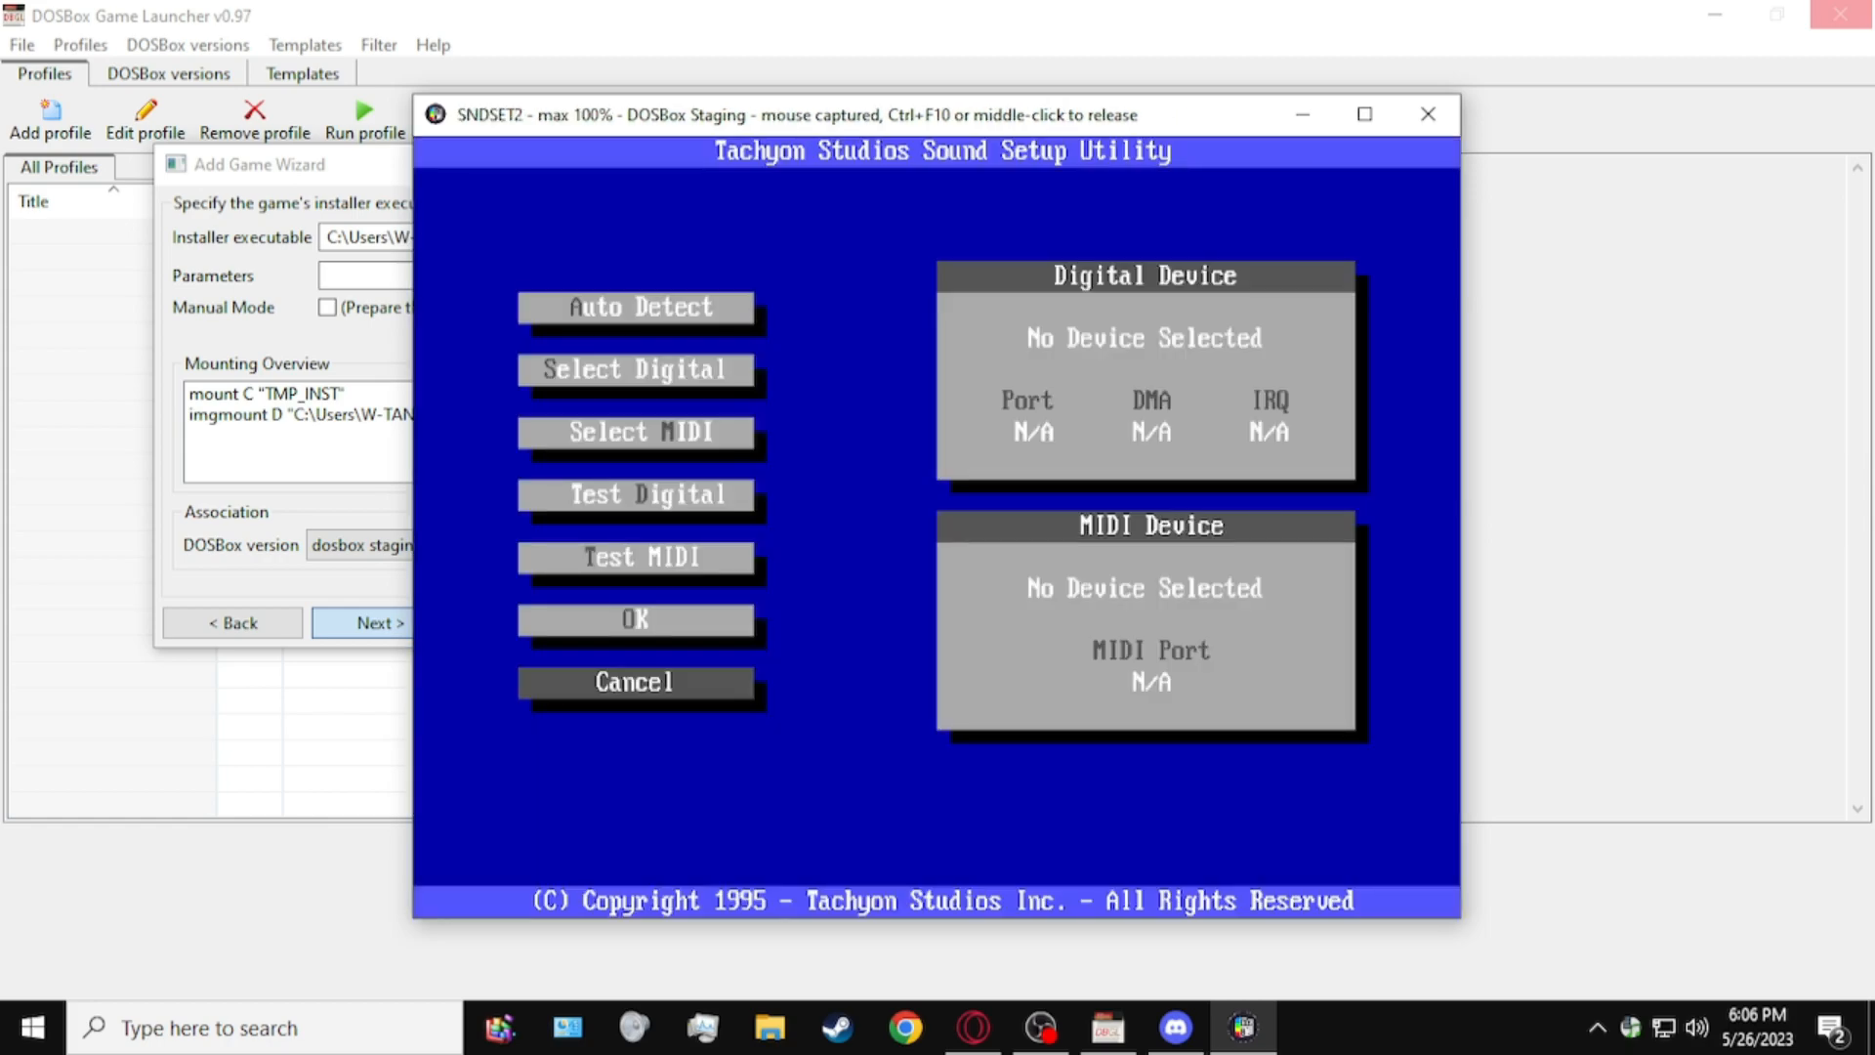
pyautogui.click(636, 307)
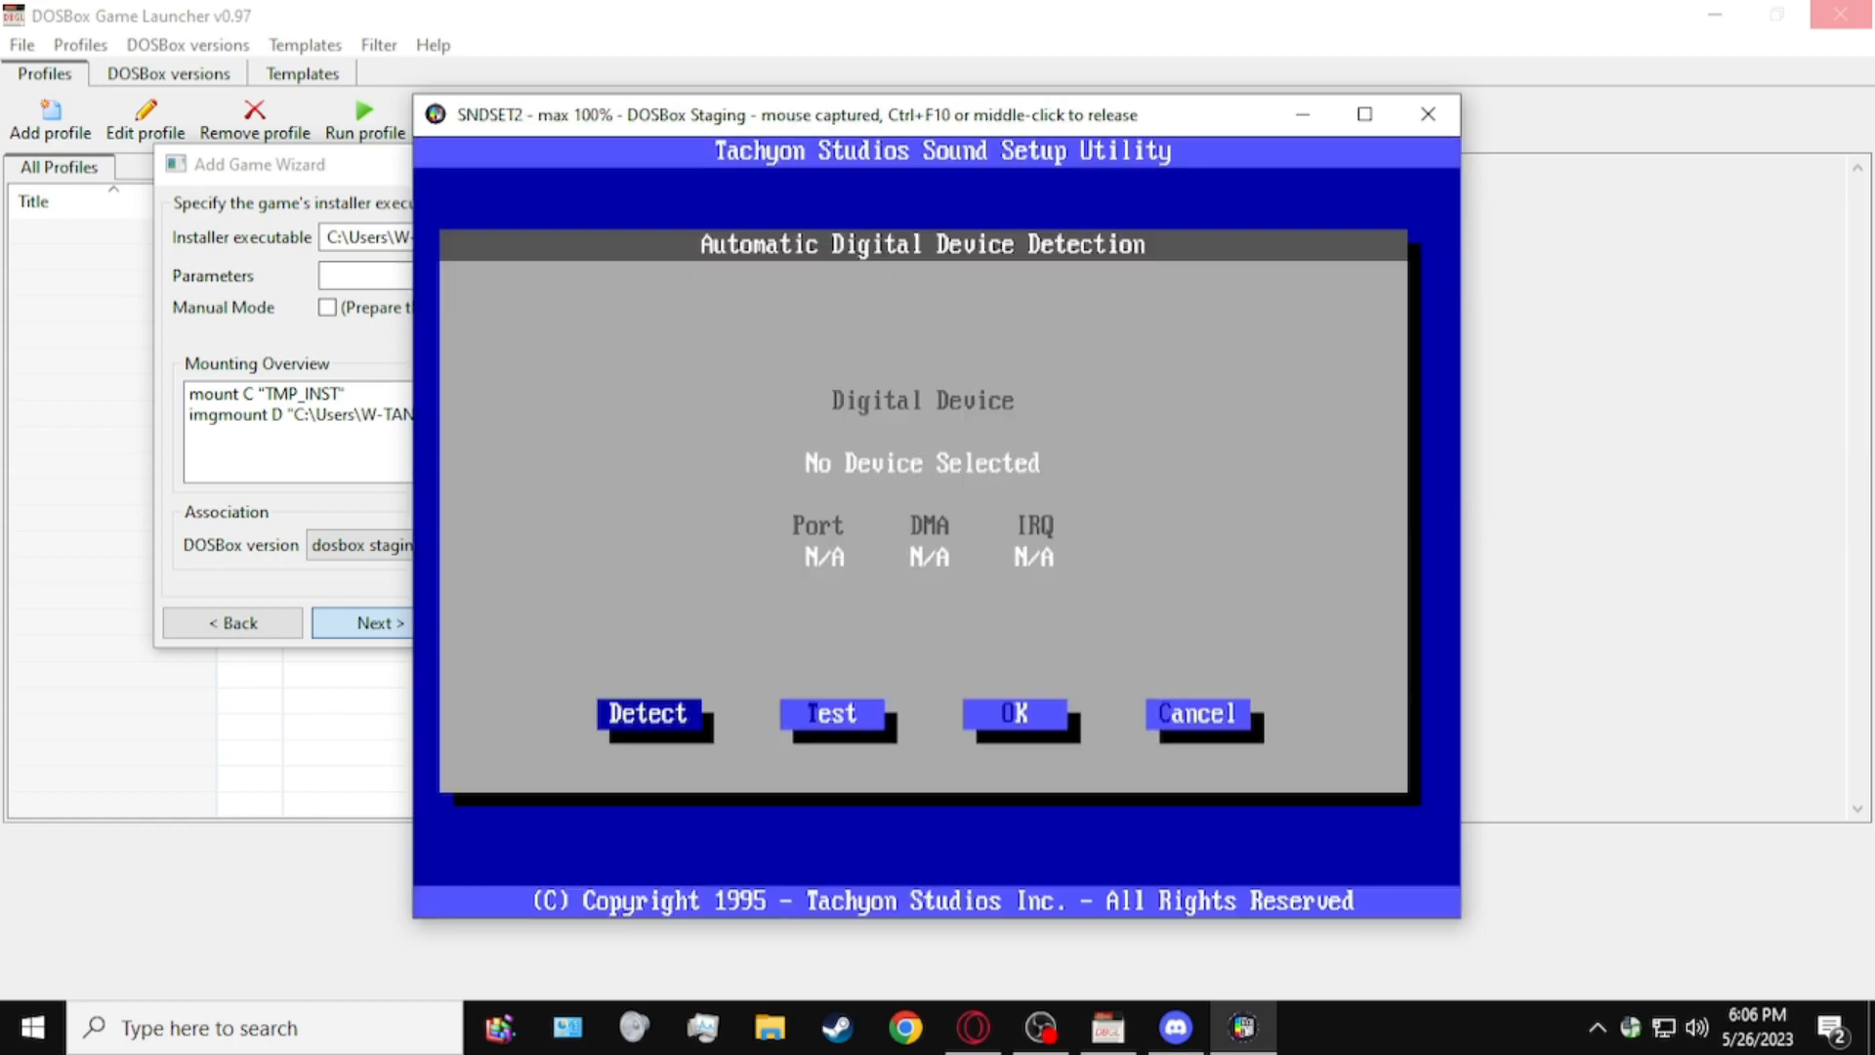
pyautogui.click(649, 714)
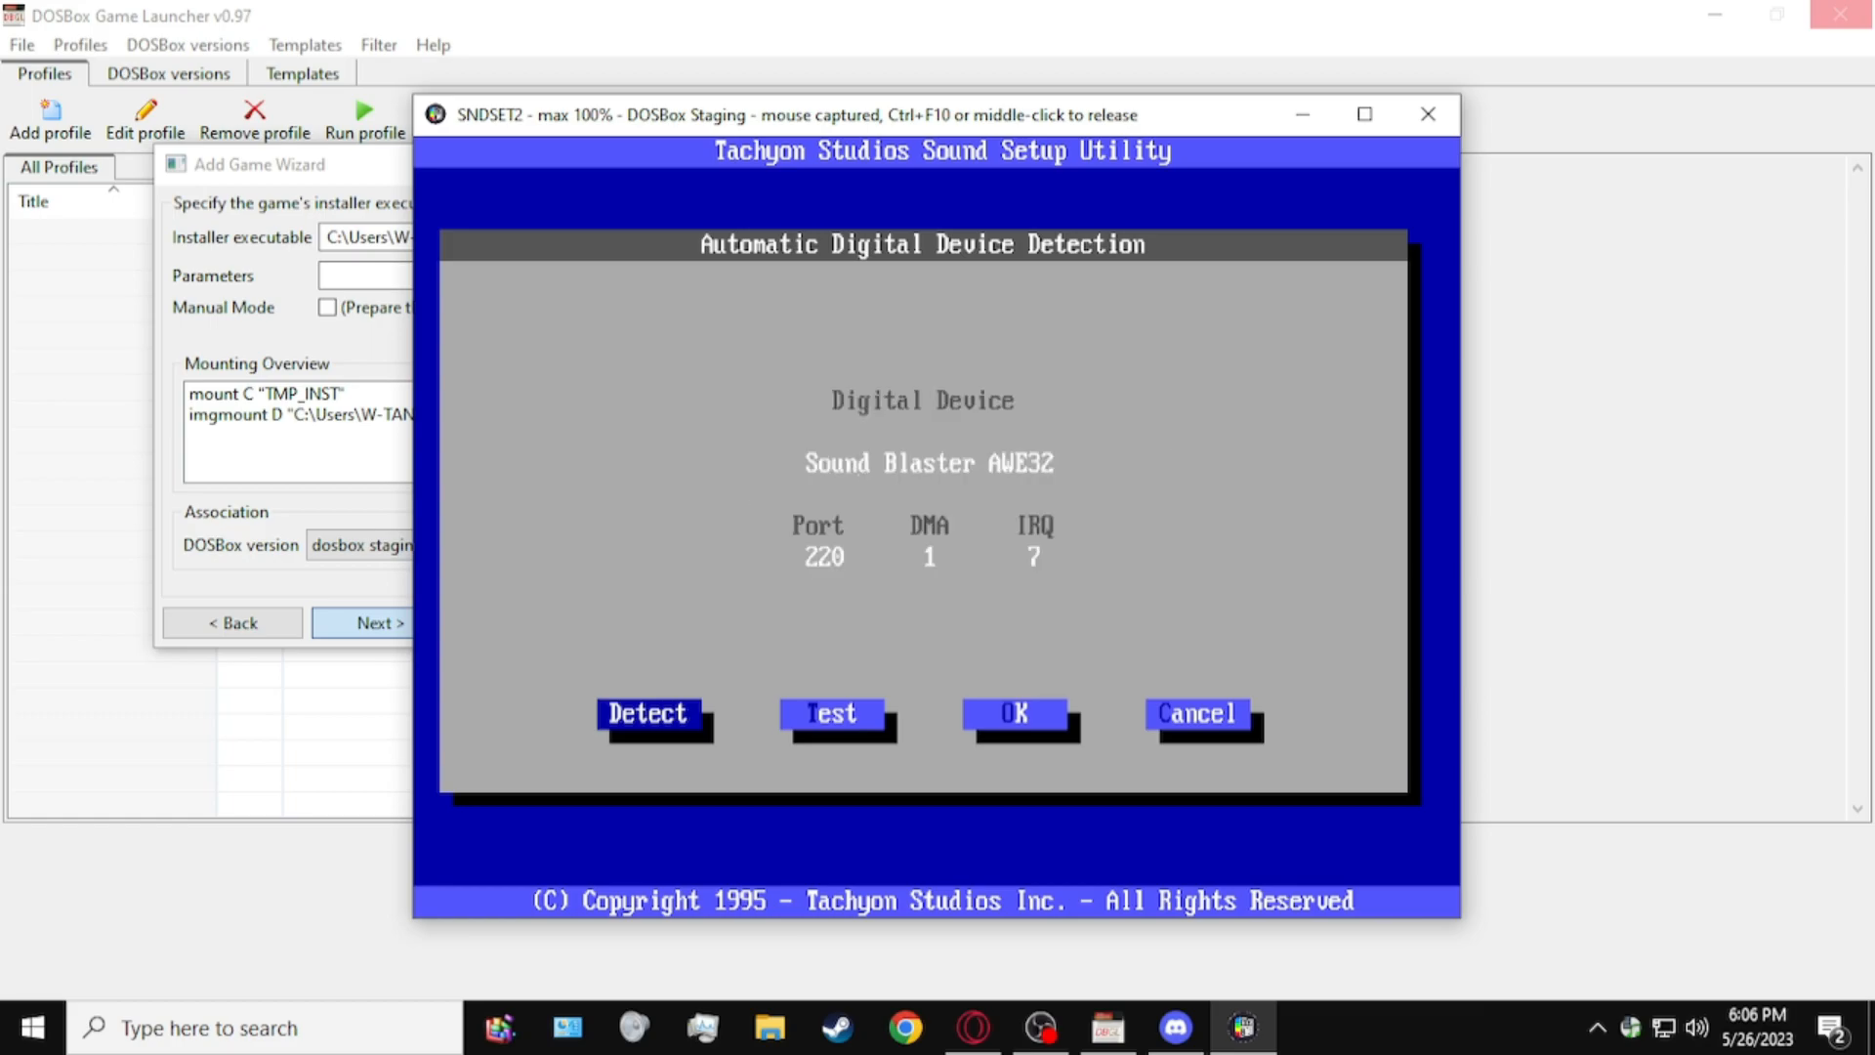
pyautogui.click(830, 714)
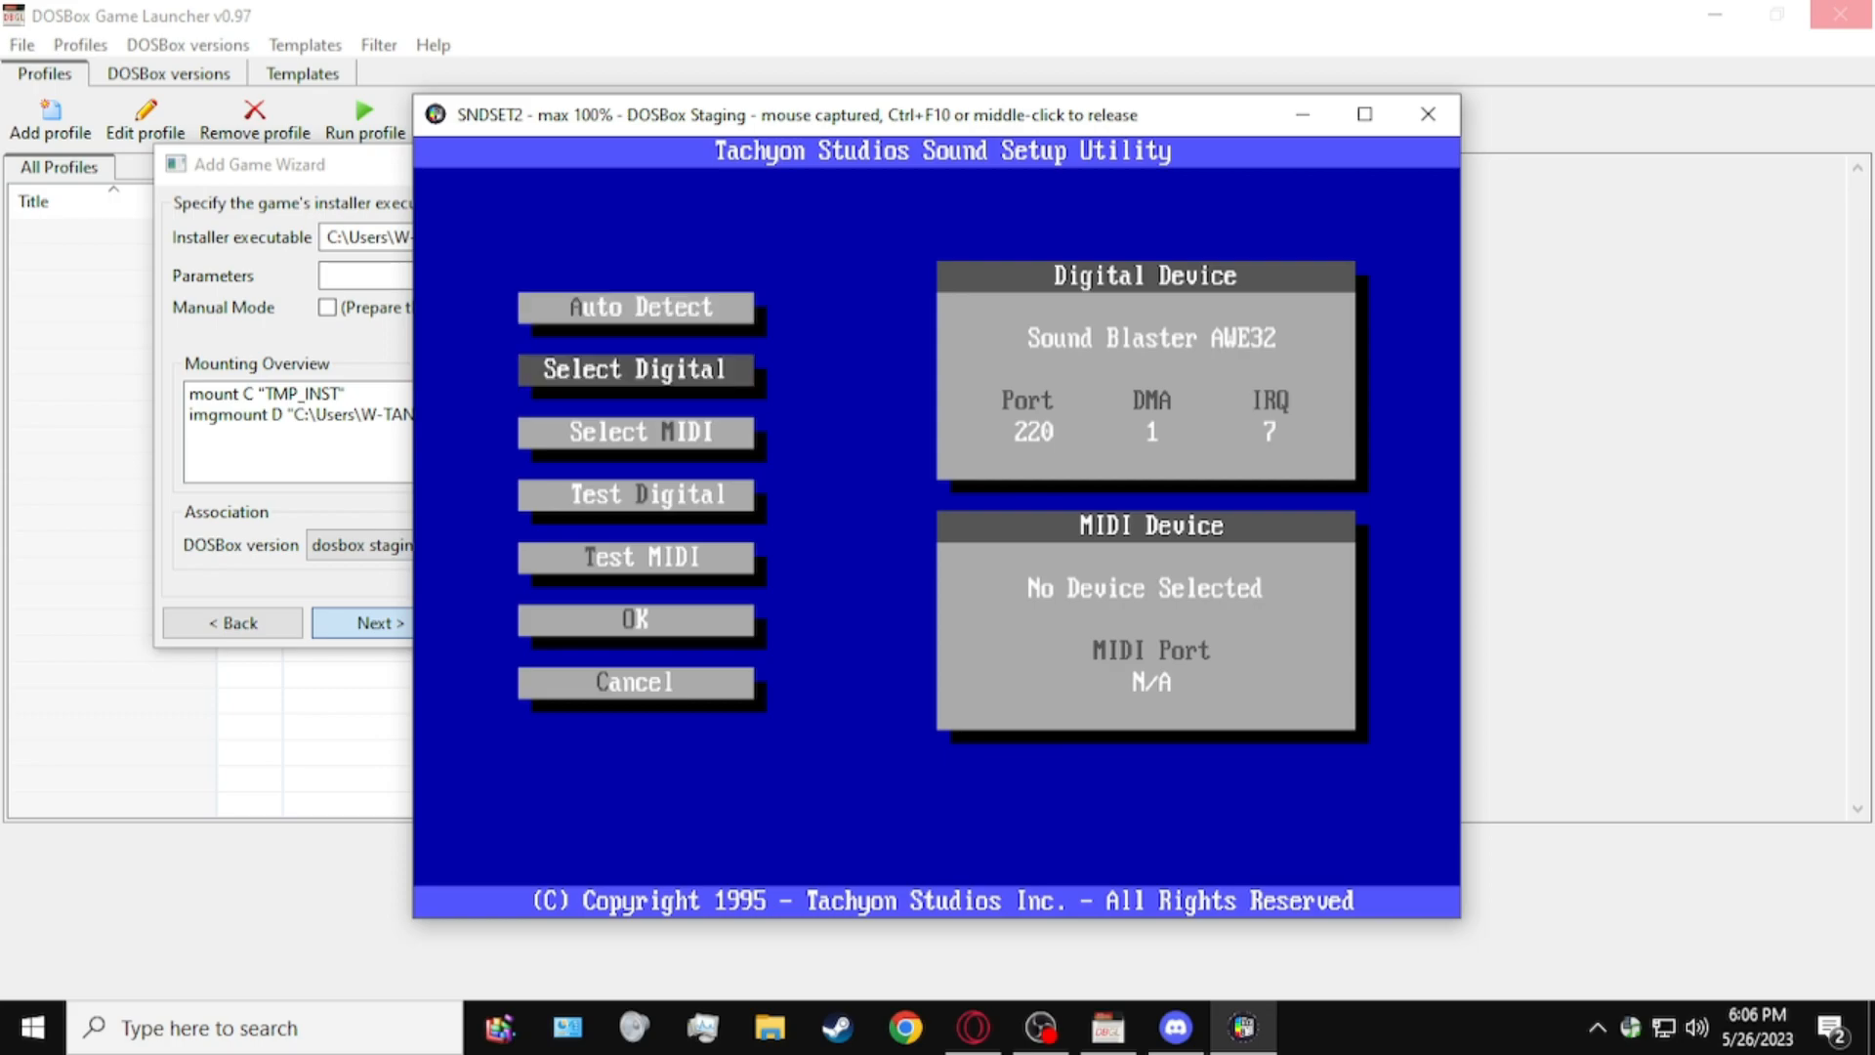
# Step: Select Roland Sound Canvas for MIDI music, save the setup and finish installation
pyautogui.click(636, 432)
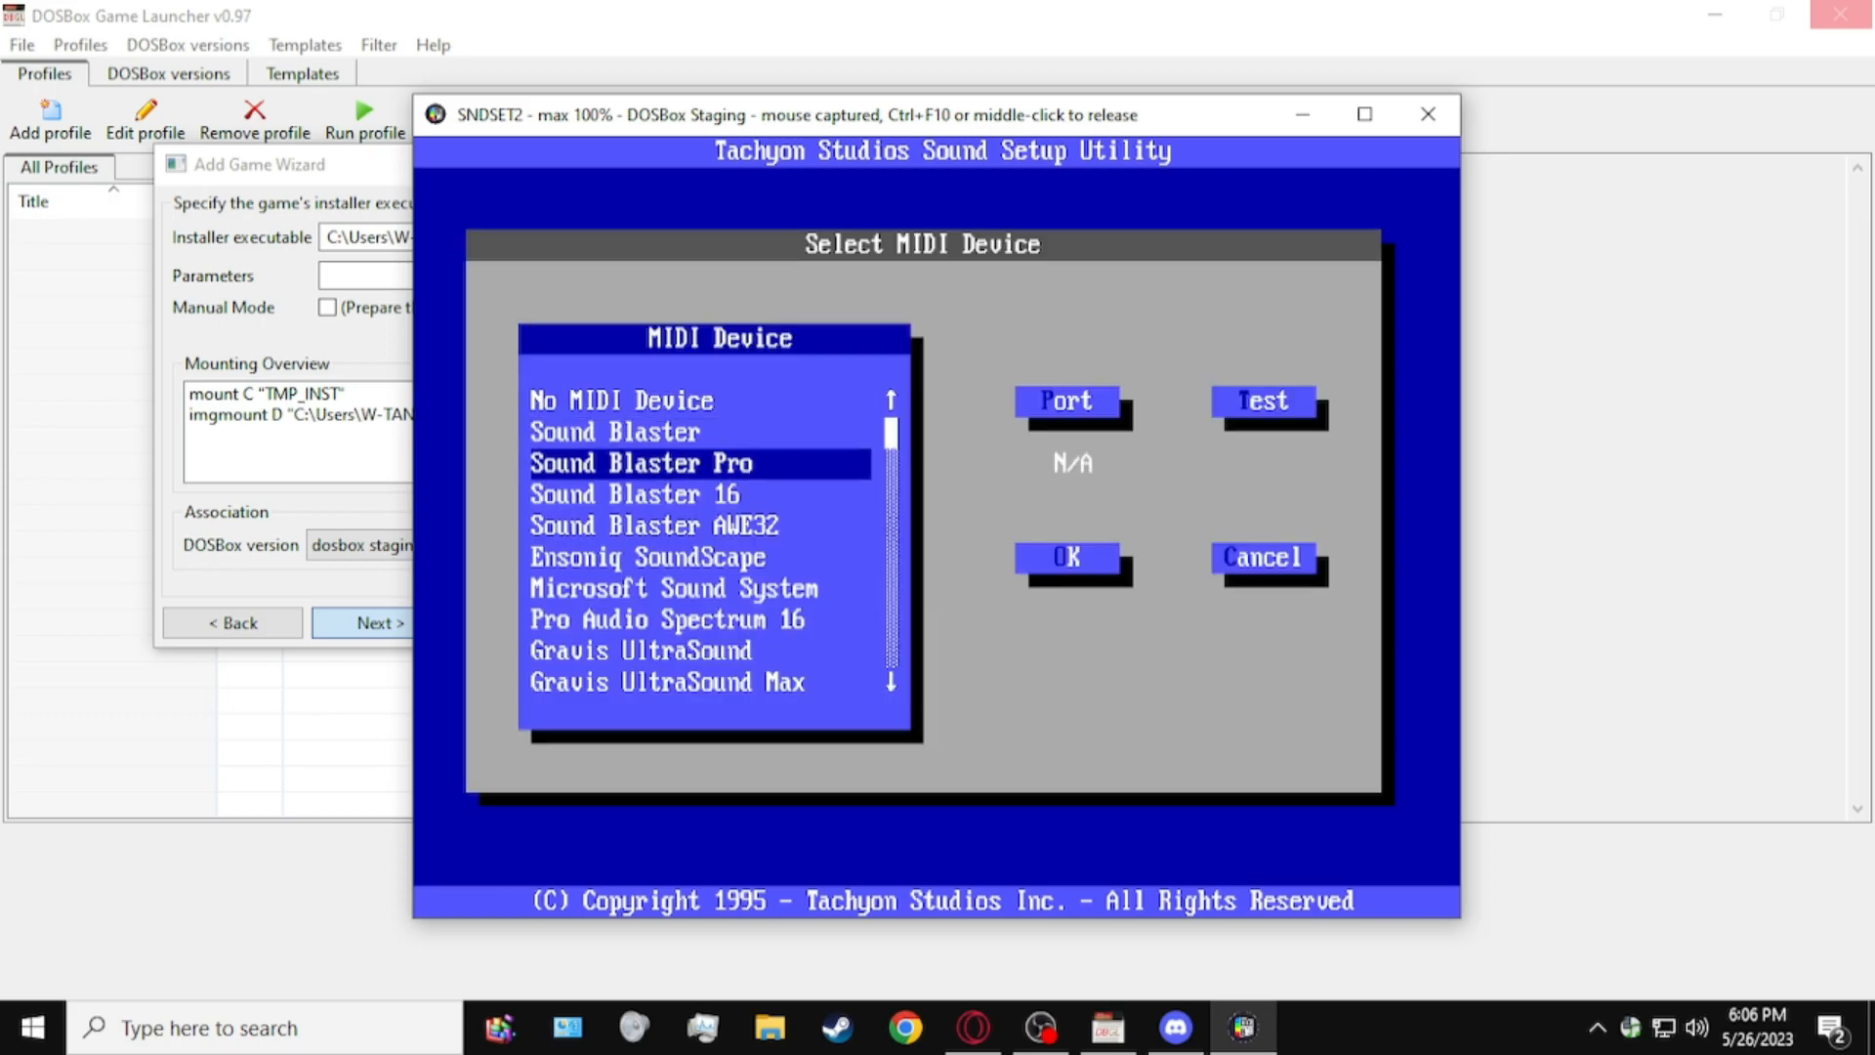
pyautogui.scroll(-3)
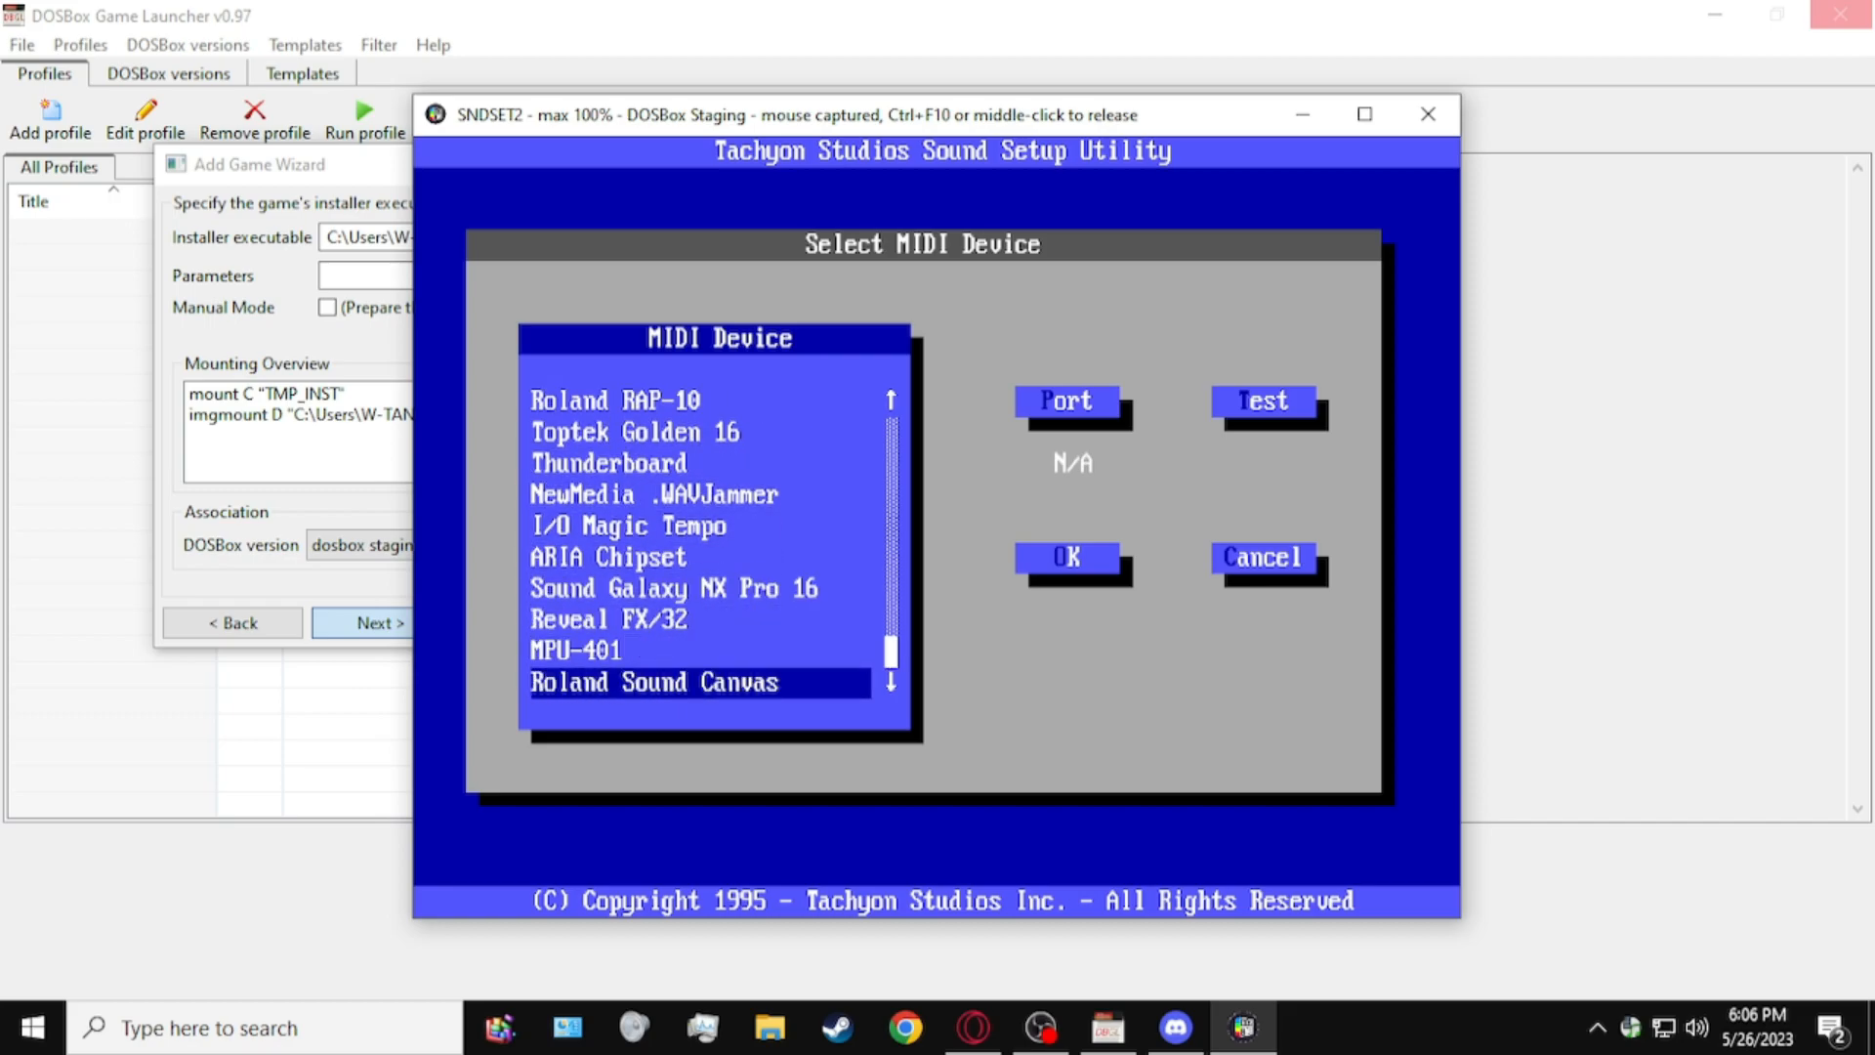
pyautogui.click(1263, 402)
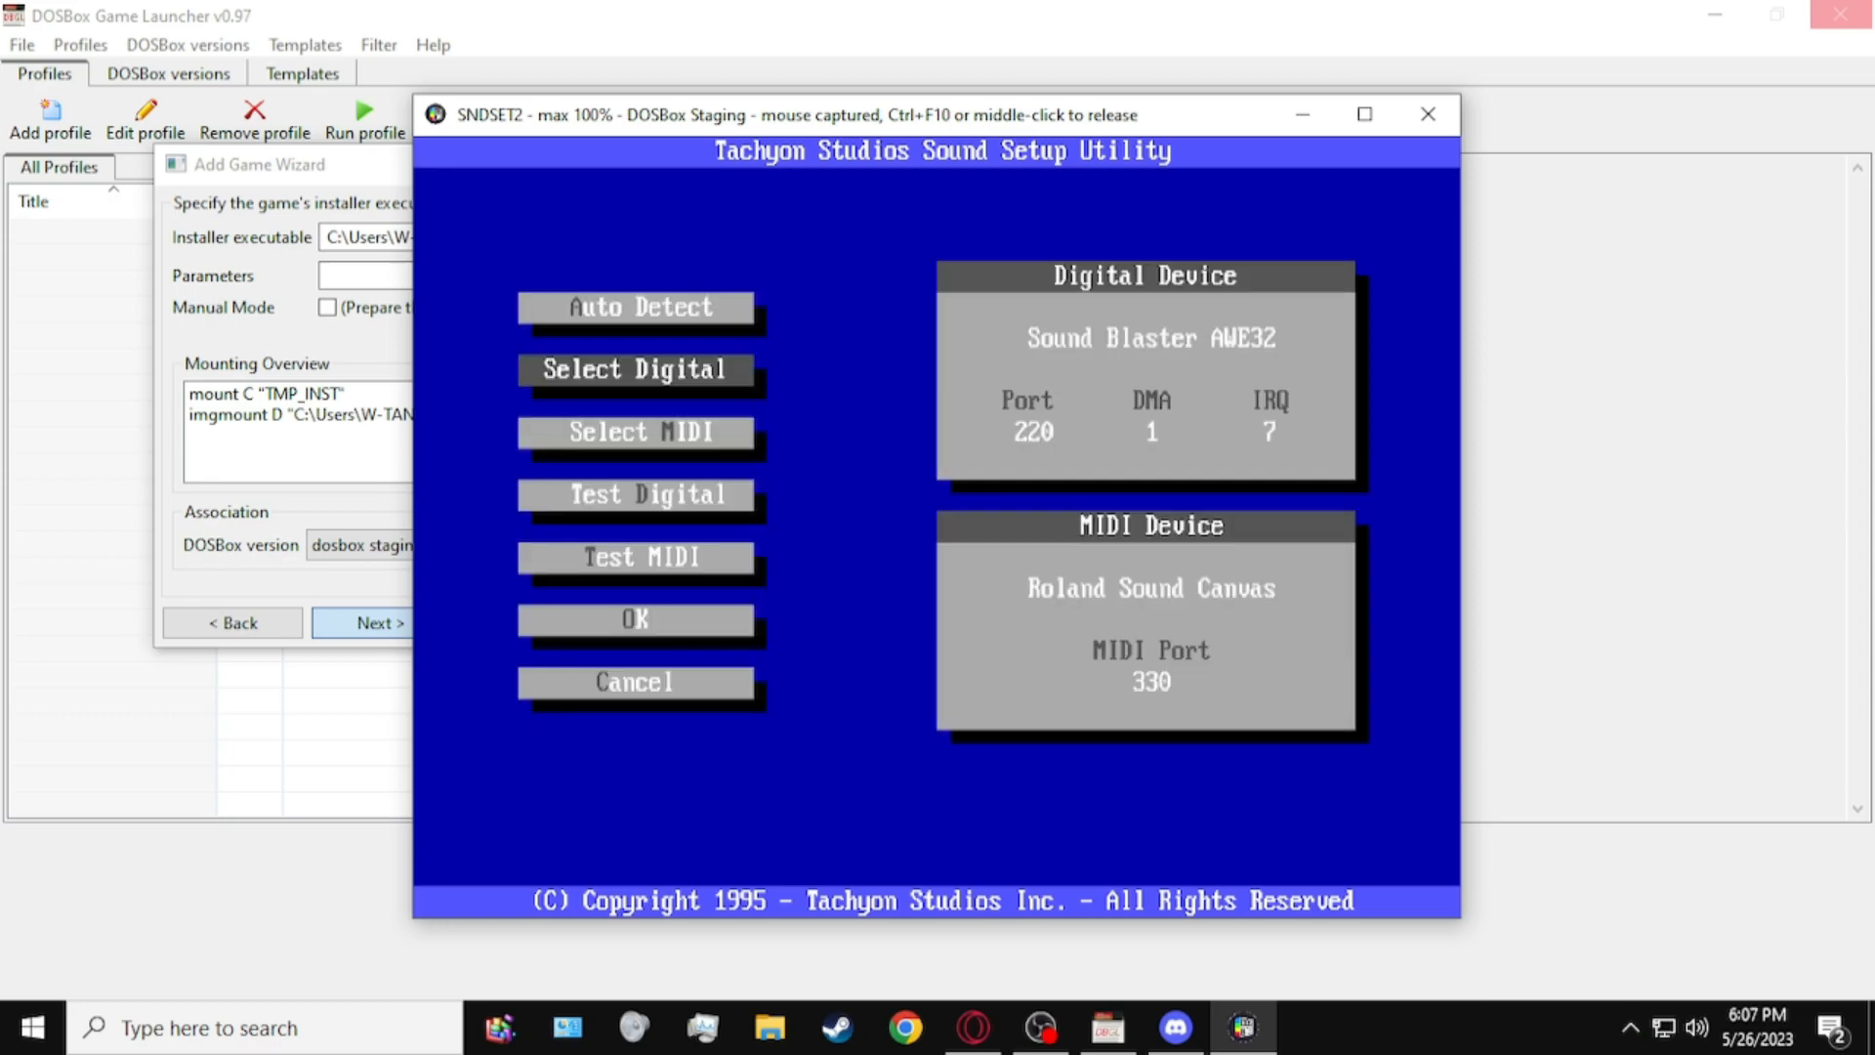
pyautogui.click(634, 619)
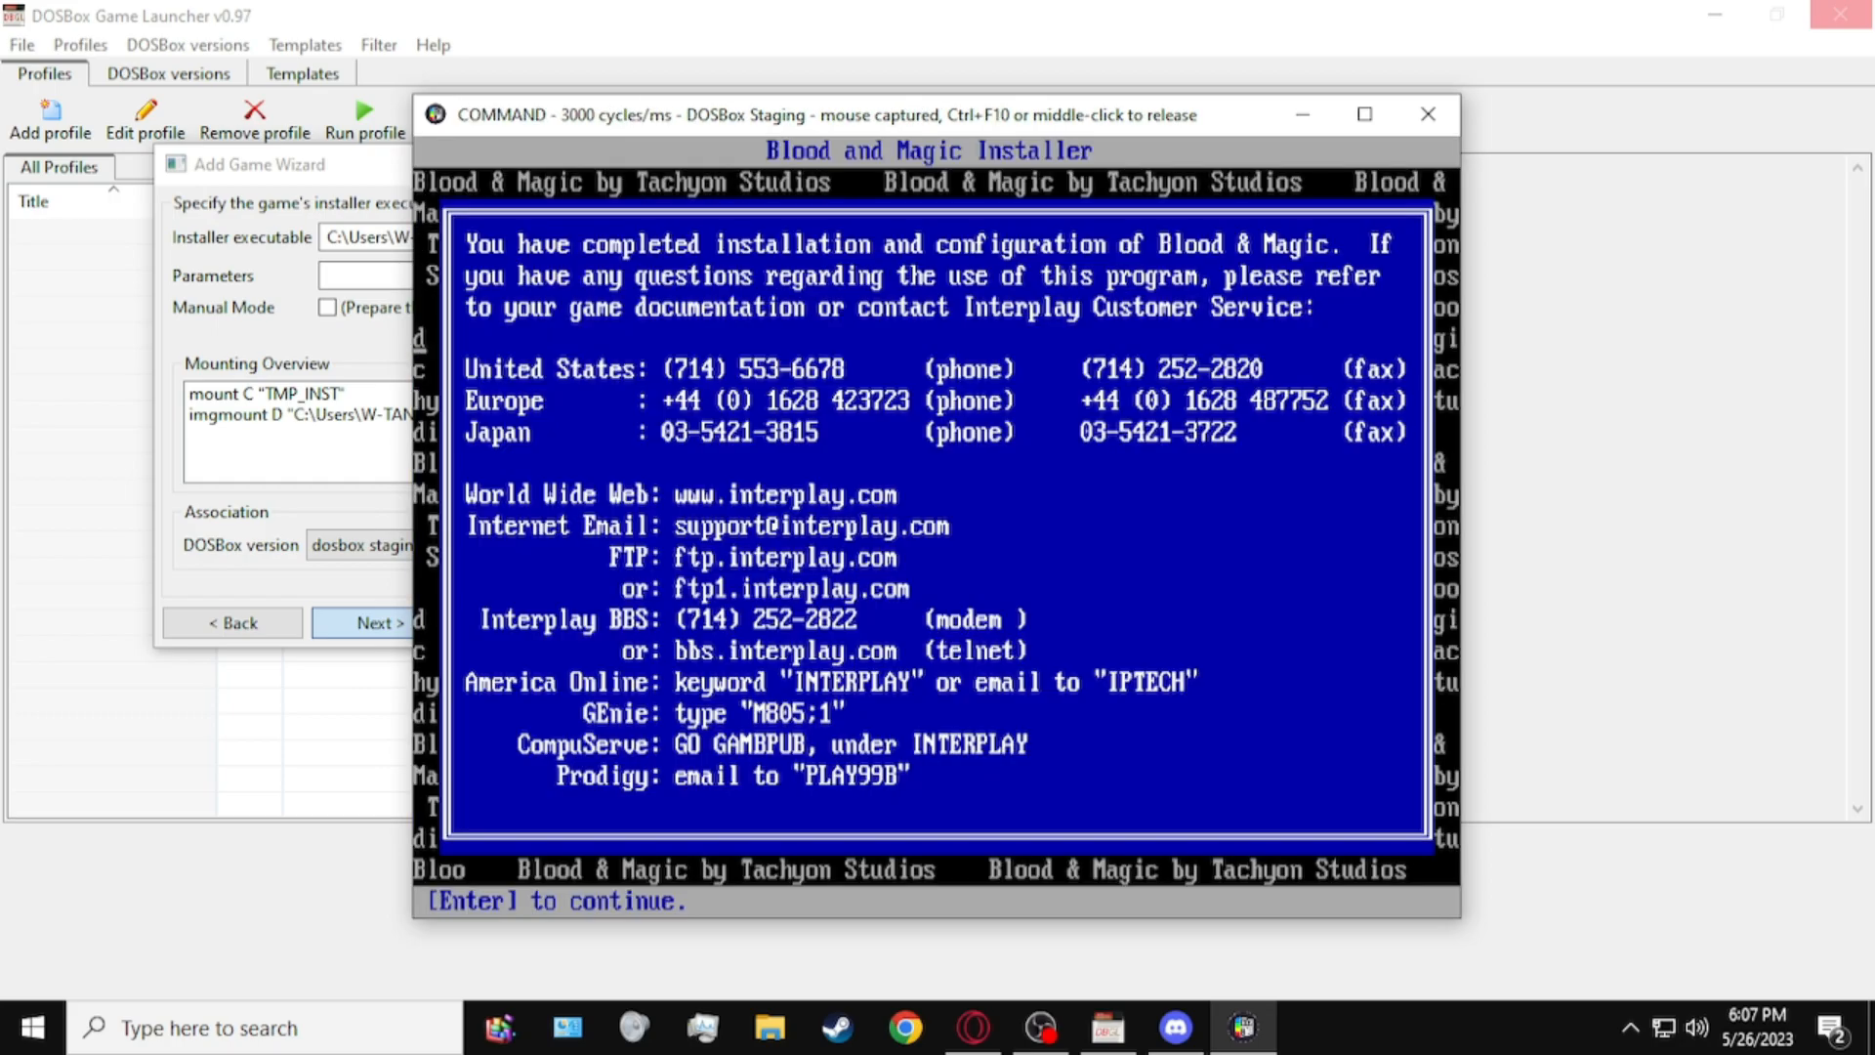
pyautogui.press('enter')
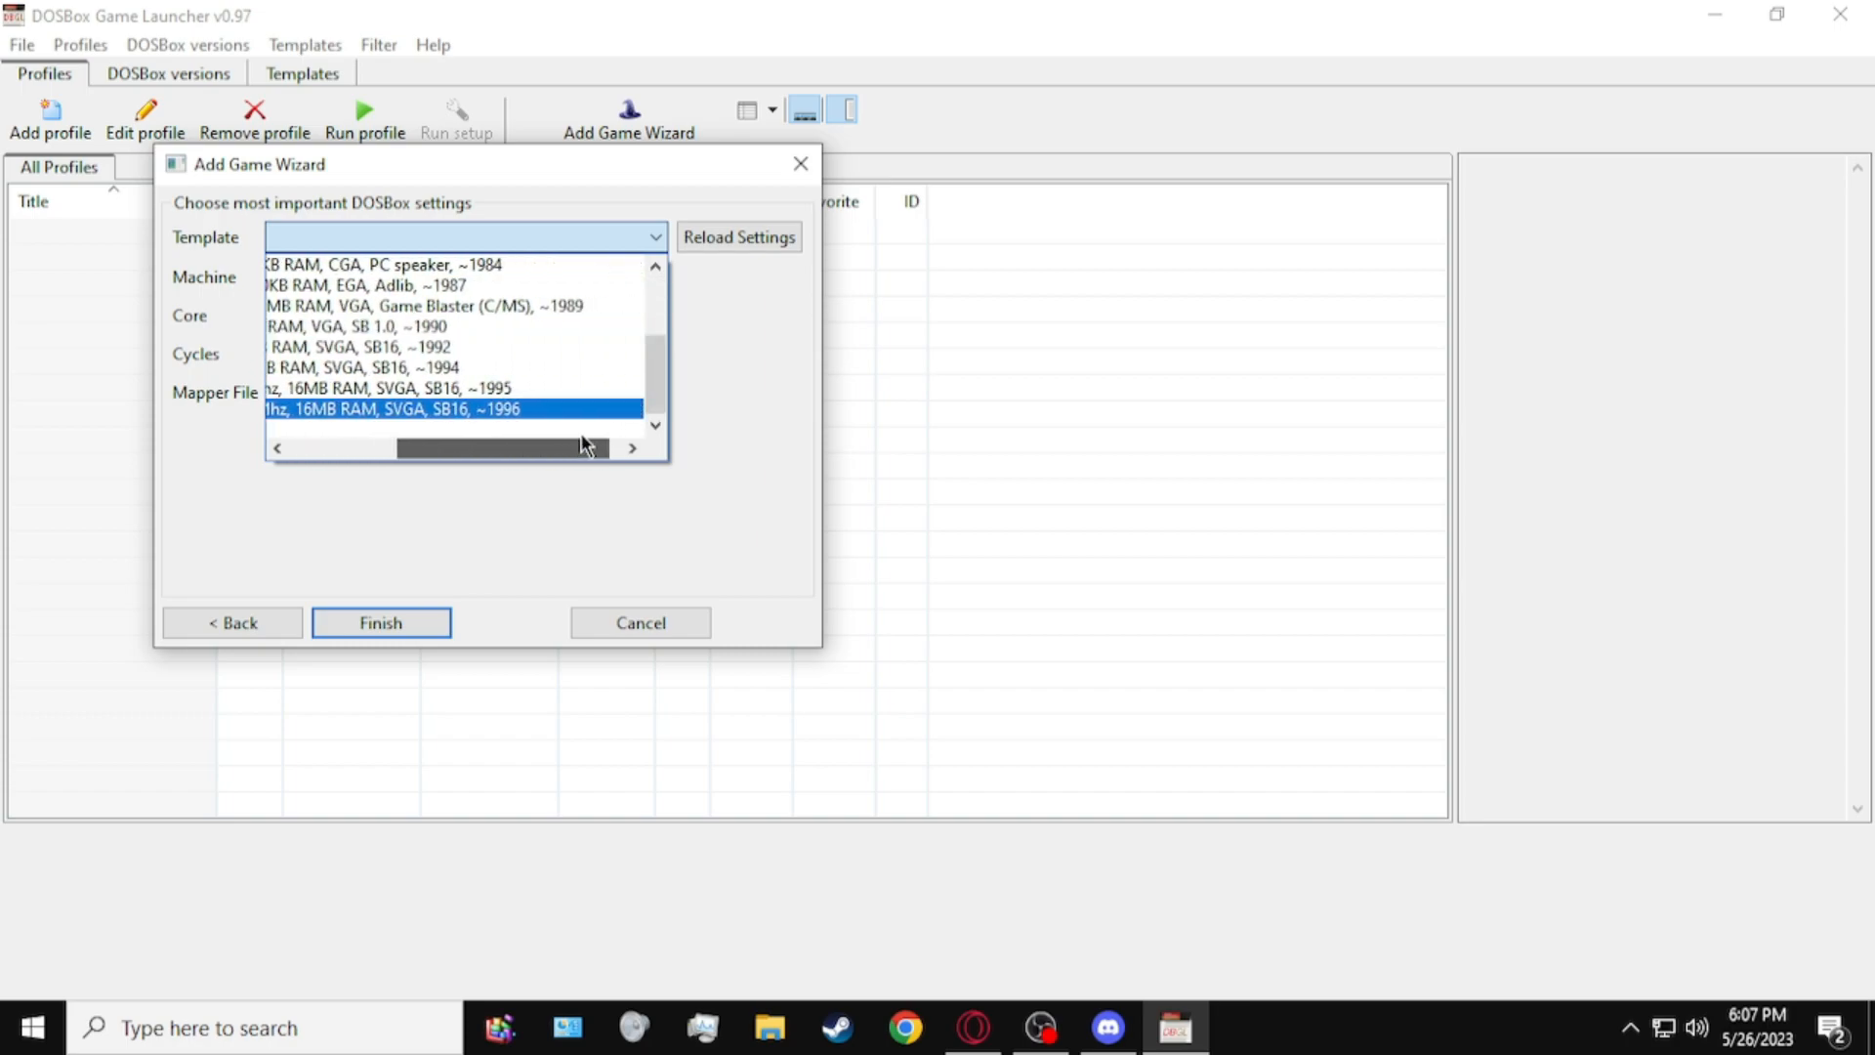
# Step: Finish the Blood&magic profile, run it to the Interplay intro, then close the game
pyautogui.click(380, 622)
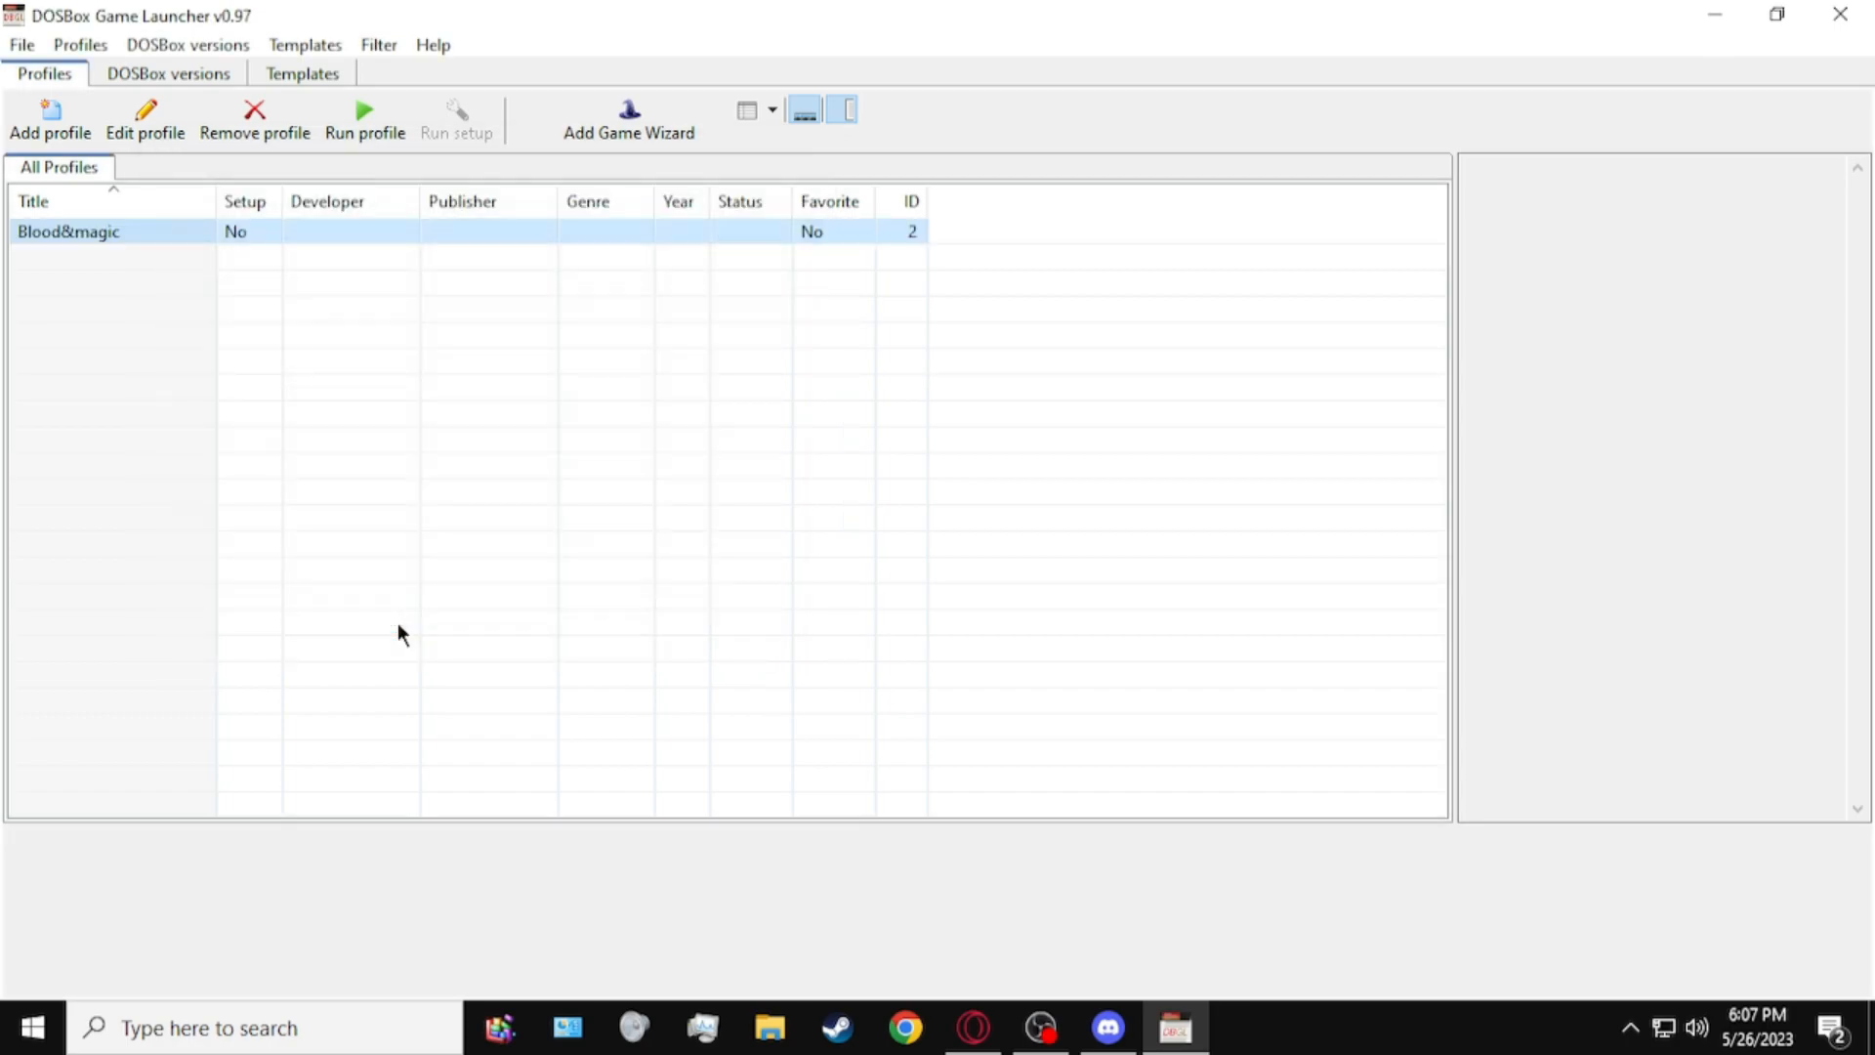
pyautogui.moveTo(96, 645)
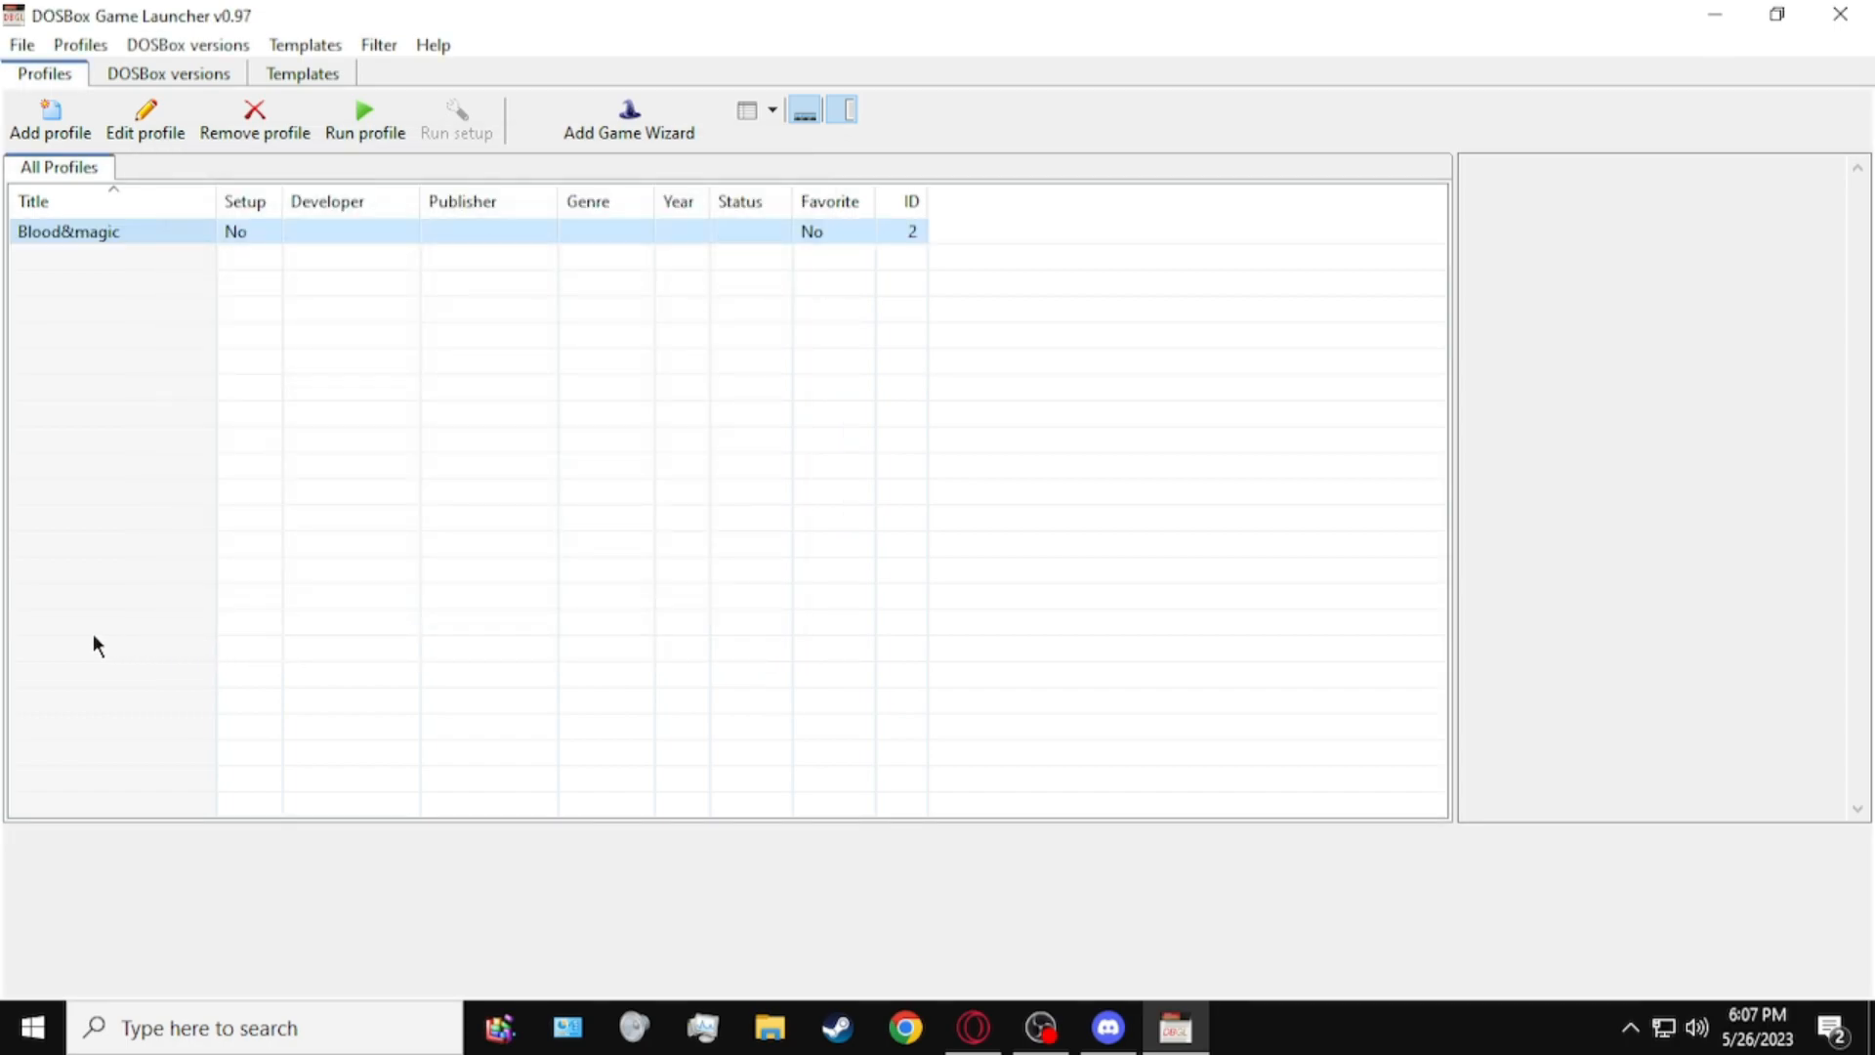
pyautogui.click(364, 118)
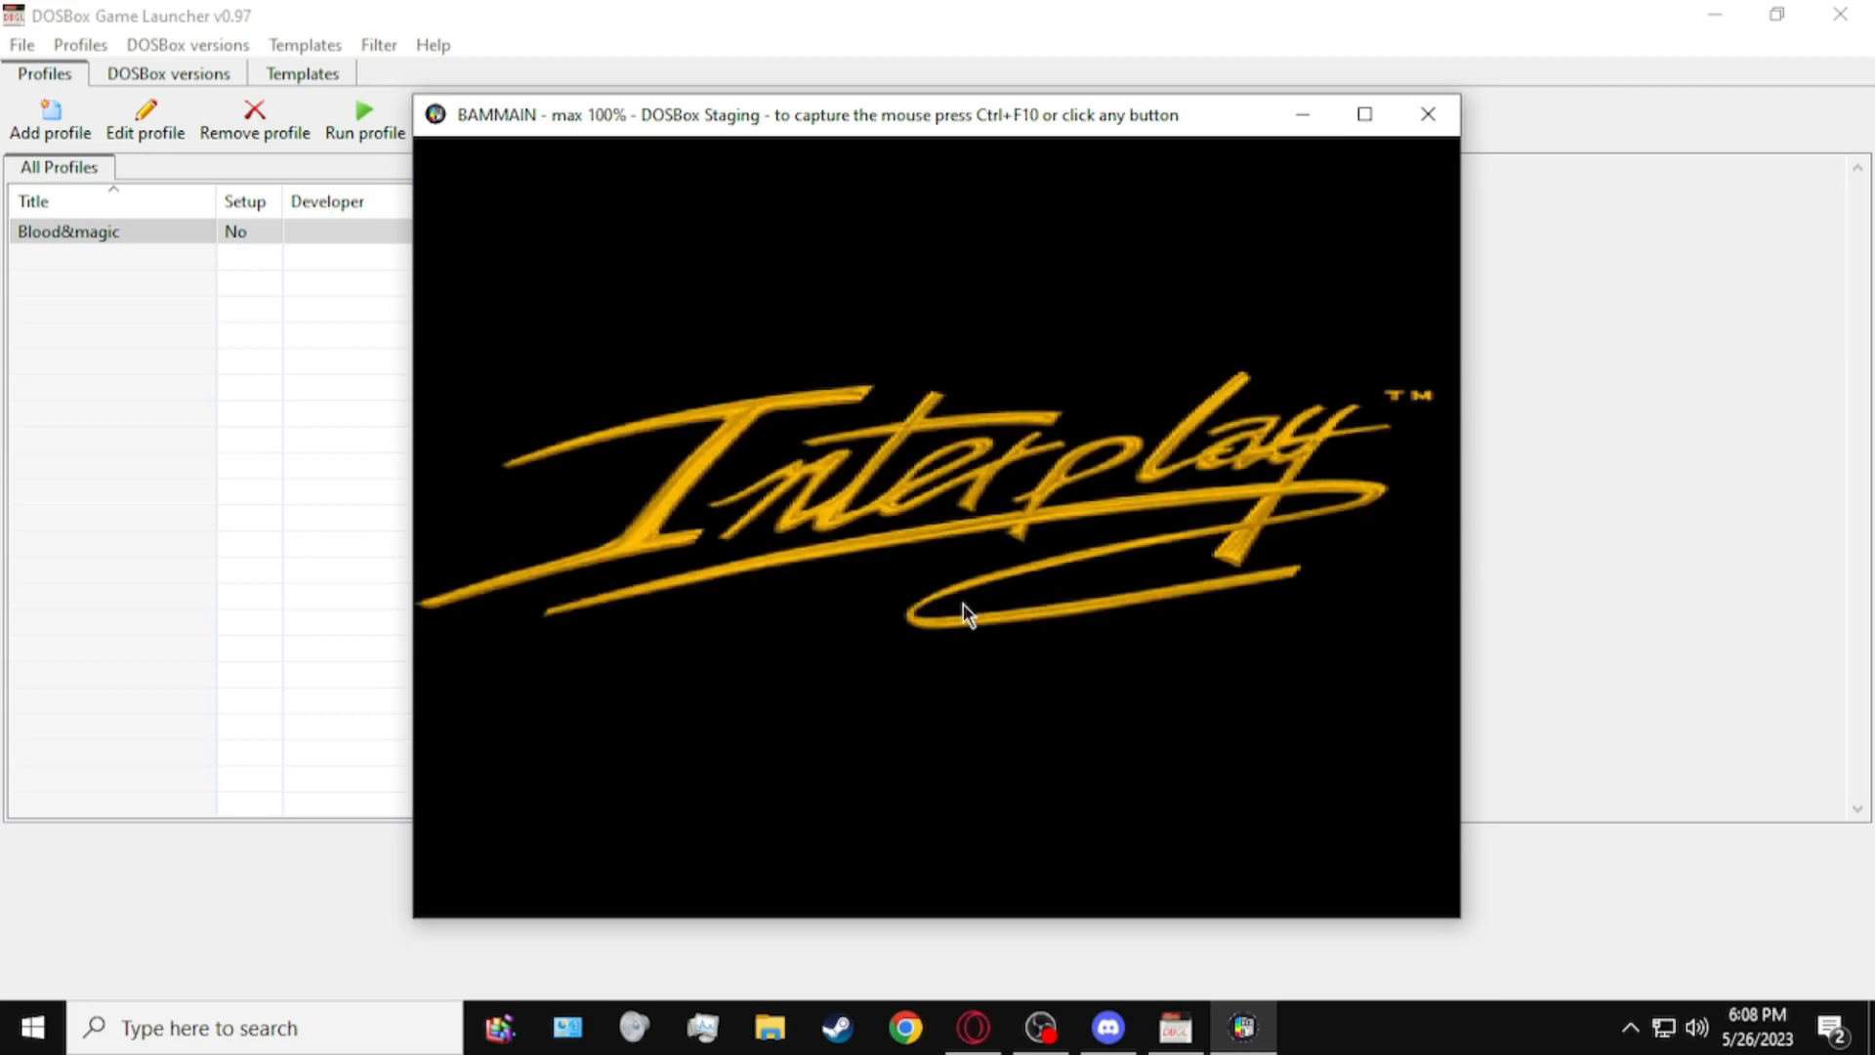
pyautogui.moveTo(998, 661)
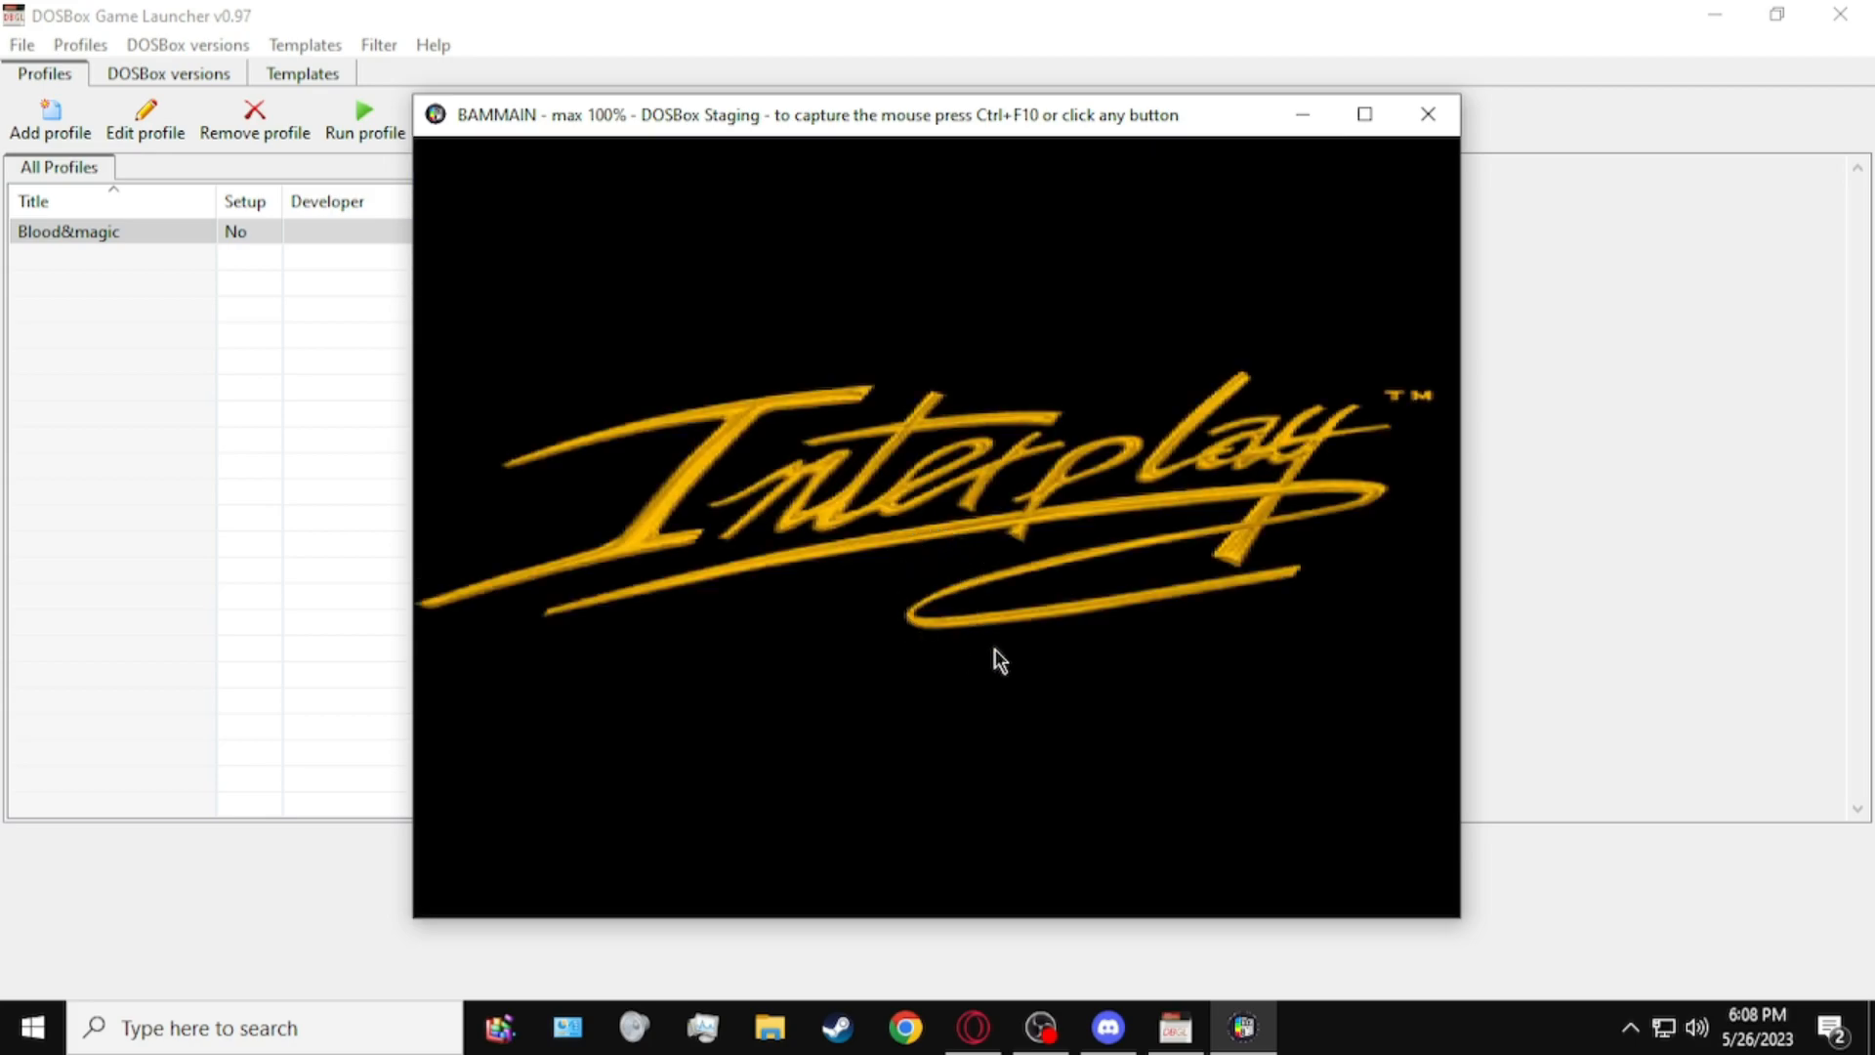
pyautogui.click(1000, 661)
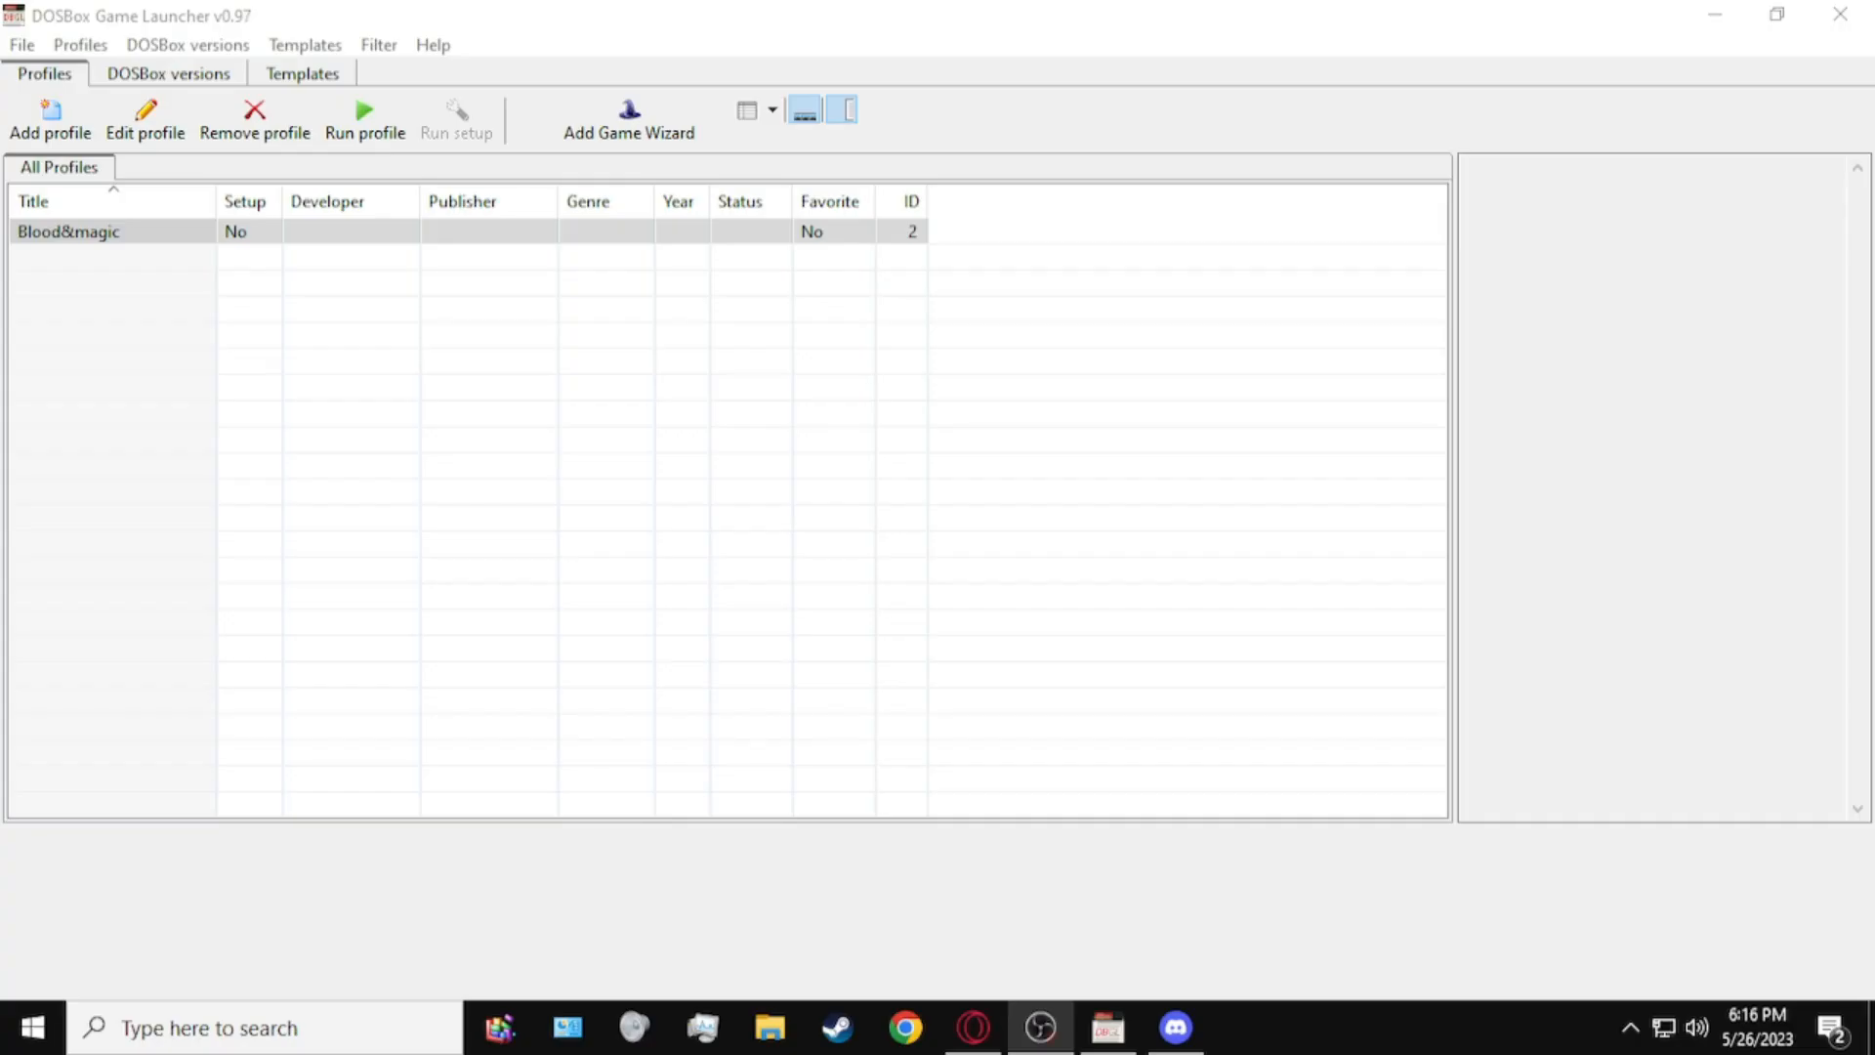
# Step: Start a game profile titled doom and select Doom II from the MobyGames results
pyautogui.click(627, 119)
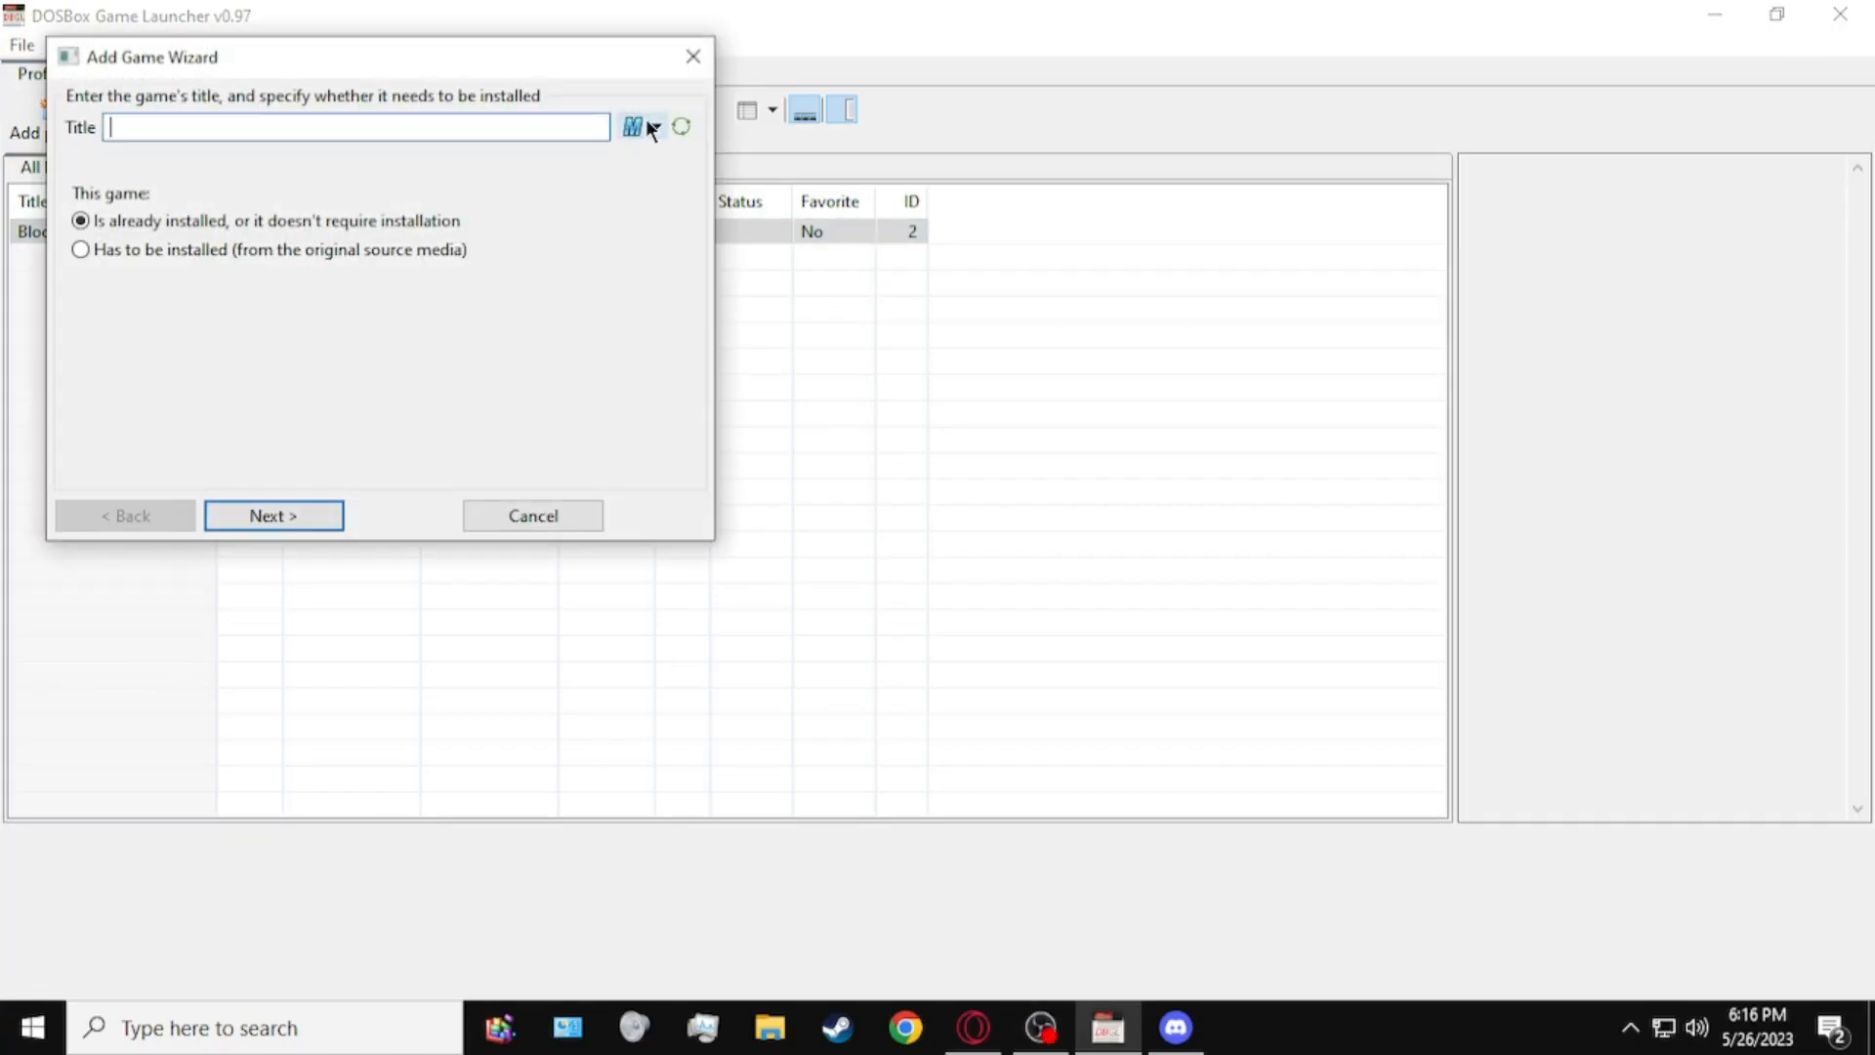
pyautogui.write('doom II')
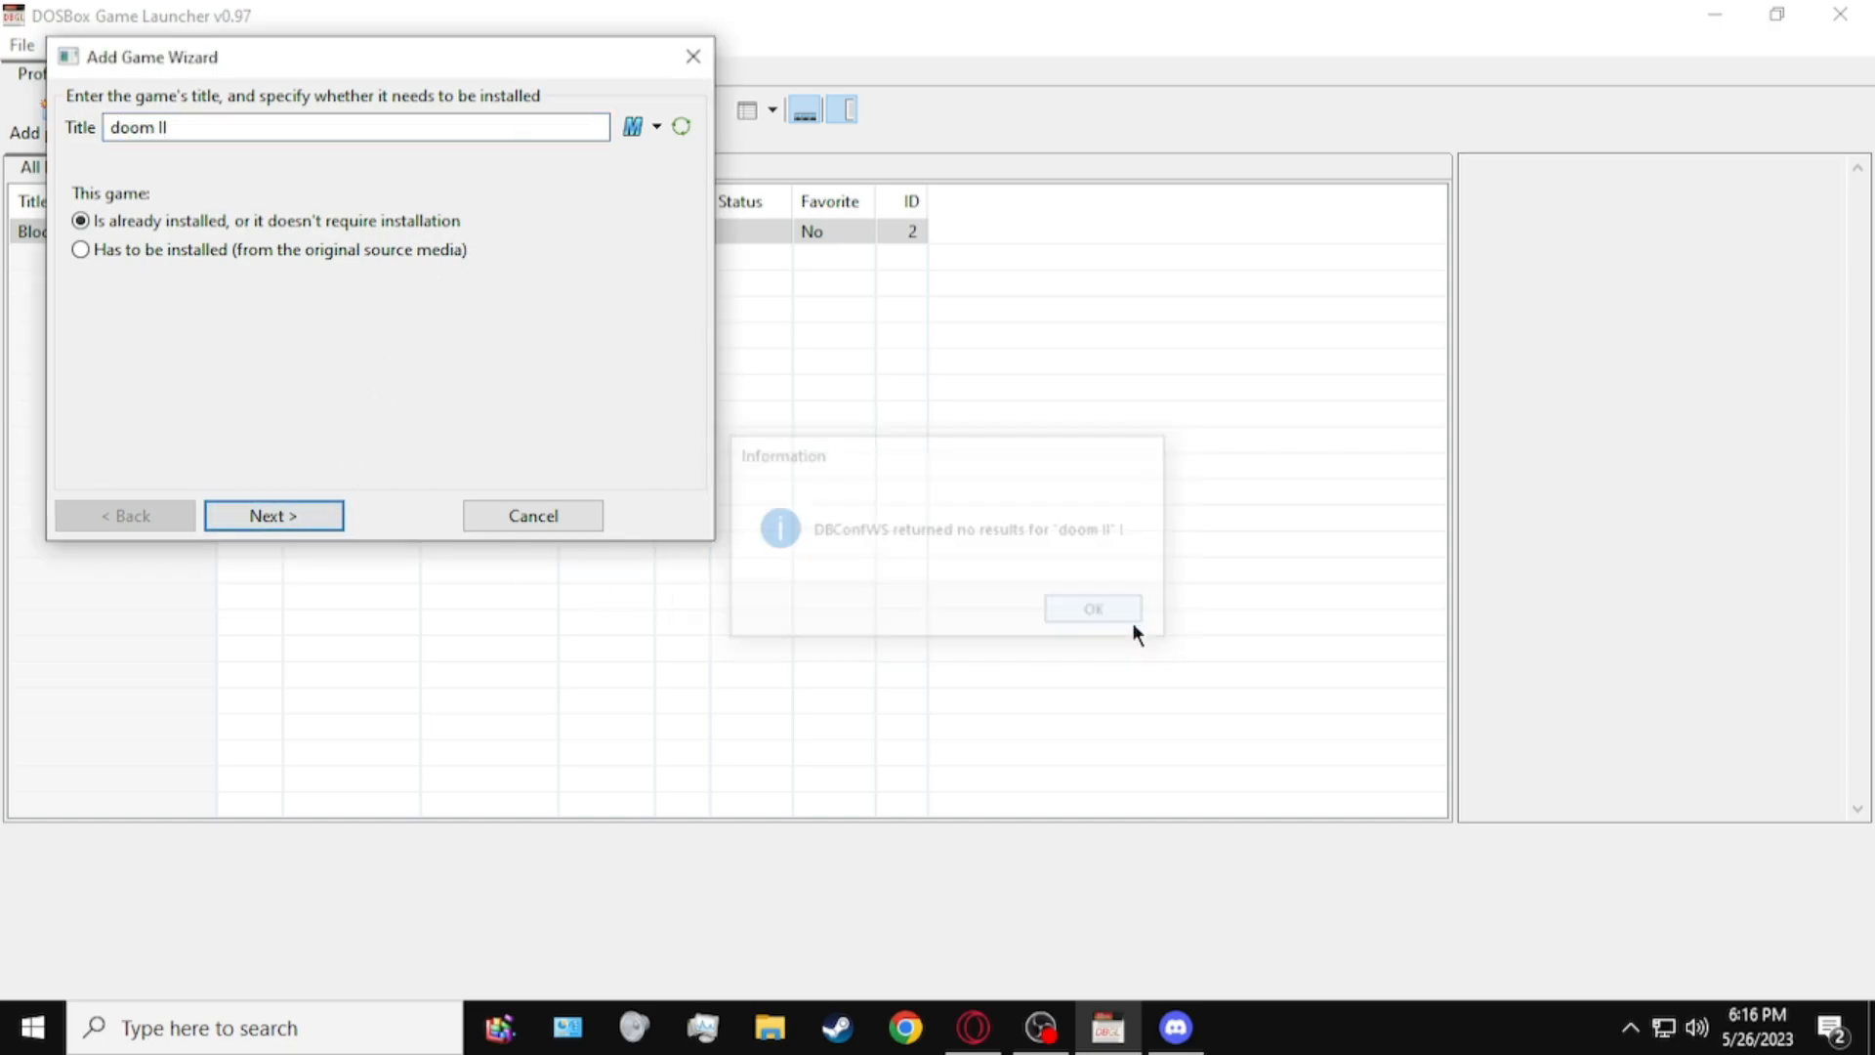
pyautogui.click(1090, 609)
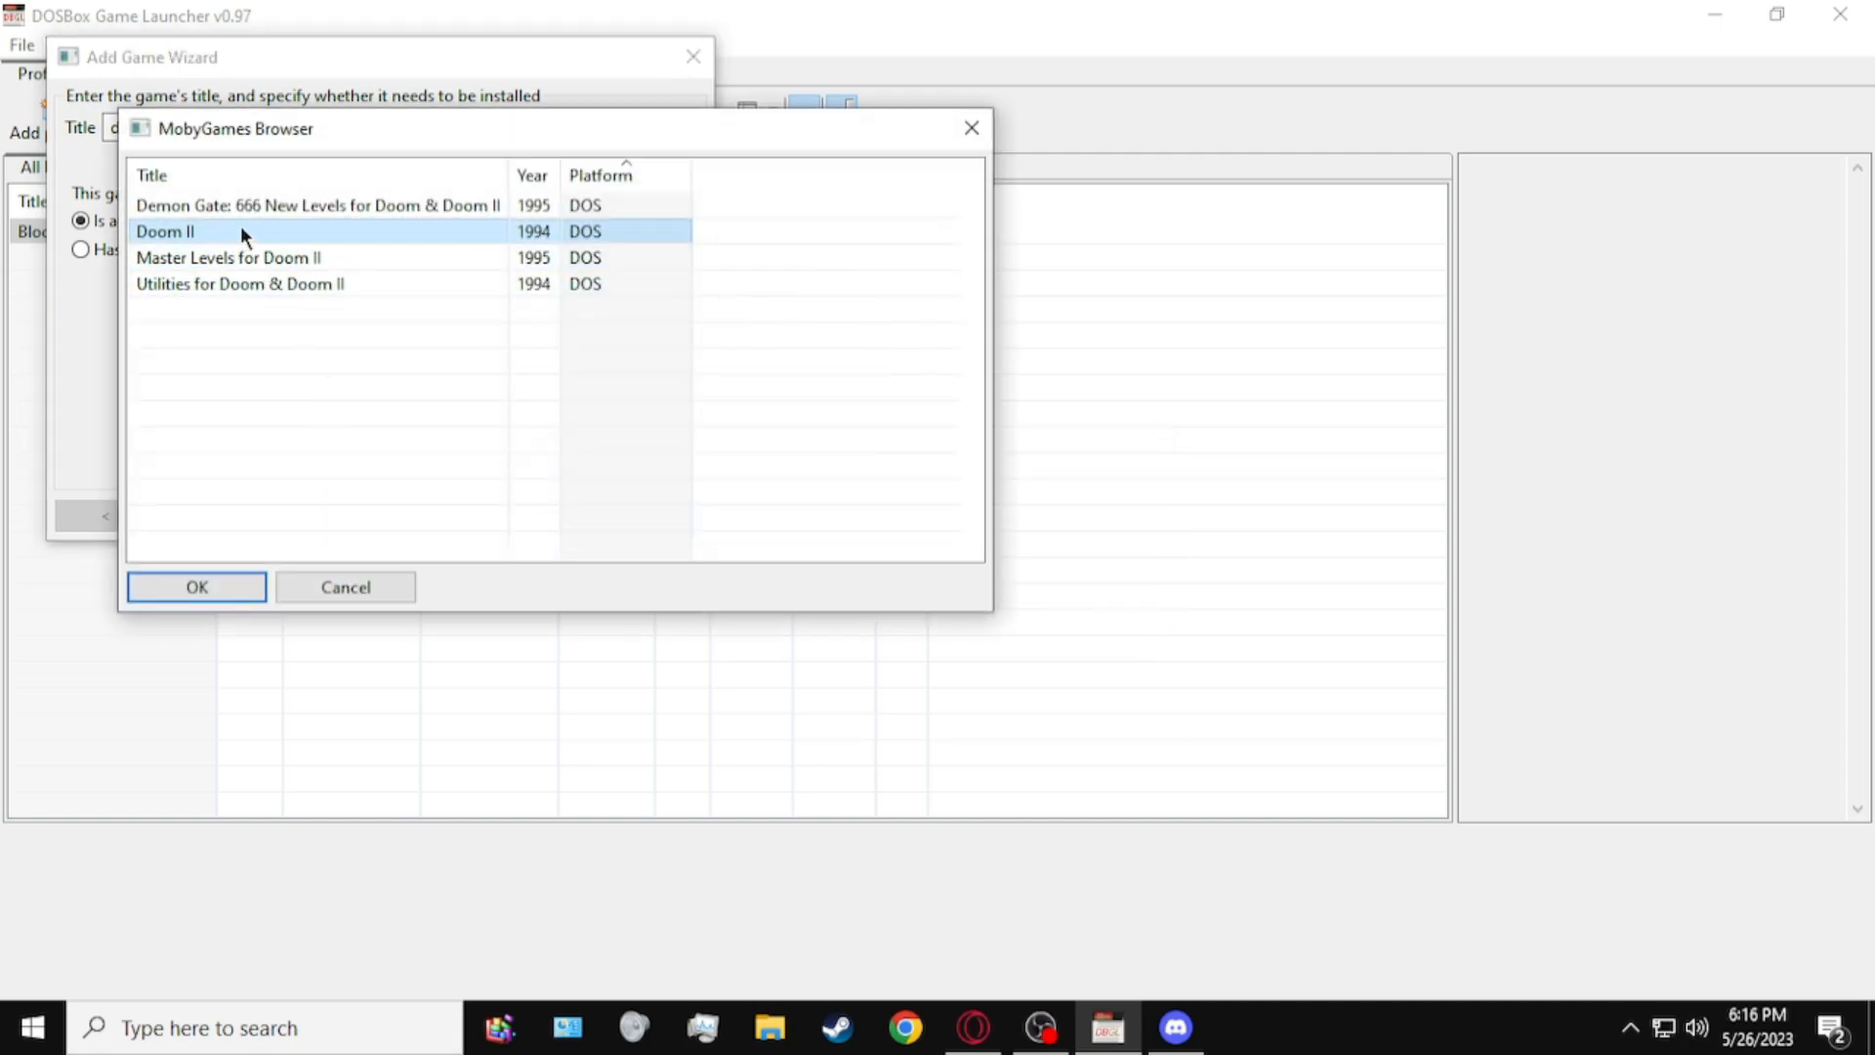
pyautogui.click(196, 586)
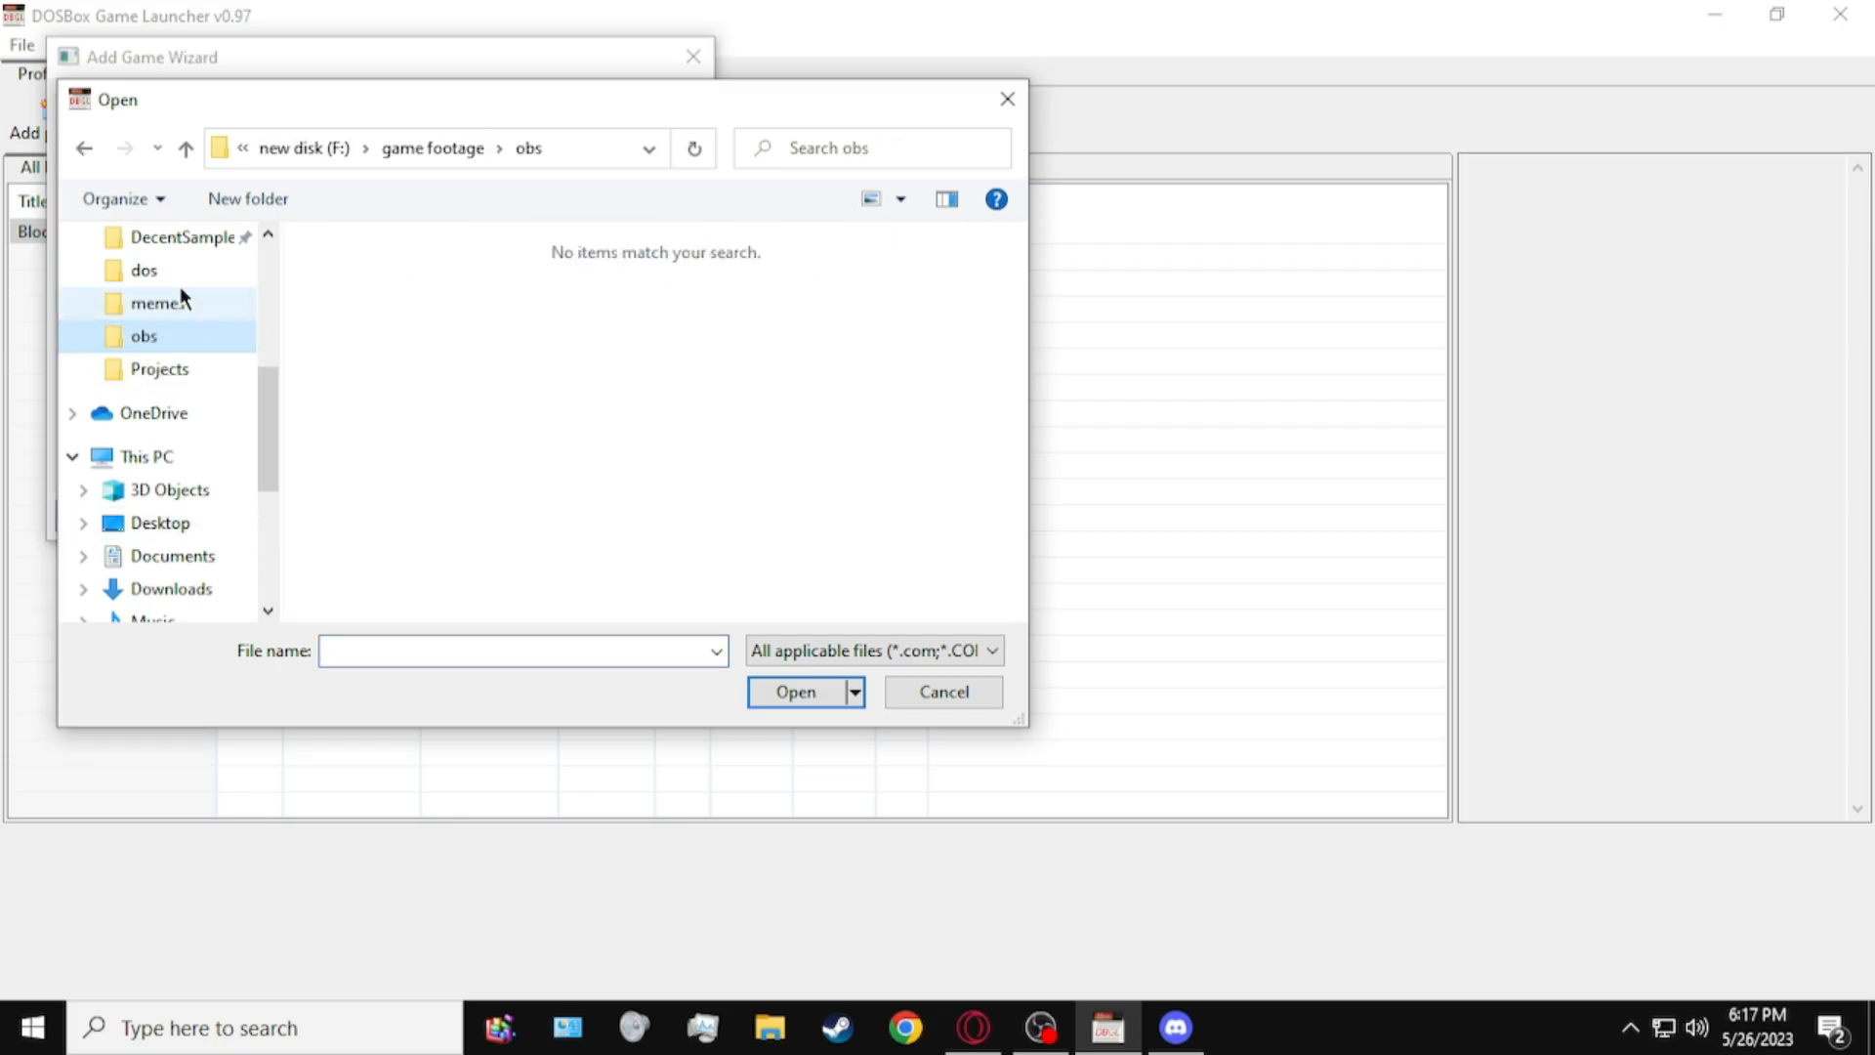
# Step: Set Doom II's executables and 1994 hardware template, then launch it to skill selection
pyautogui.click(794, 691)
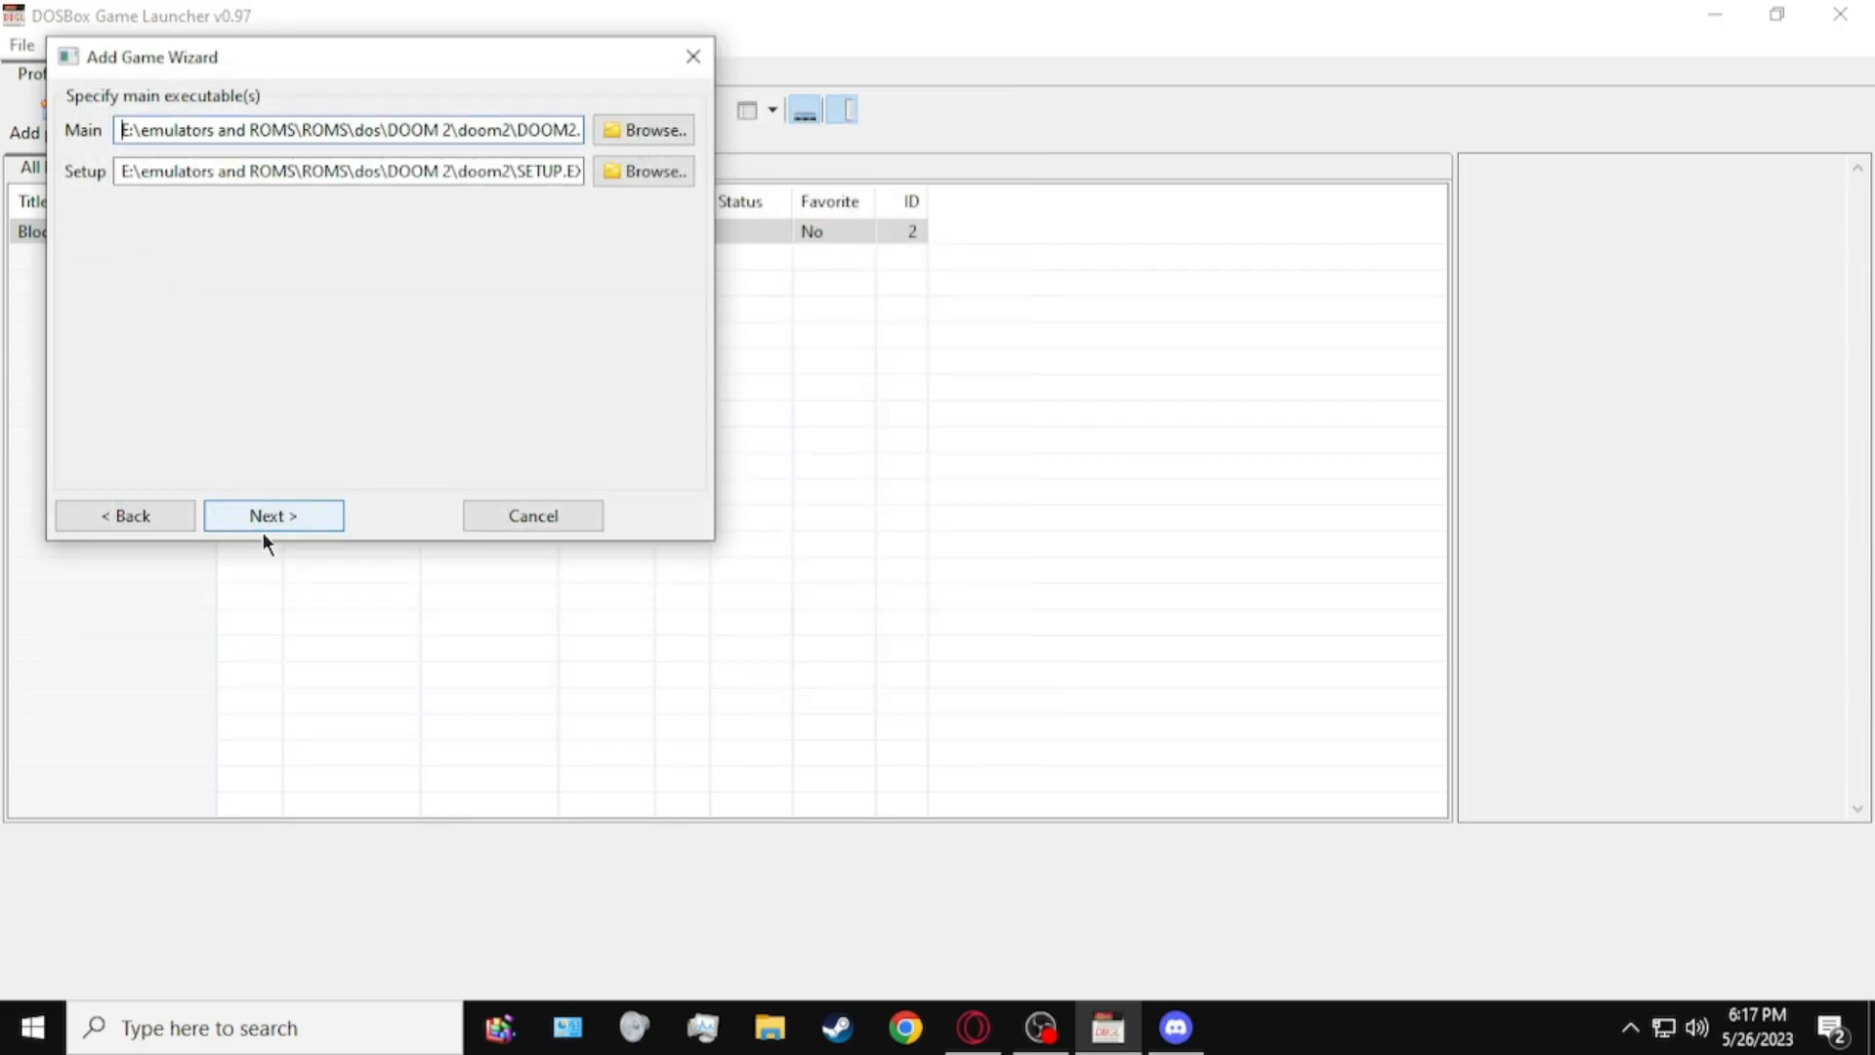
pyautogui.click(271, 516)
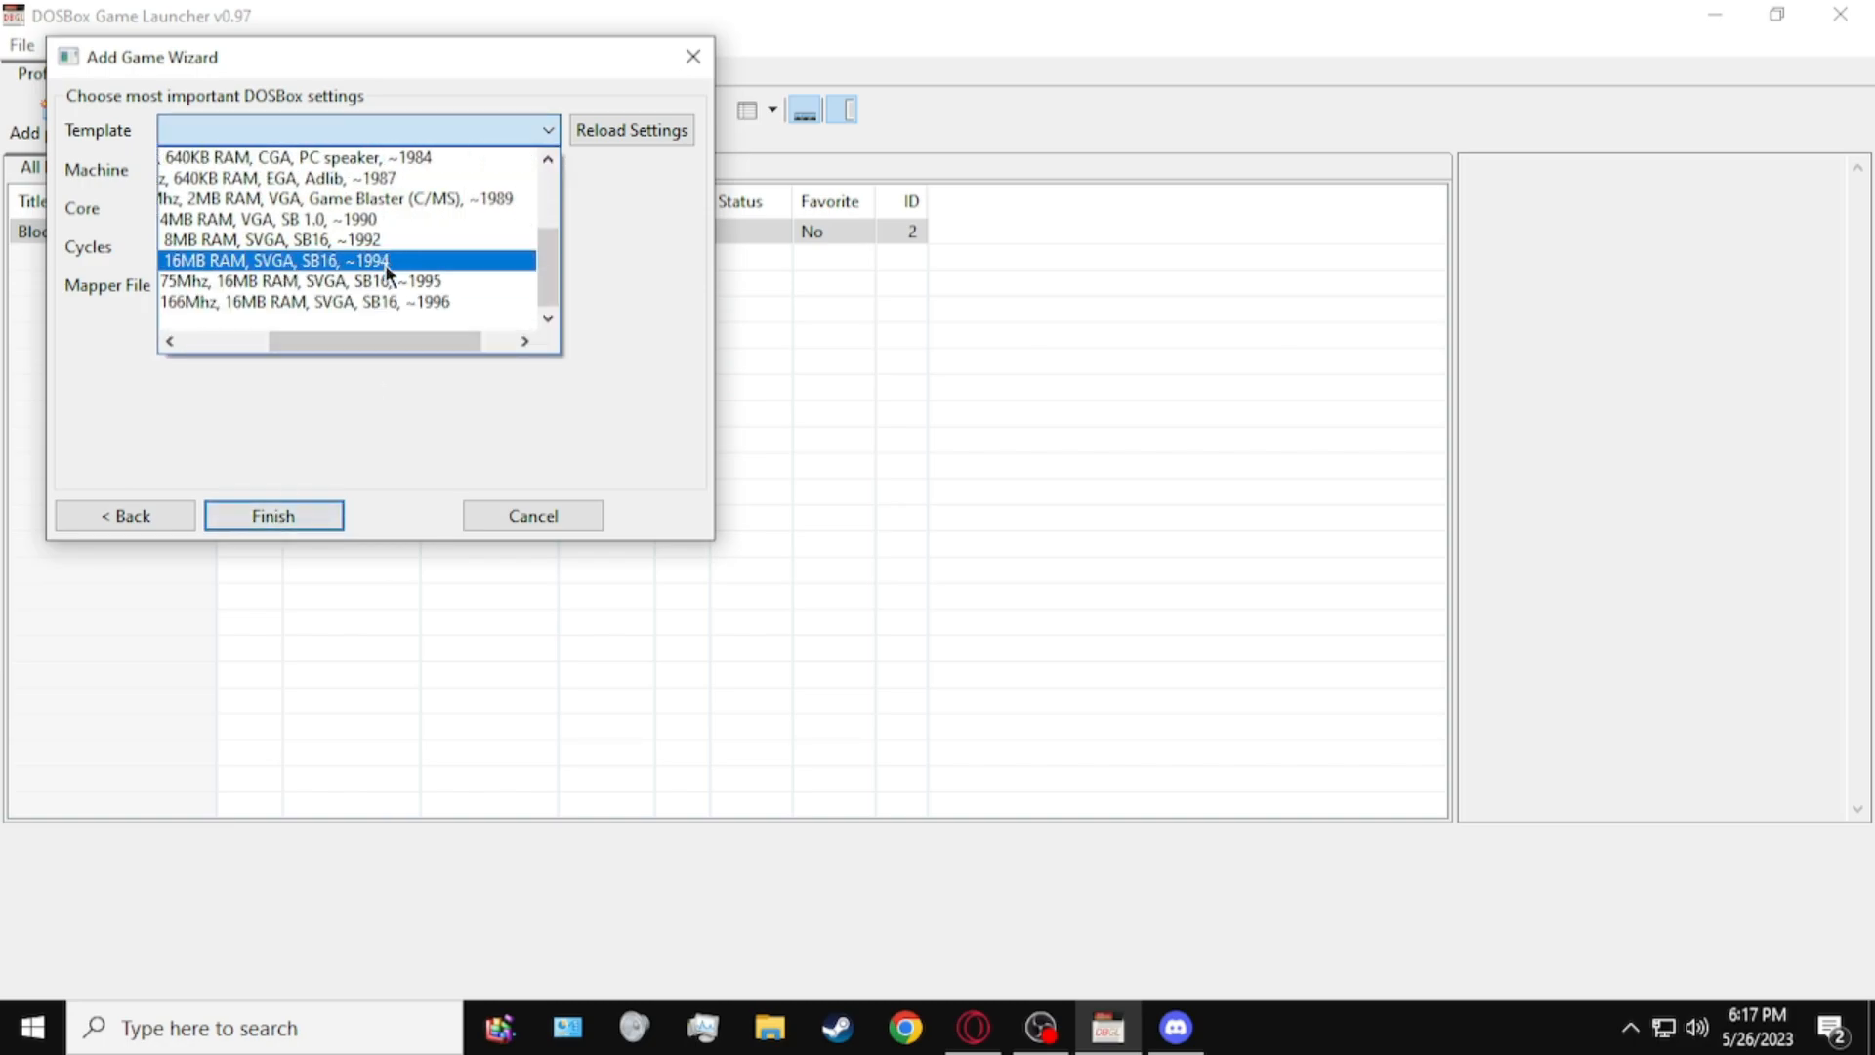
pyautogui.click(272, 516)
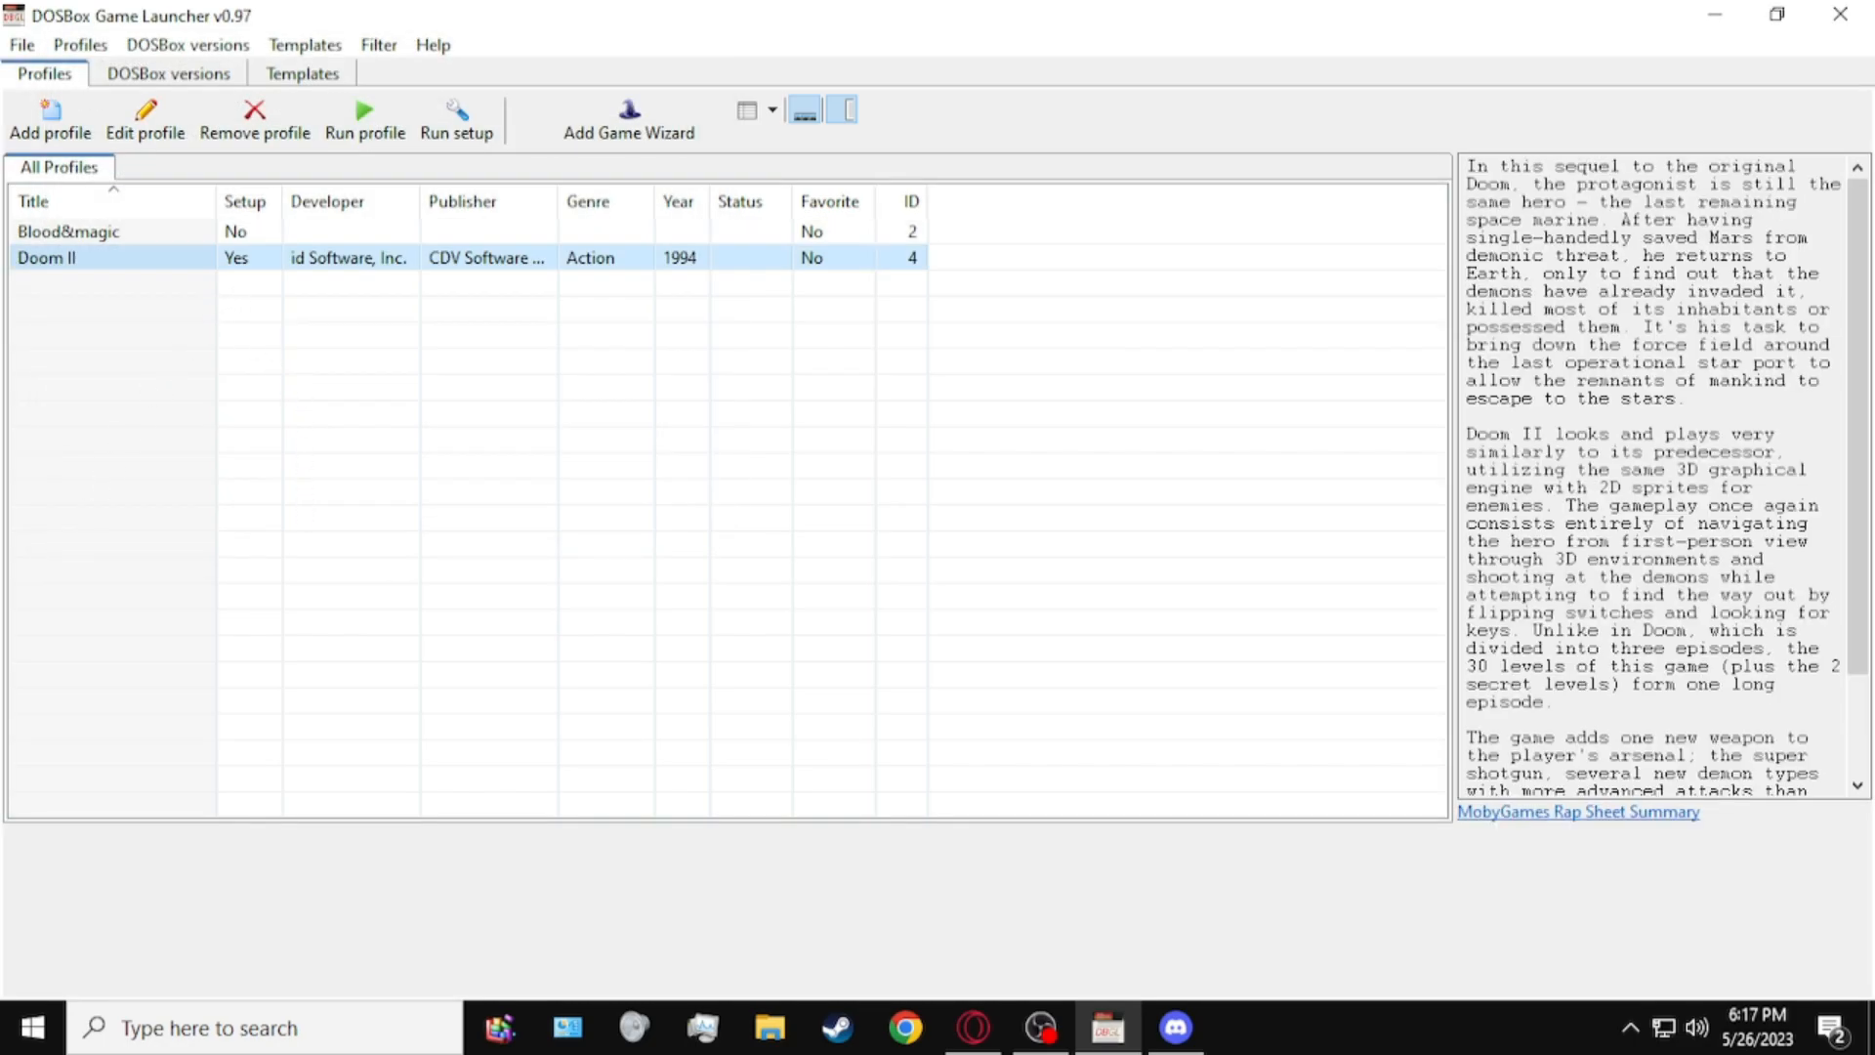
pyautogui.click(364, 119)
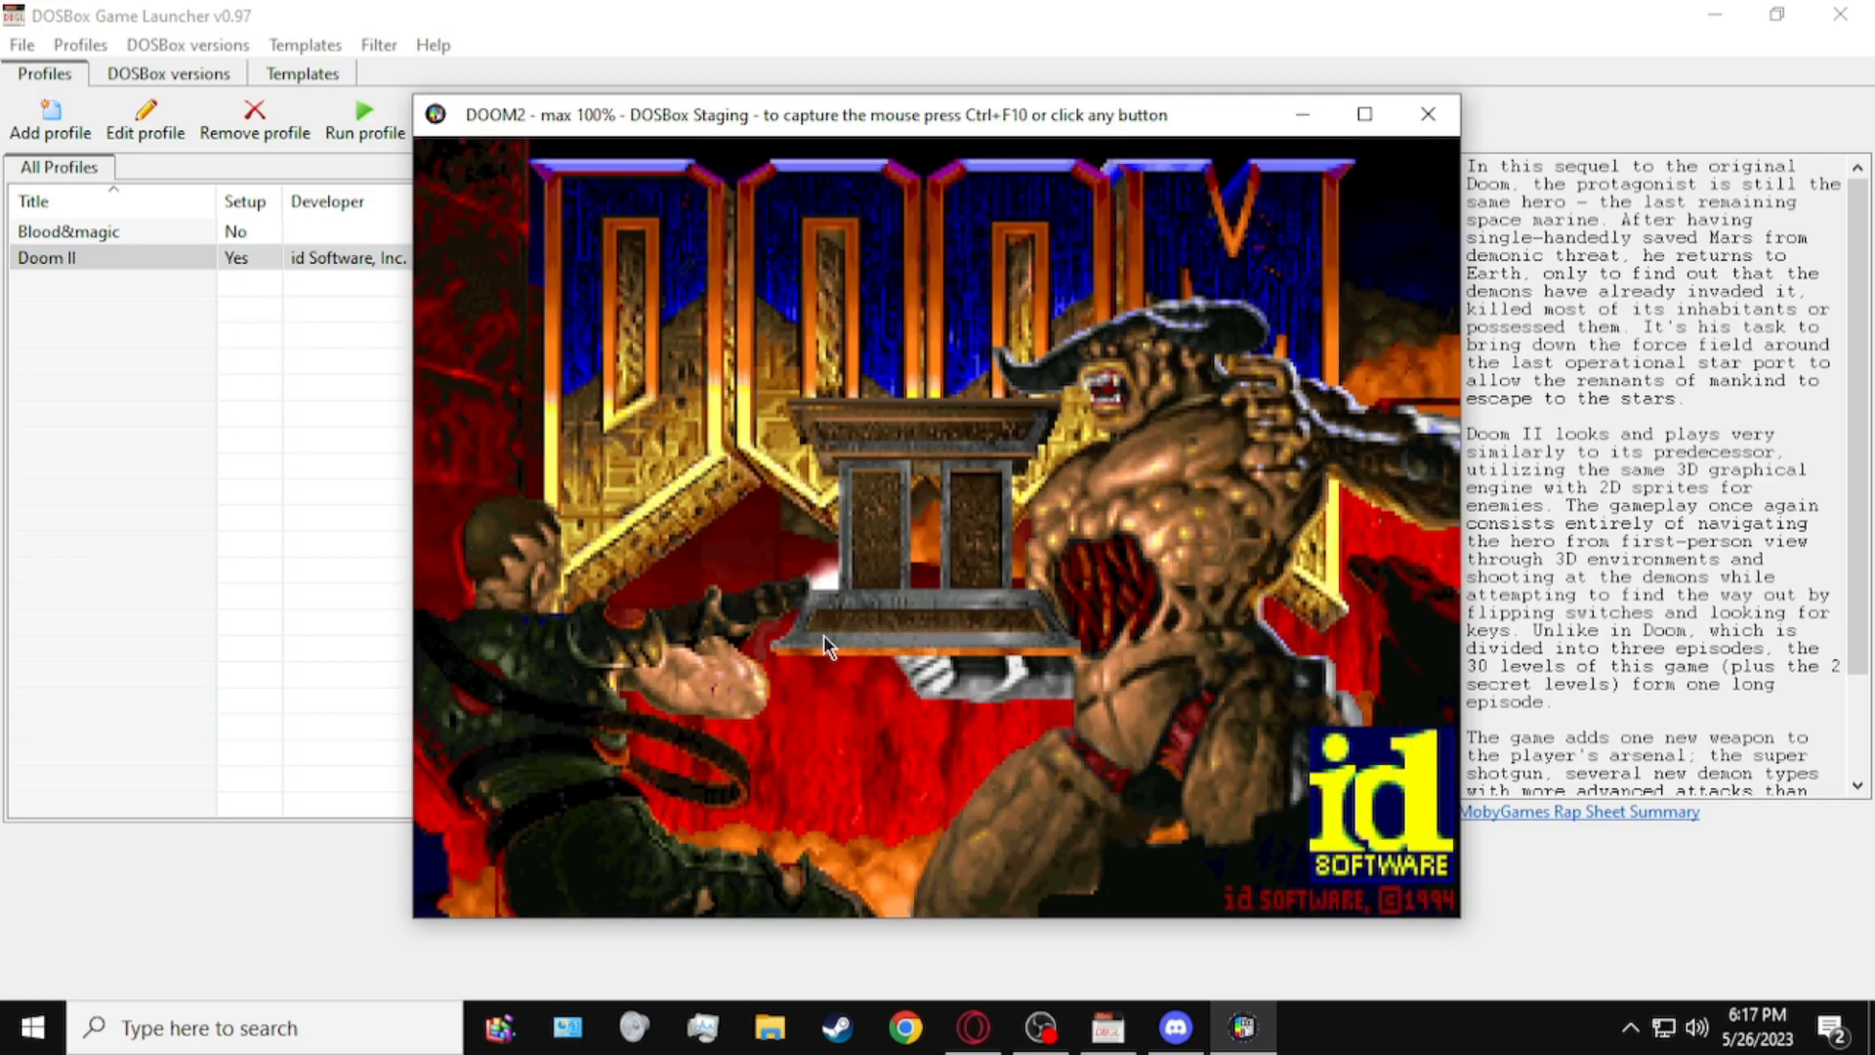
pyautogui.click(825, 645)
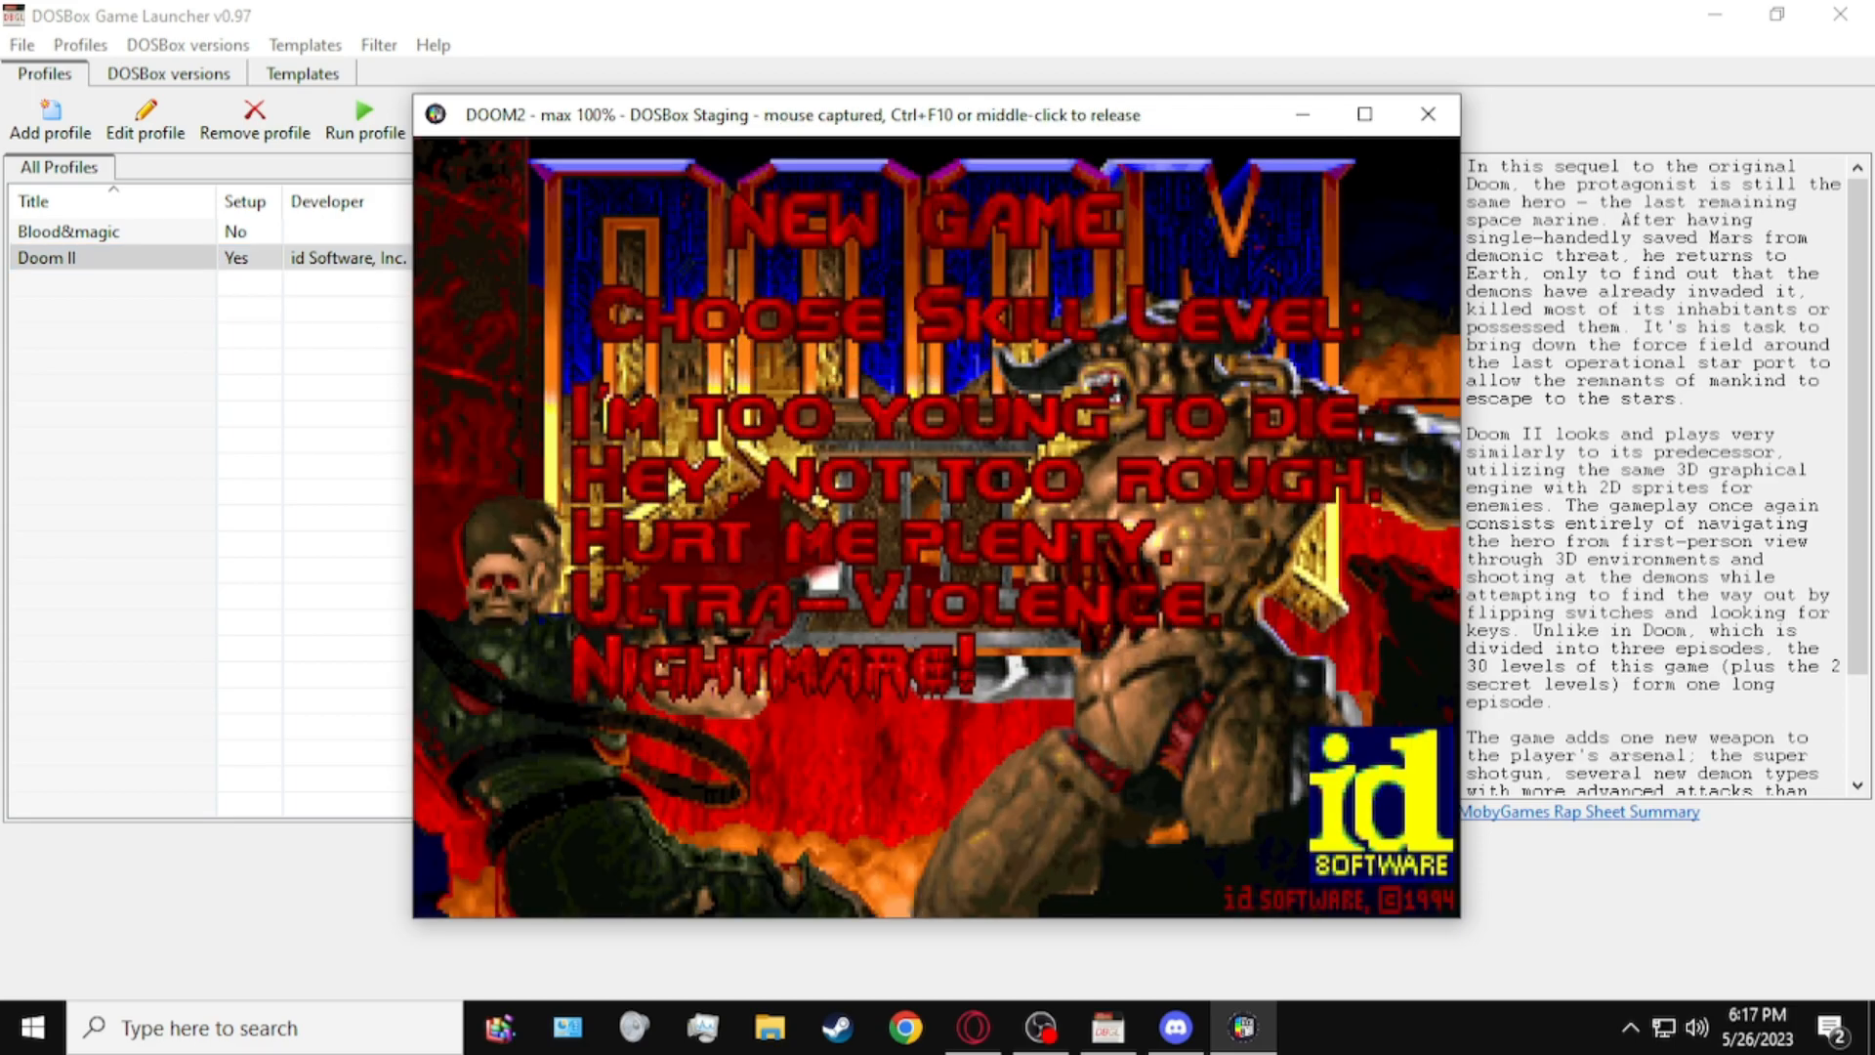